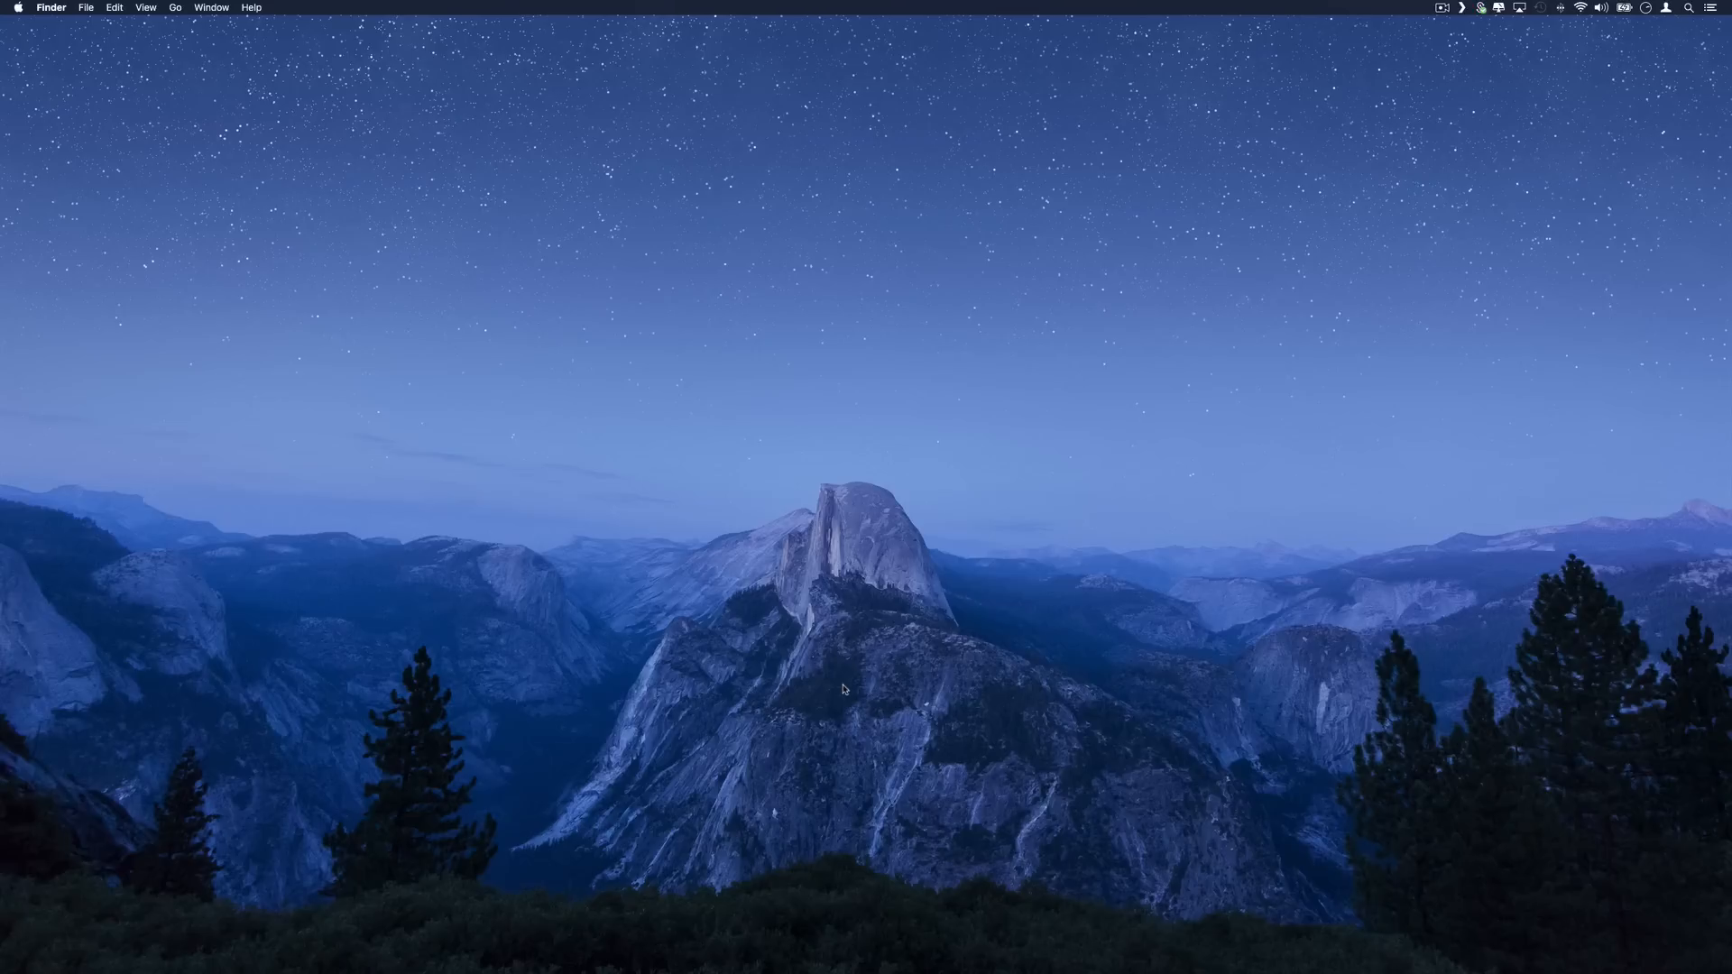
mouse_move(941, 525)
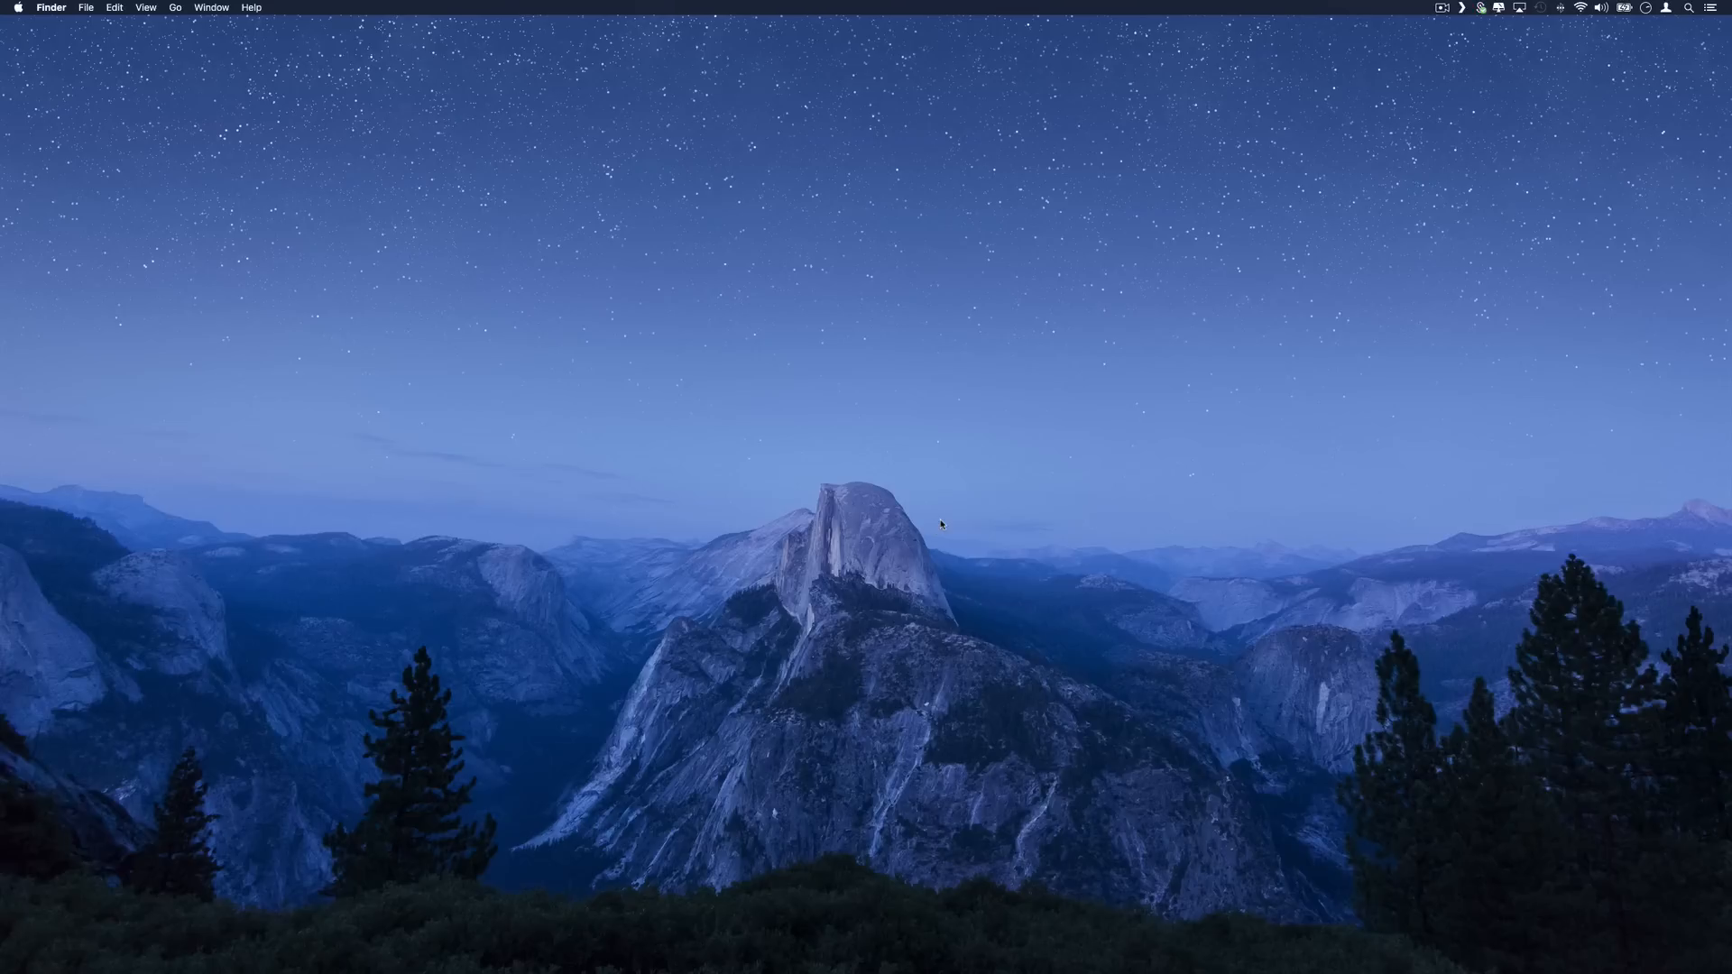
mouse_move(995, 872)
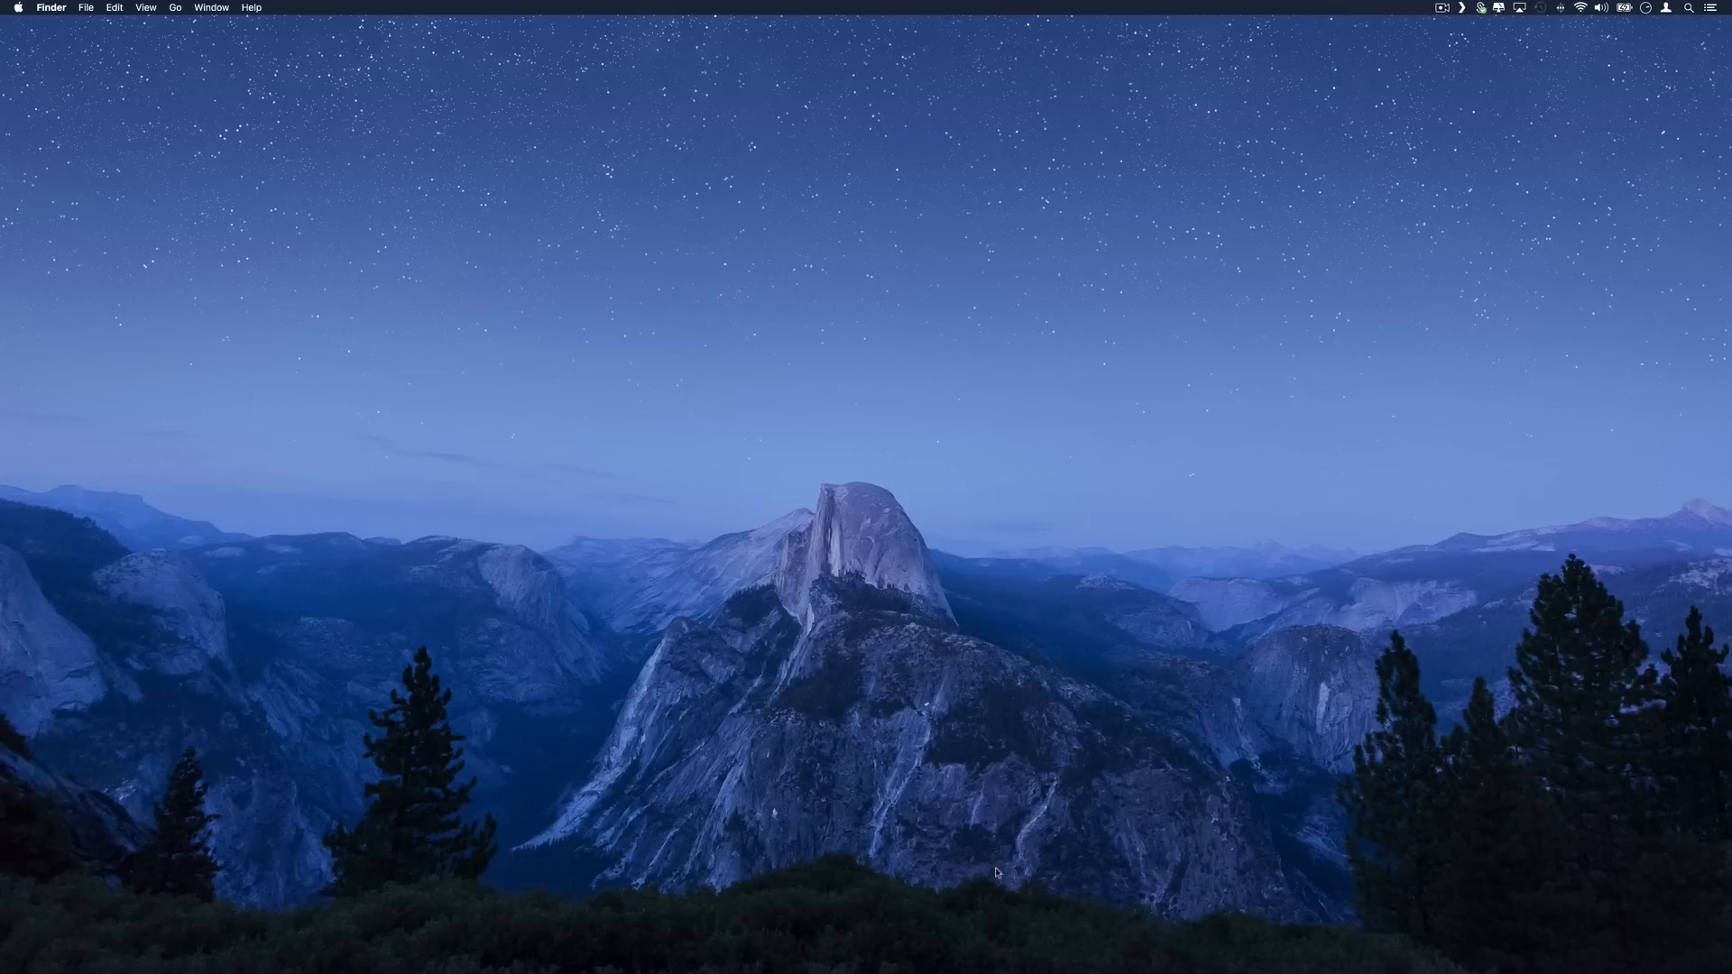
mouse_move(929, 928)
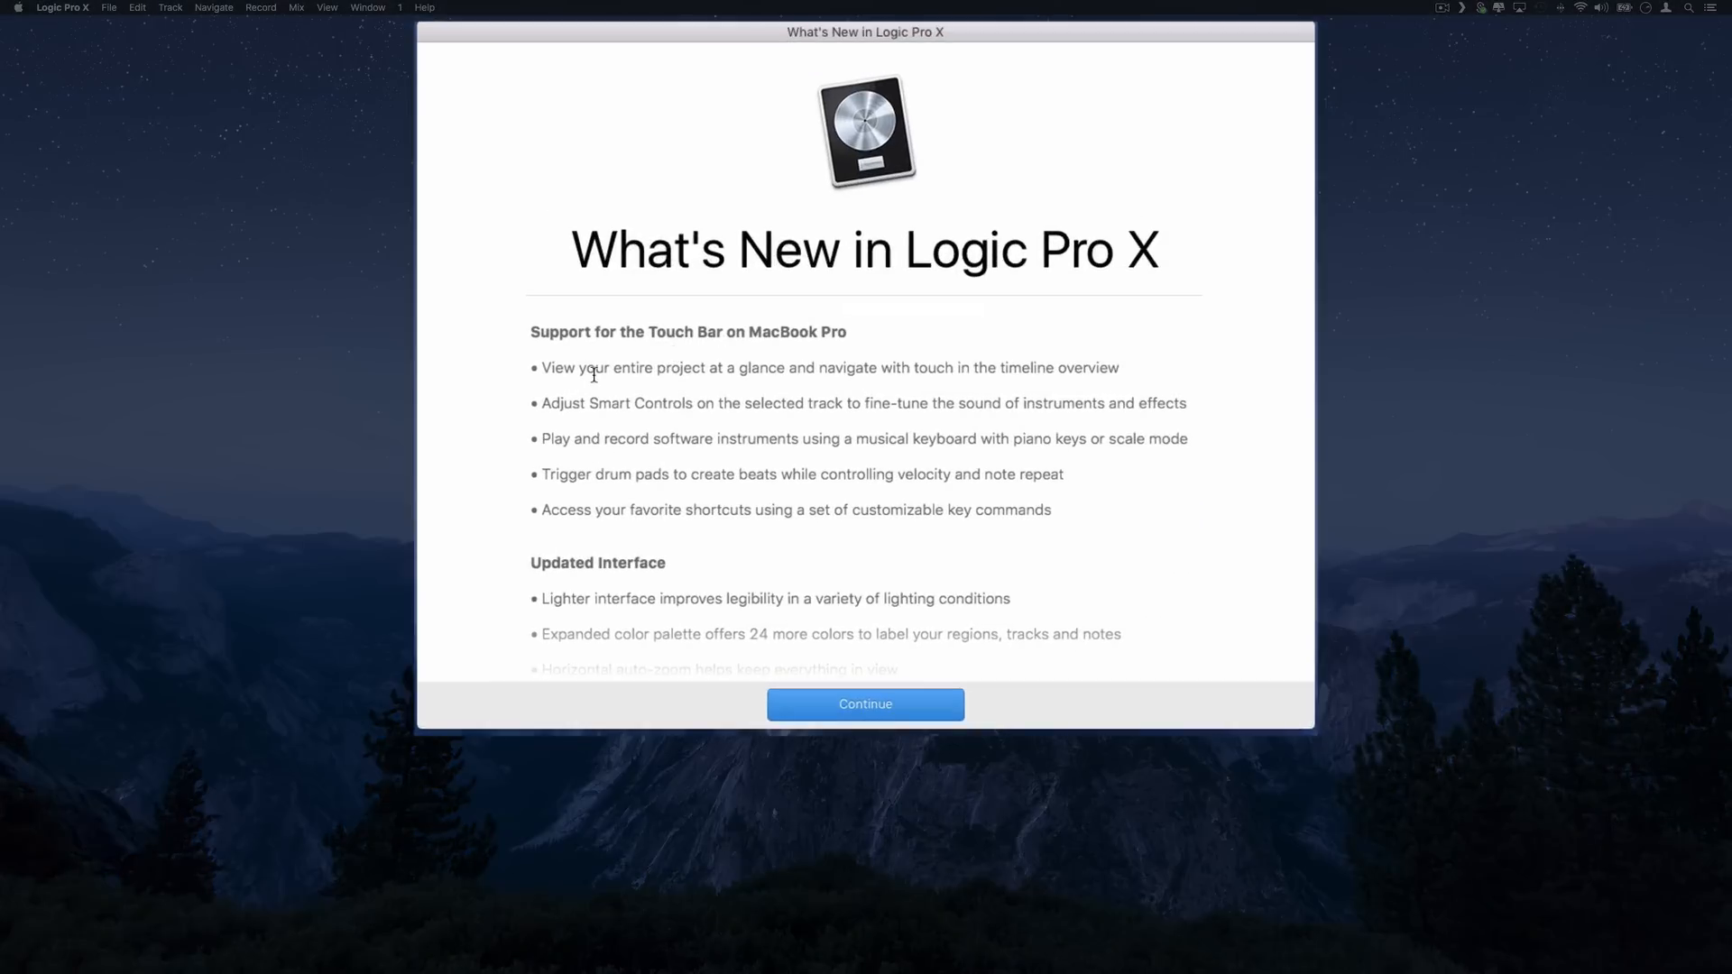
mouse_move(695, 364)
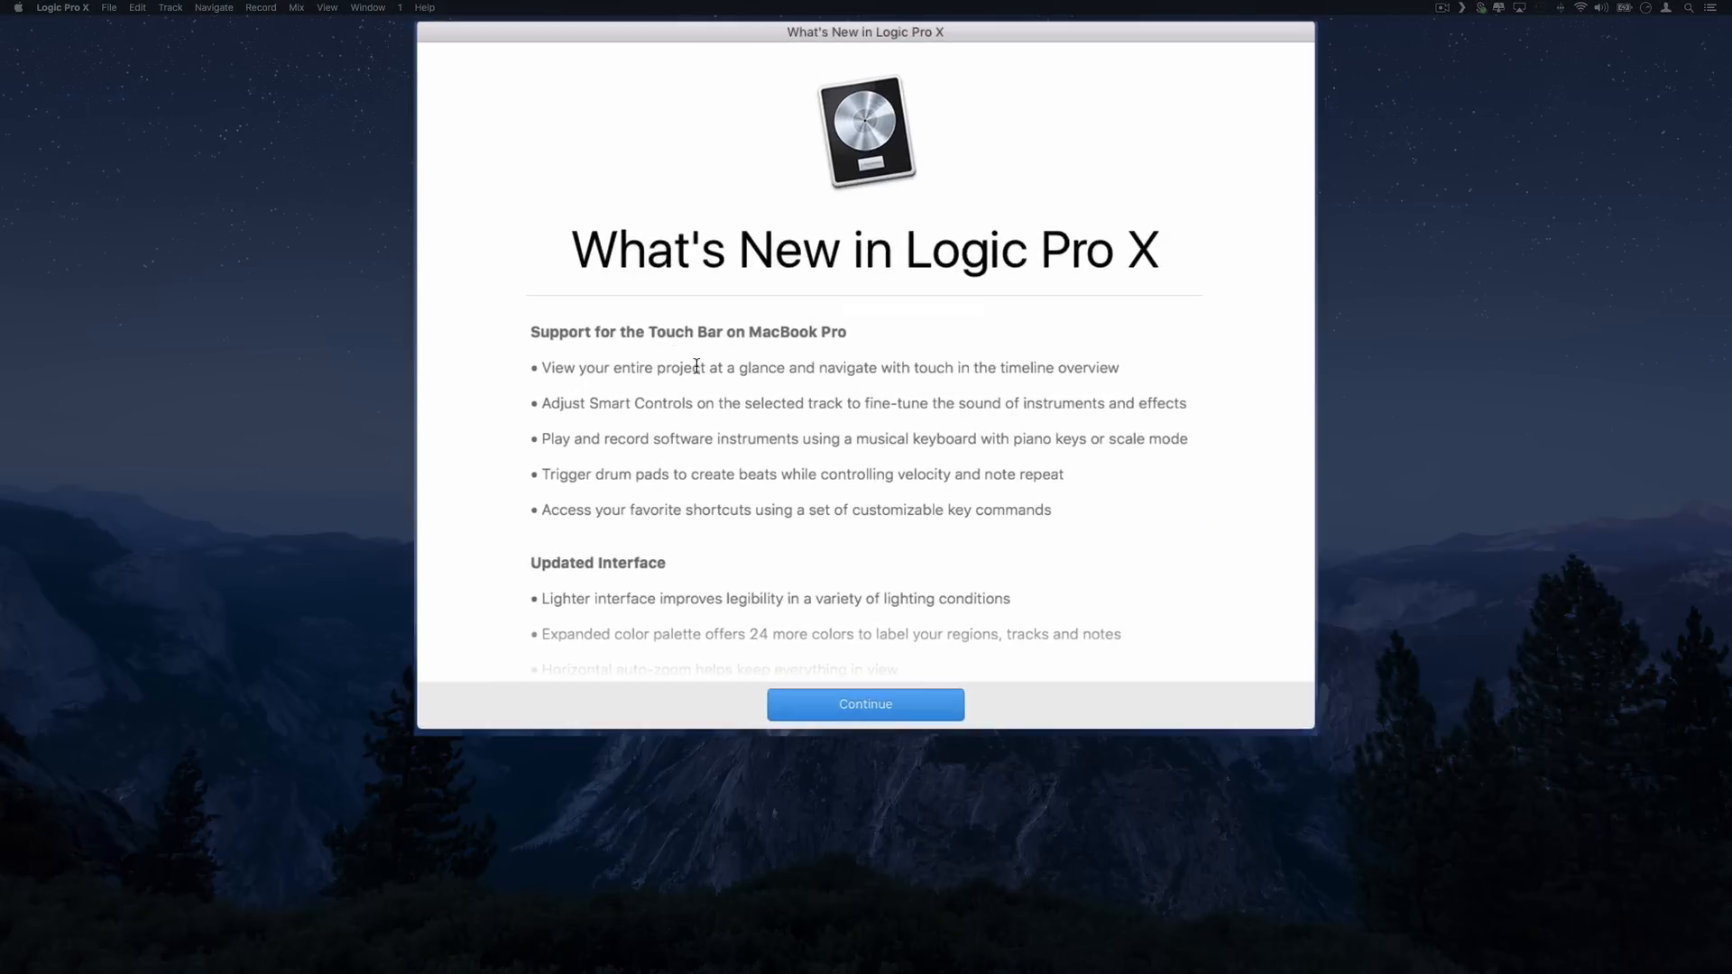
mouse_move(992, 370)
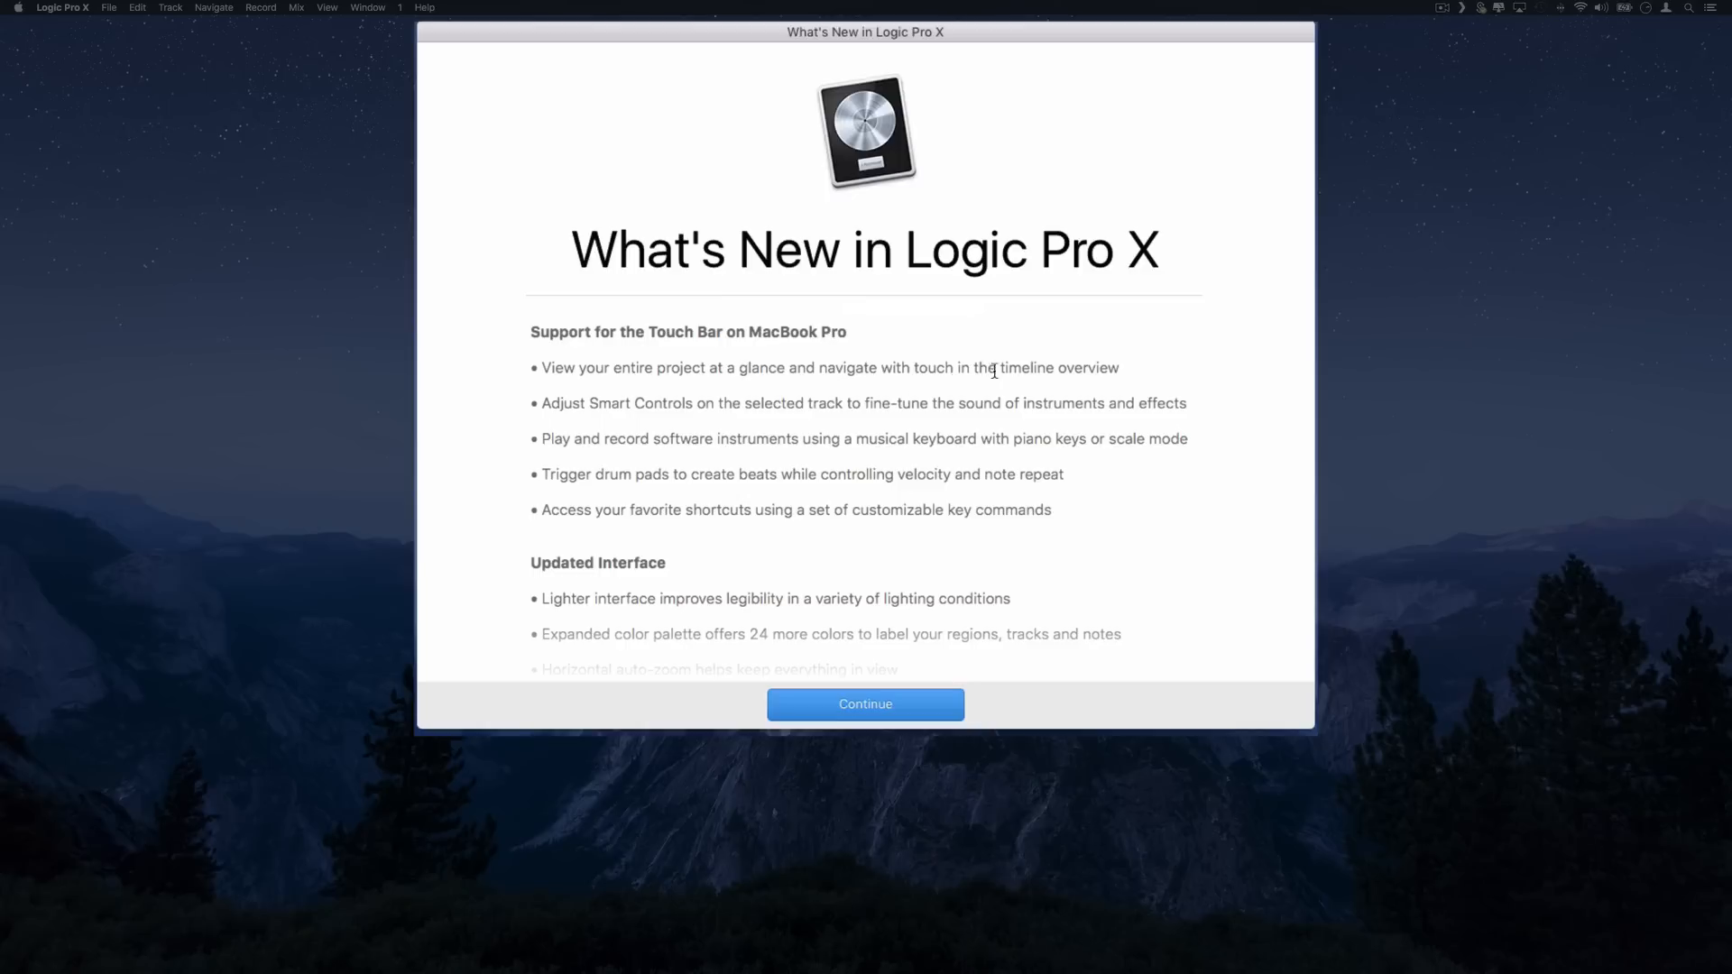
mouse_move(725, 403)
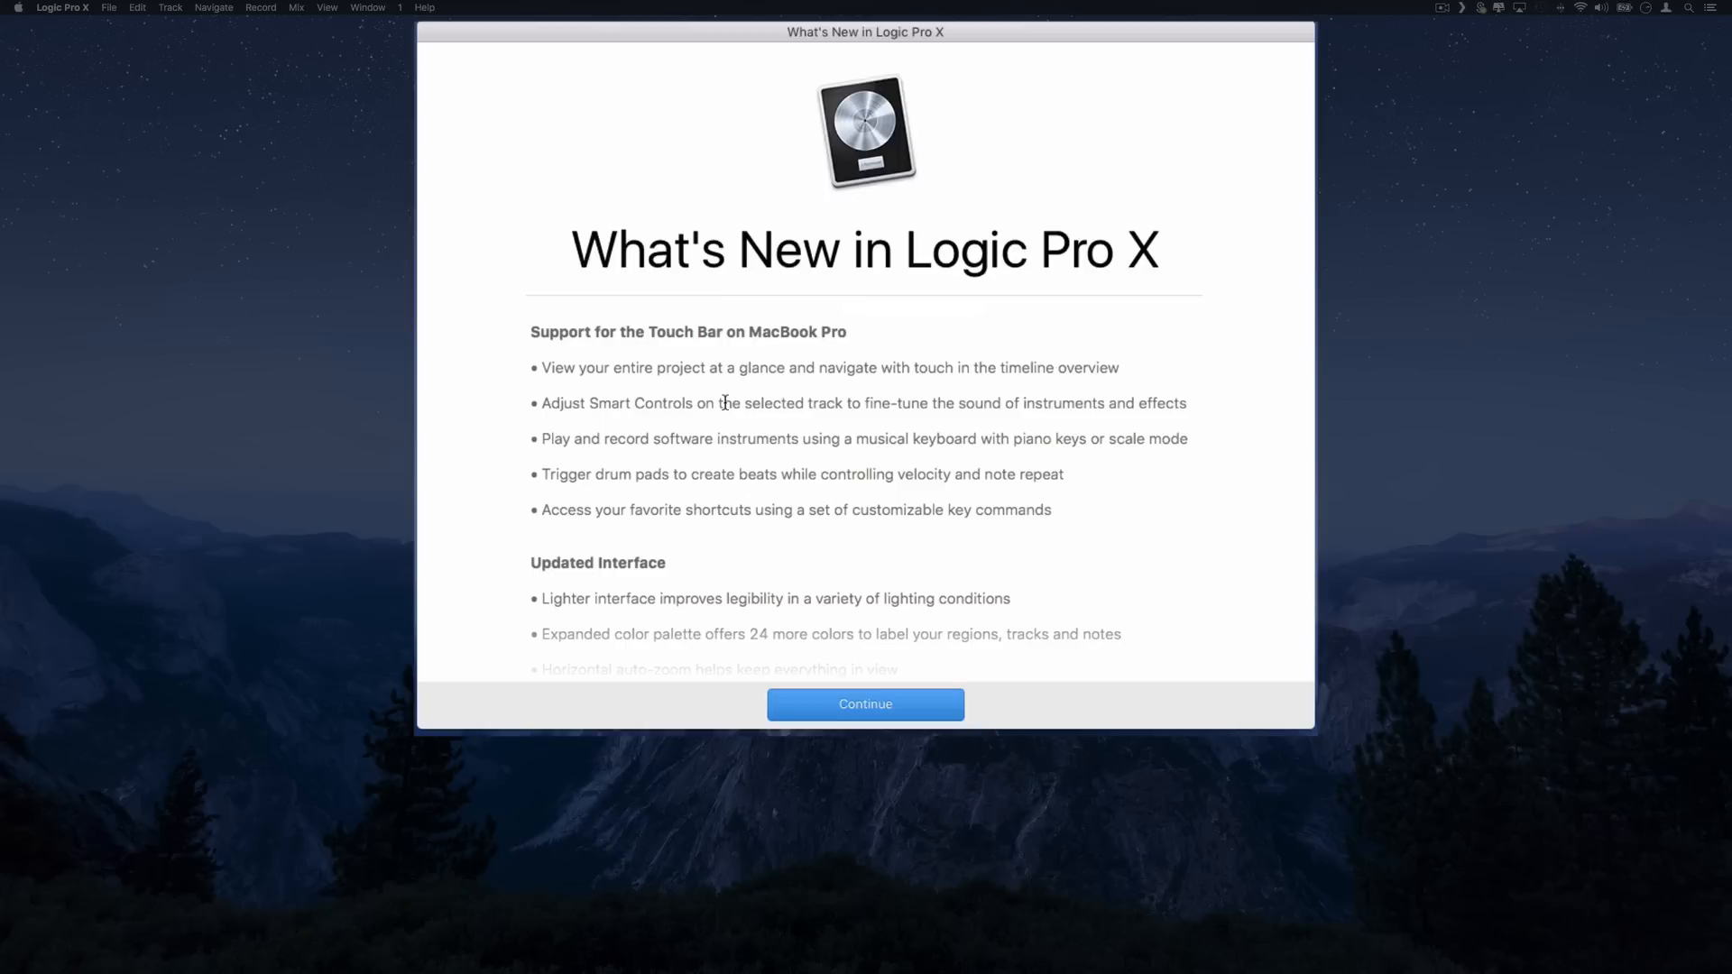
mouse_move(1057, 412)
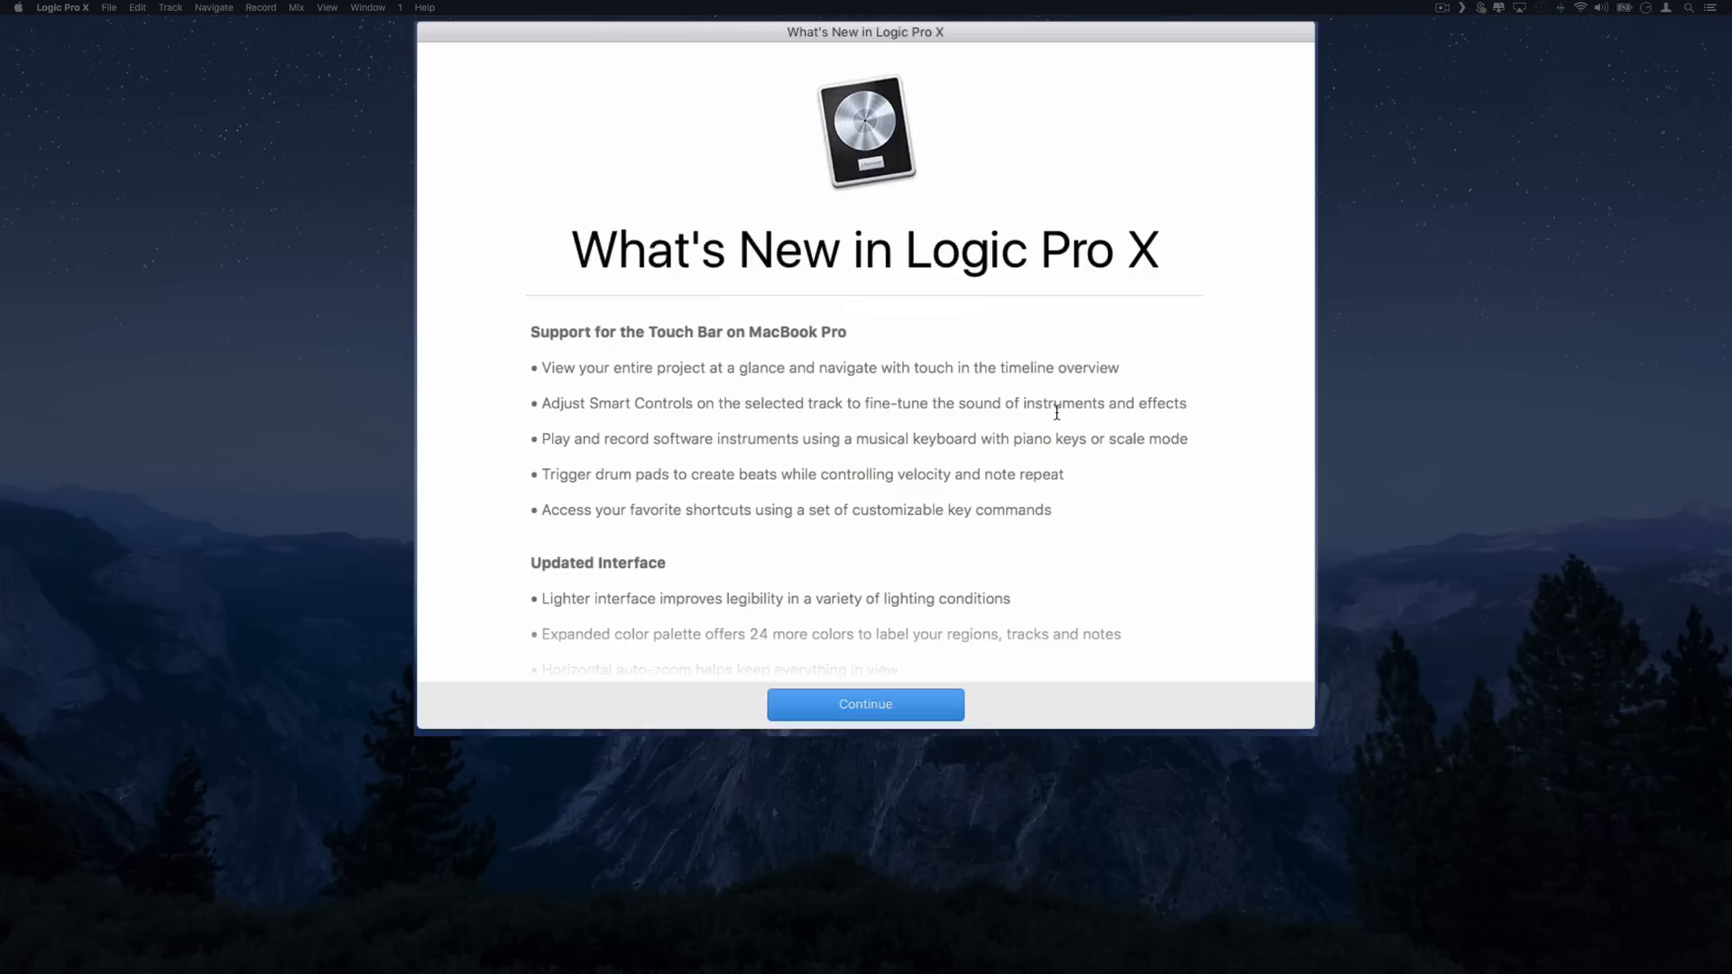
mouse_move(794, 438)
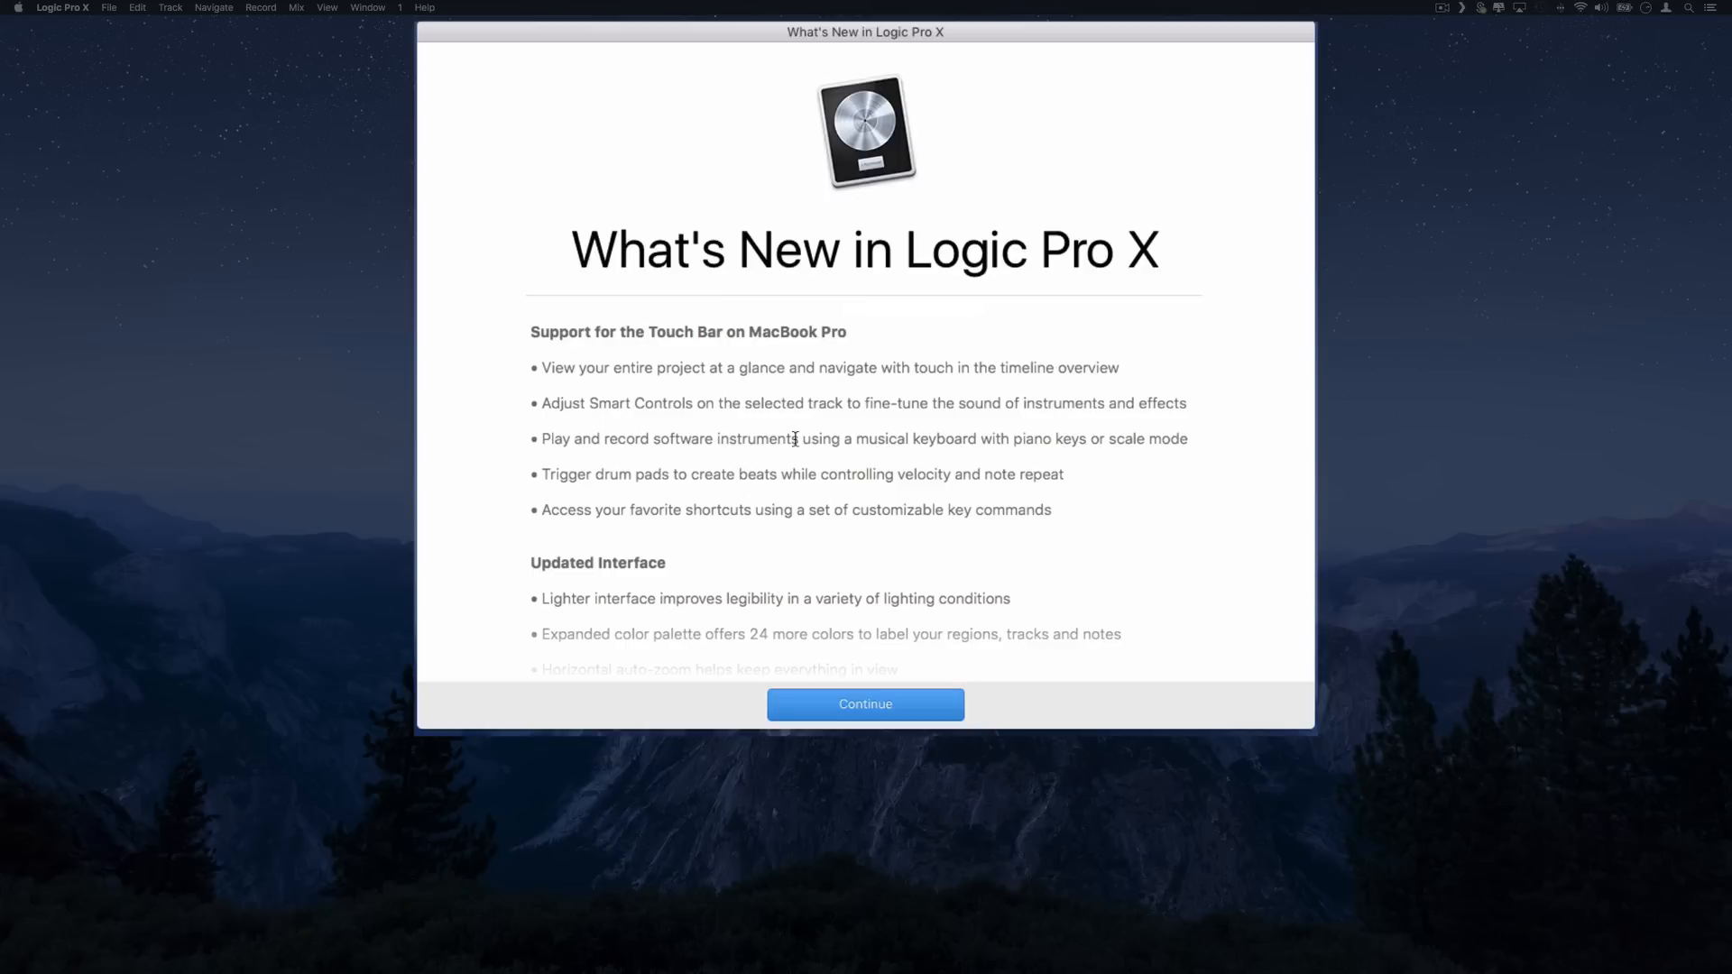
mouse_move(973, 445)
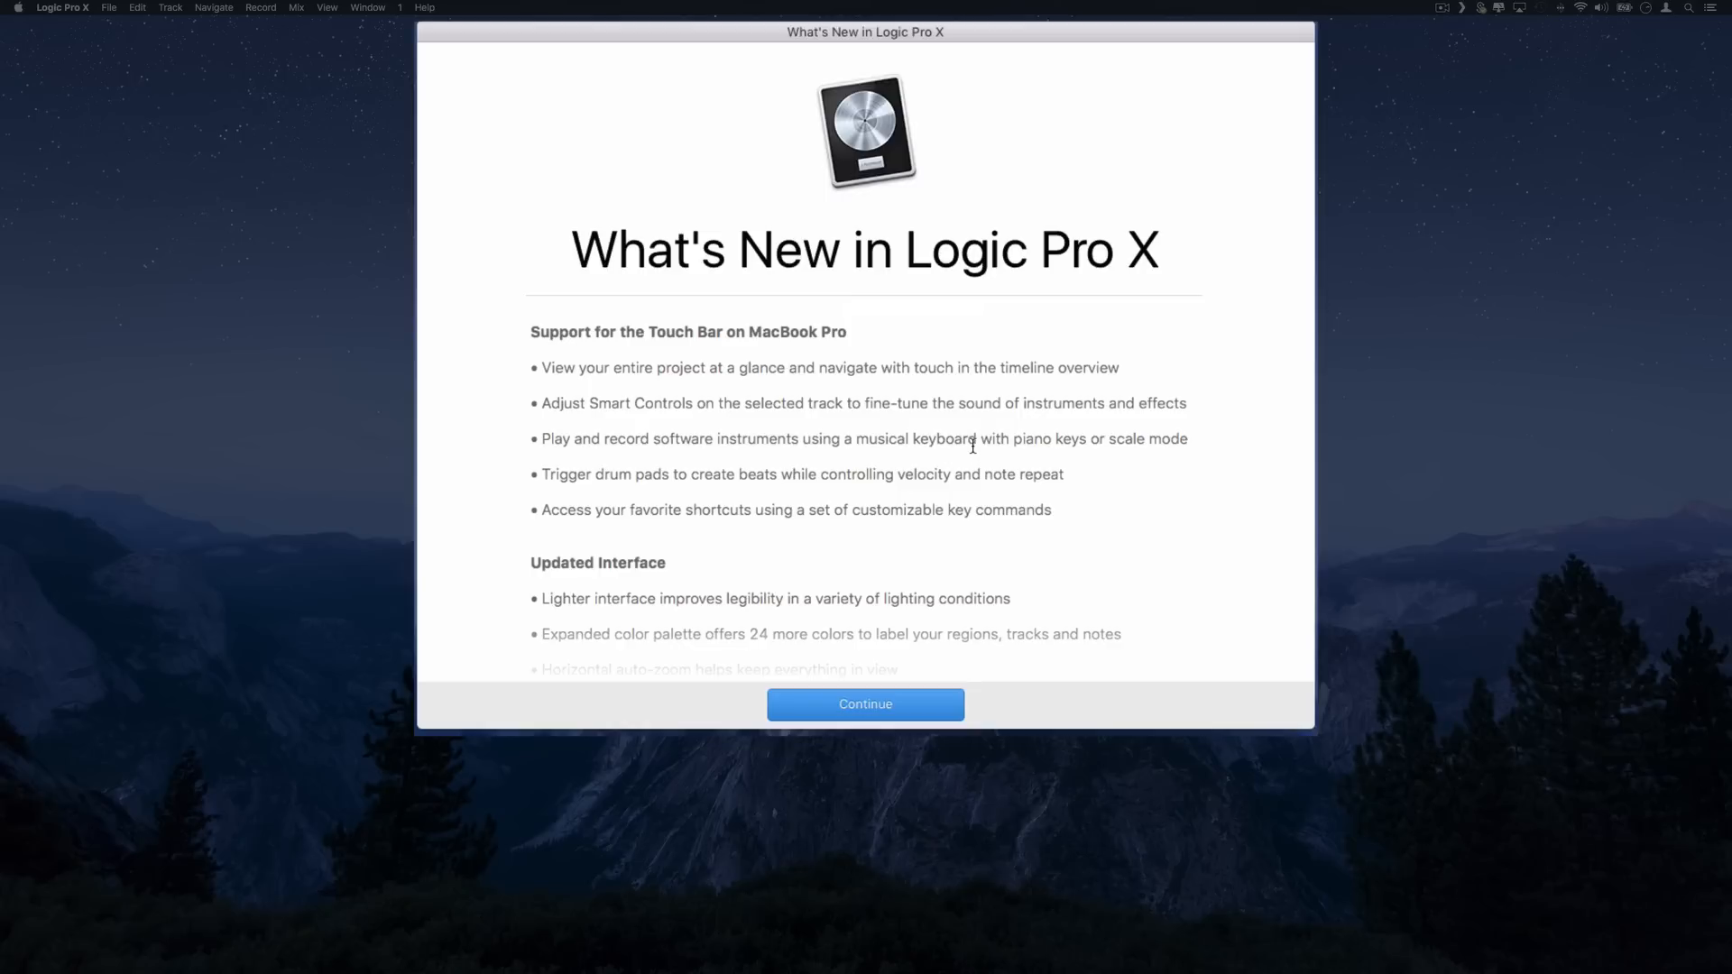
mouse_move(1040, 447)
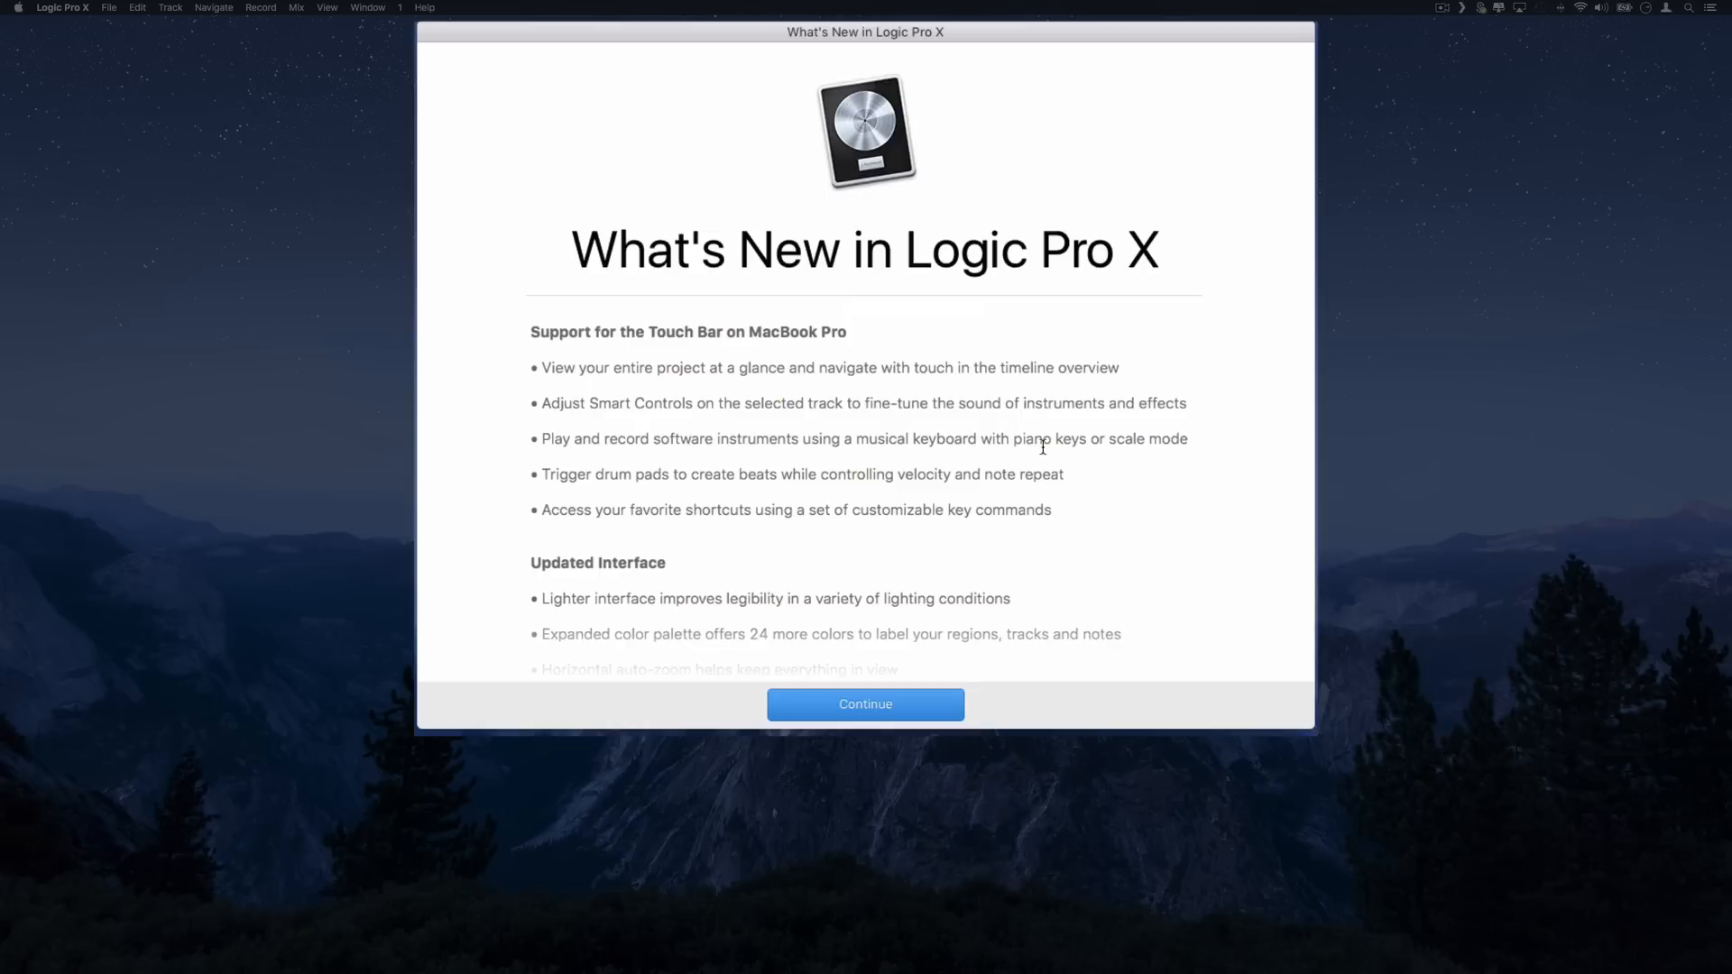
mouse_move(827, 483)
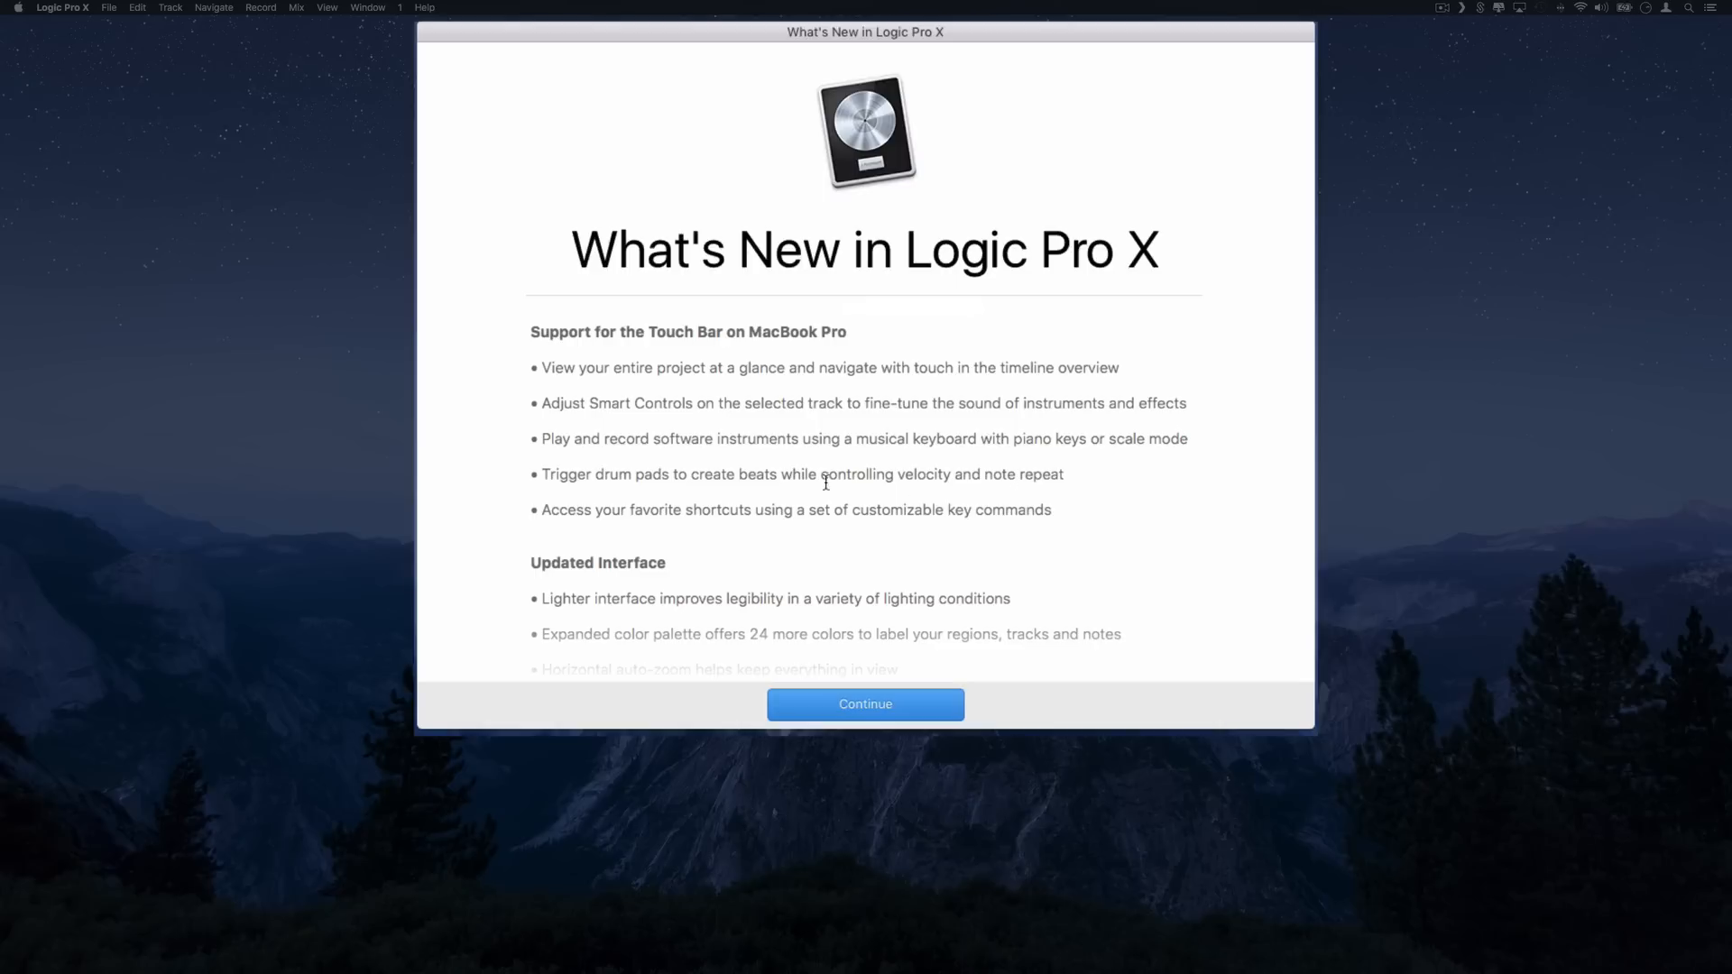
mouse_move(663, 503)
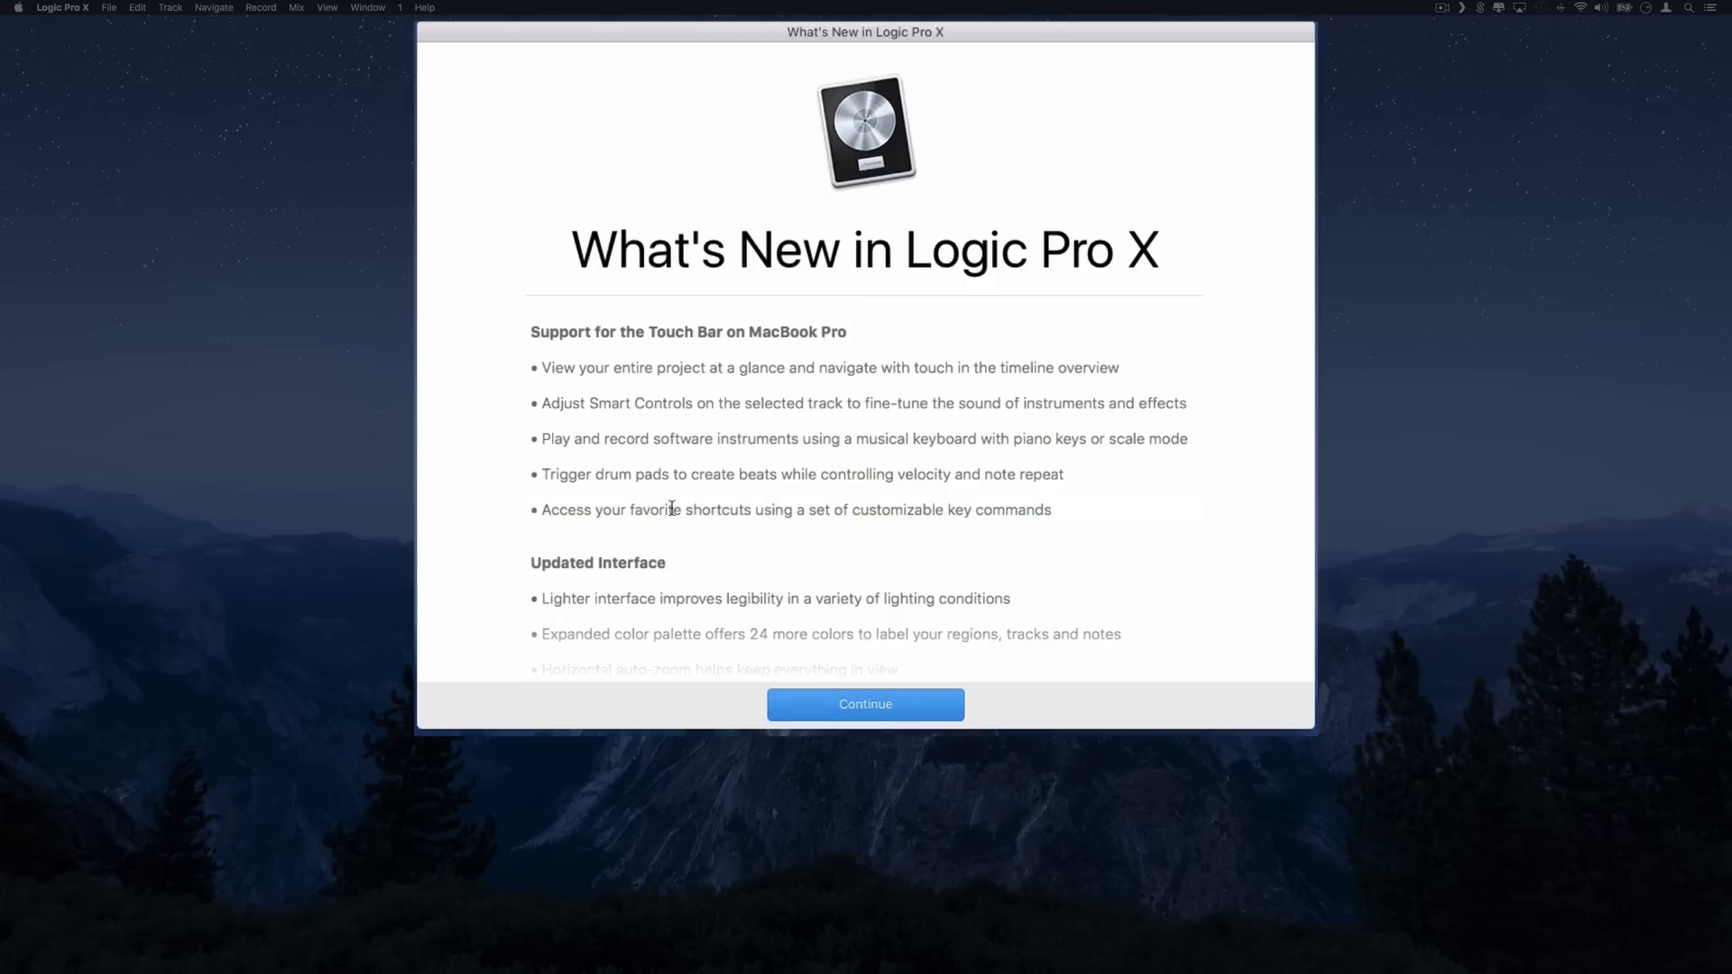
scroll("down", 3)
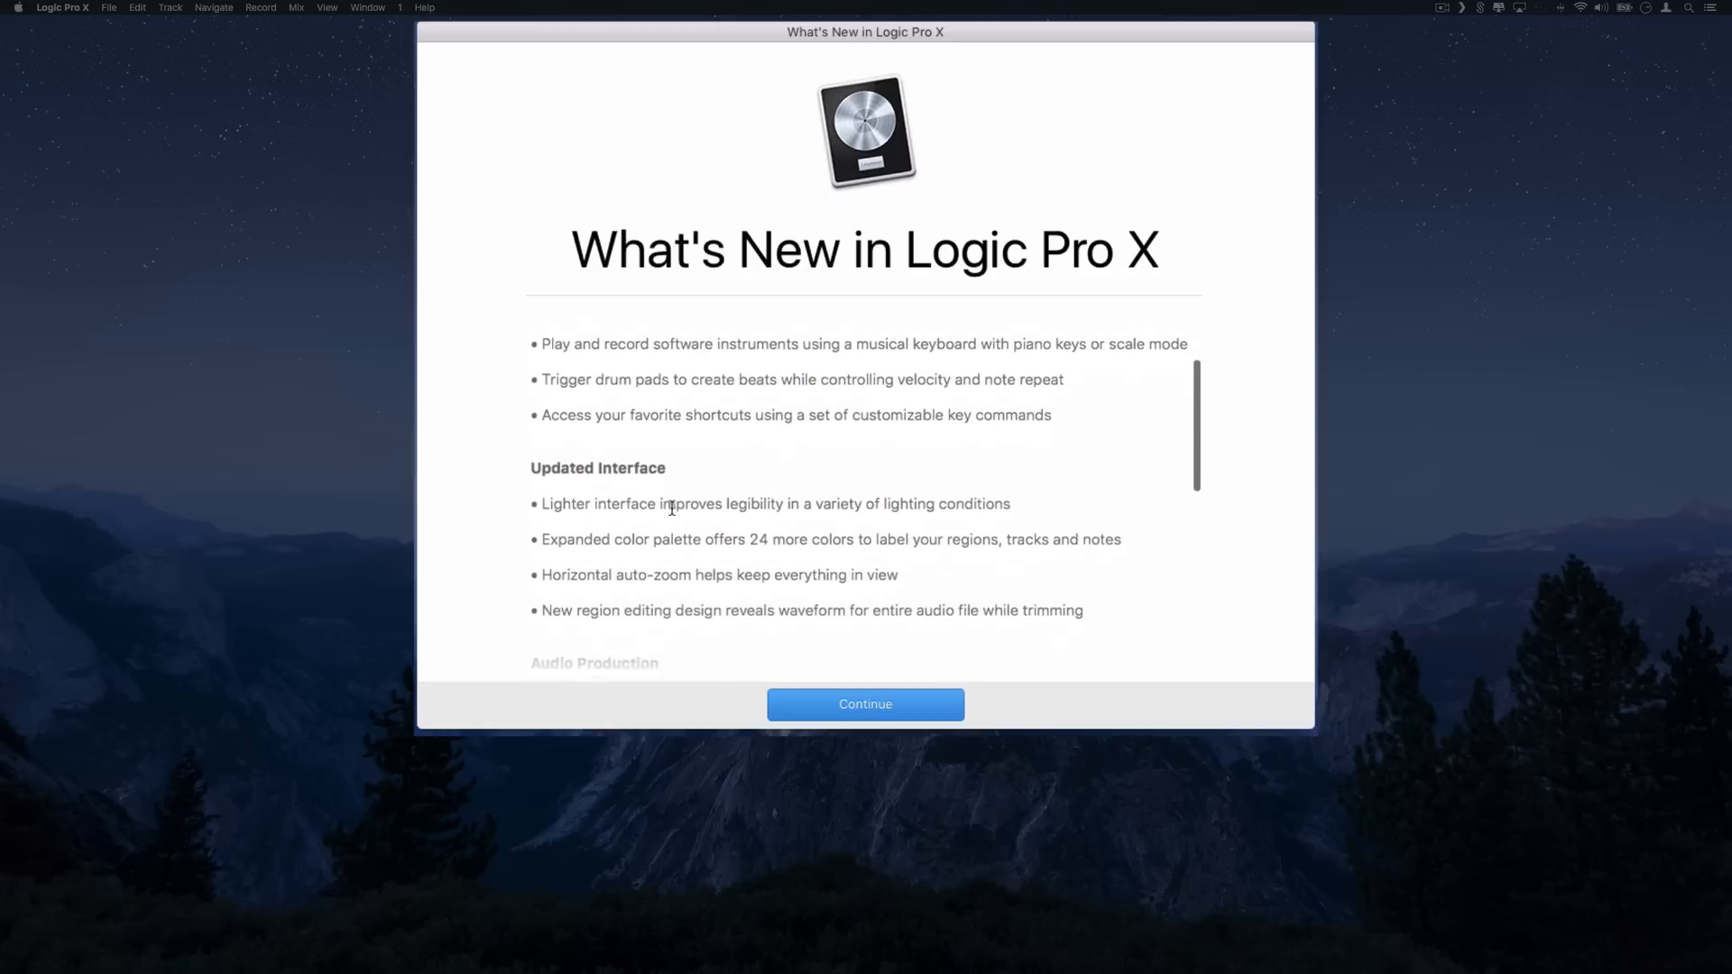
scroll("down", 3)
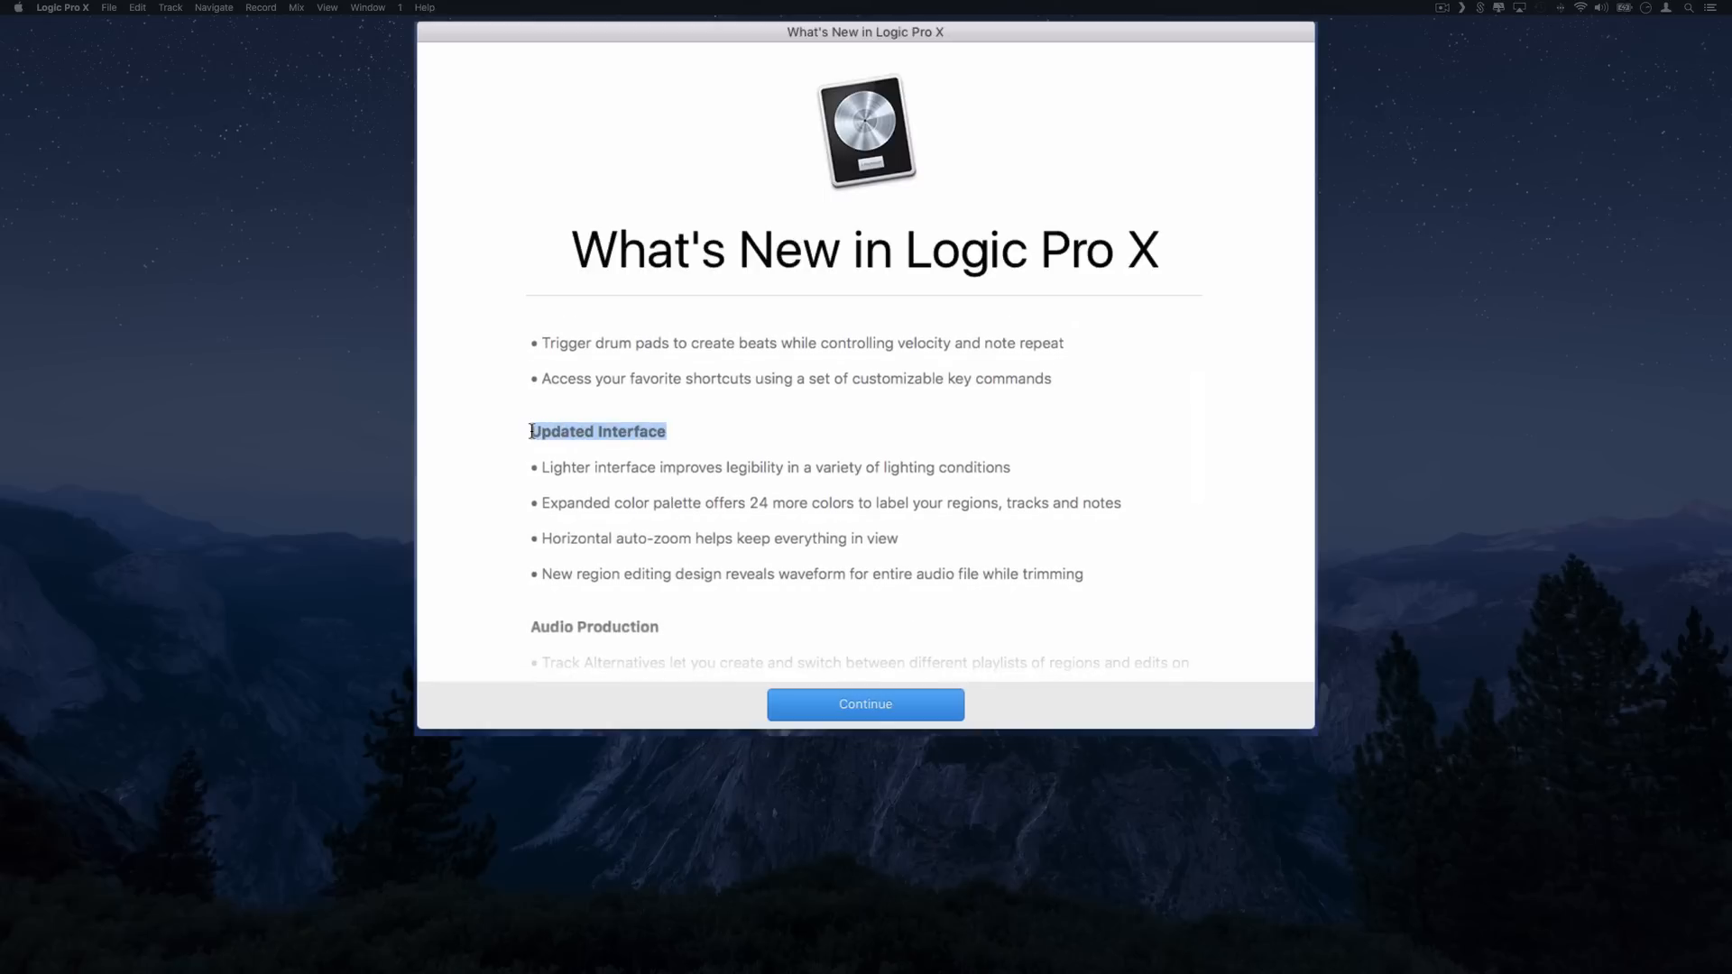
left_click(697, 432)
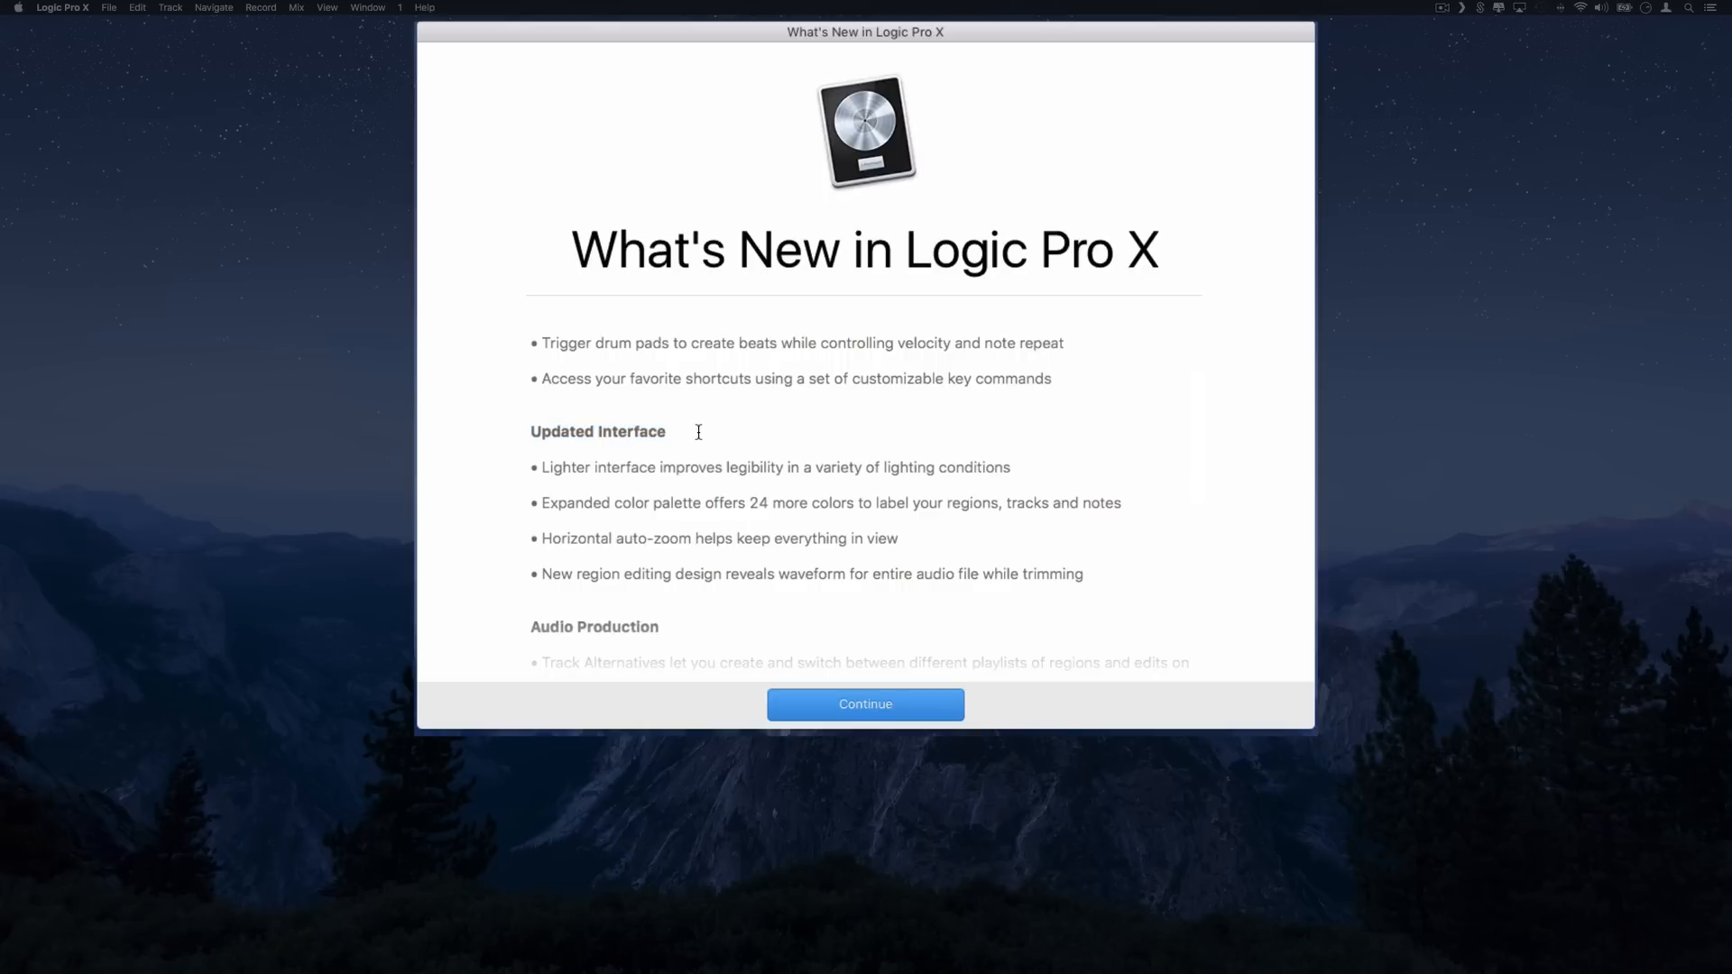
mouse_move(561, 467)
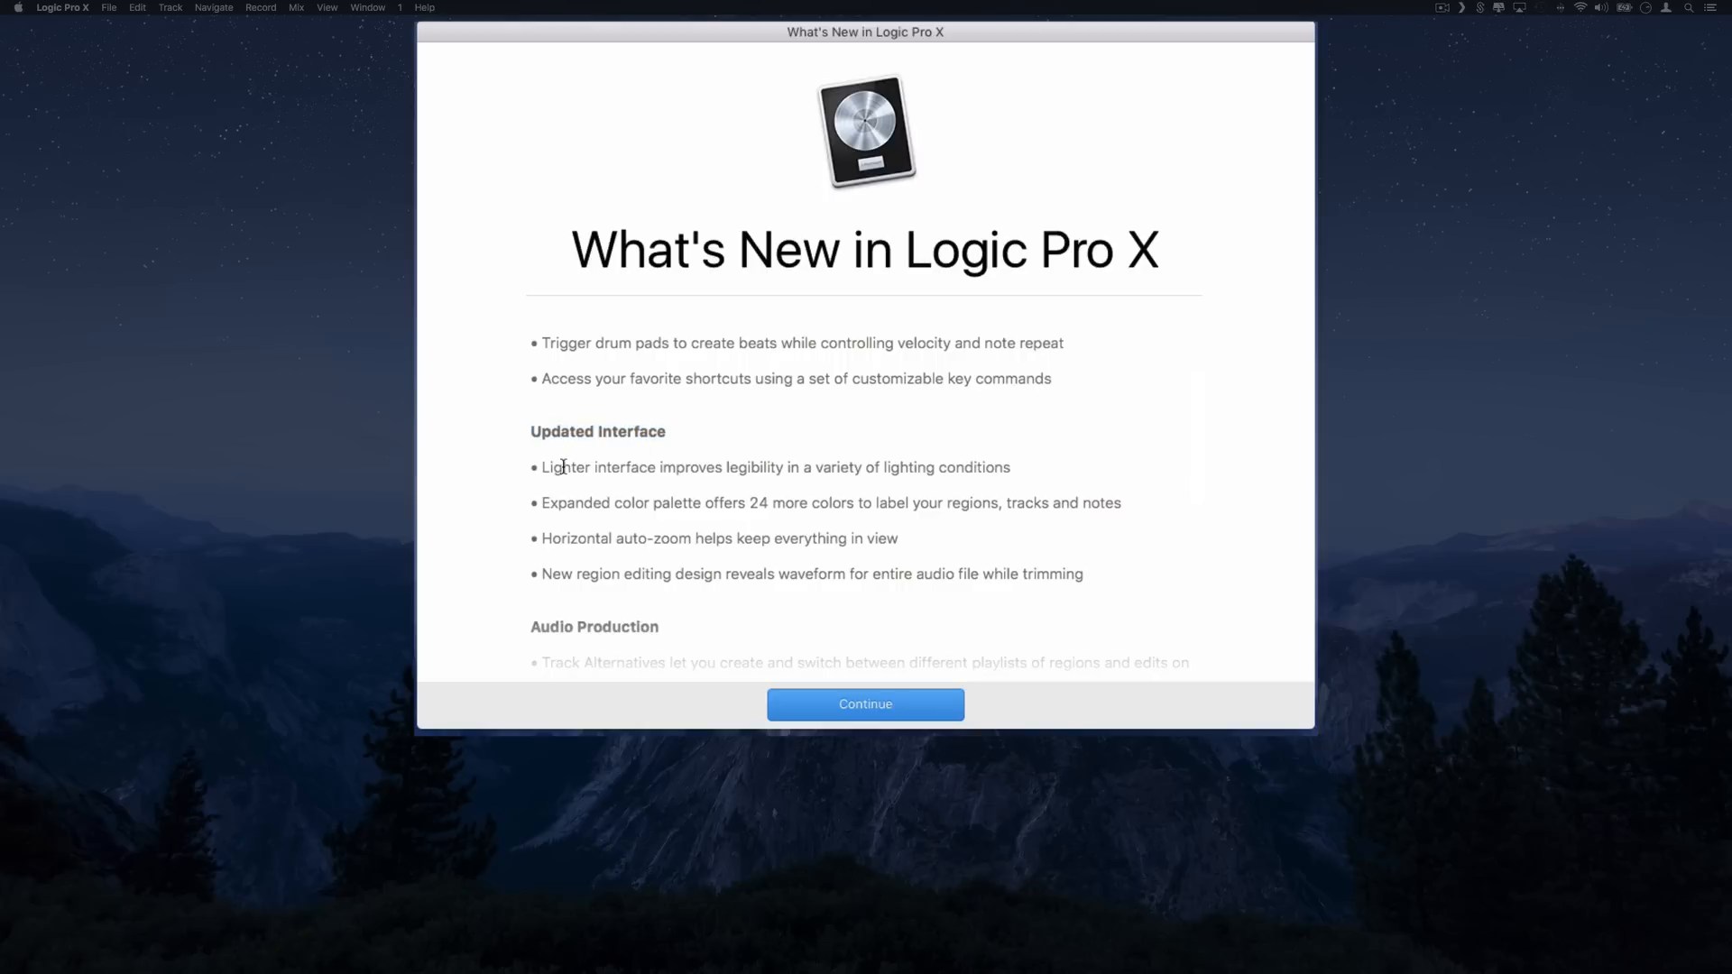
mouse_move(759, 477)
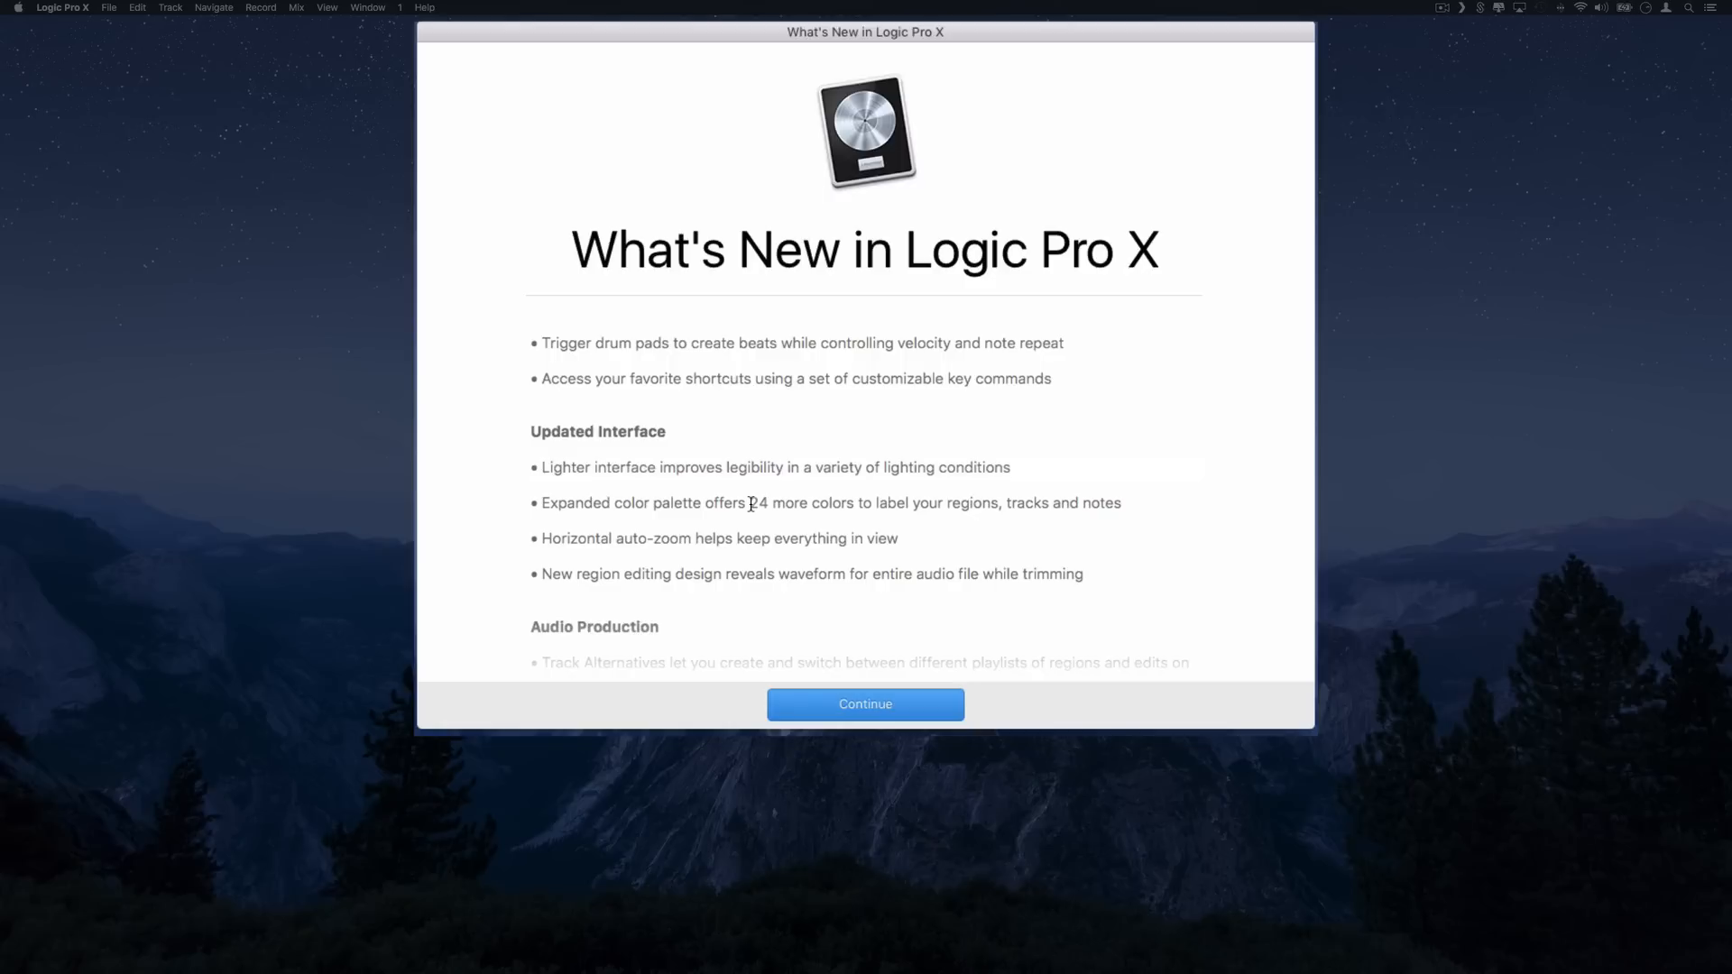
mouse_move(921, 498)
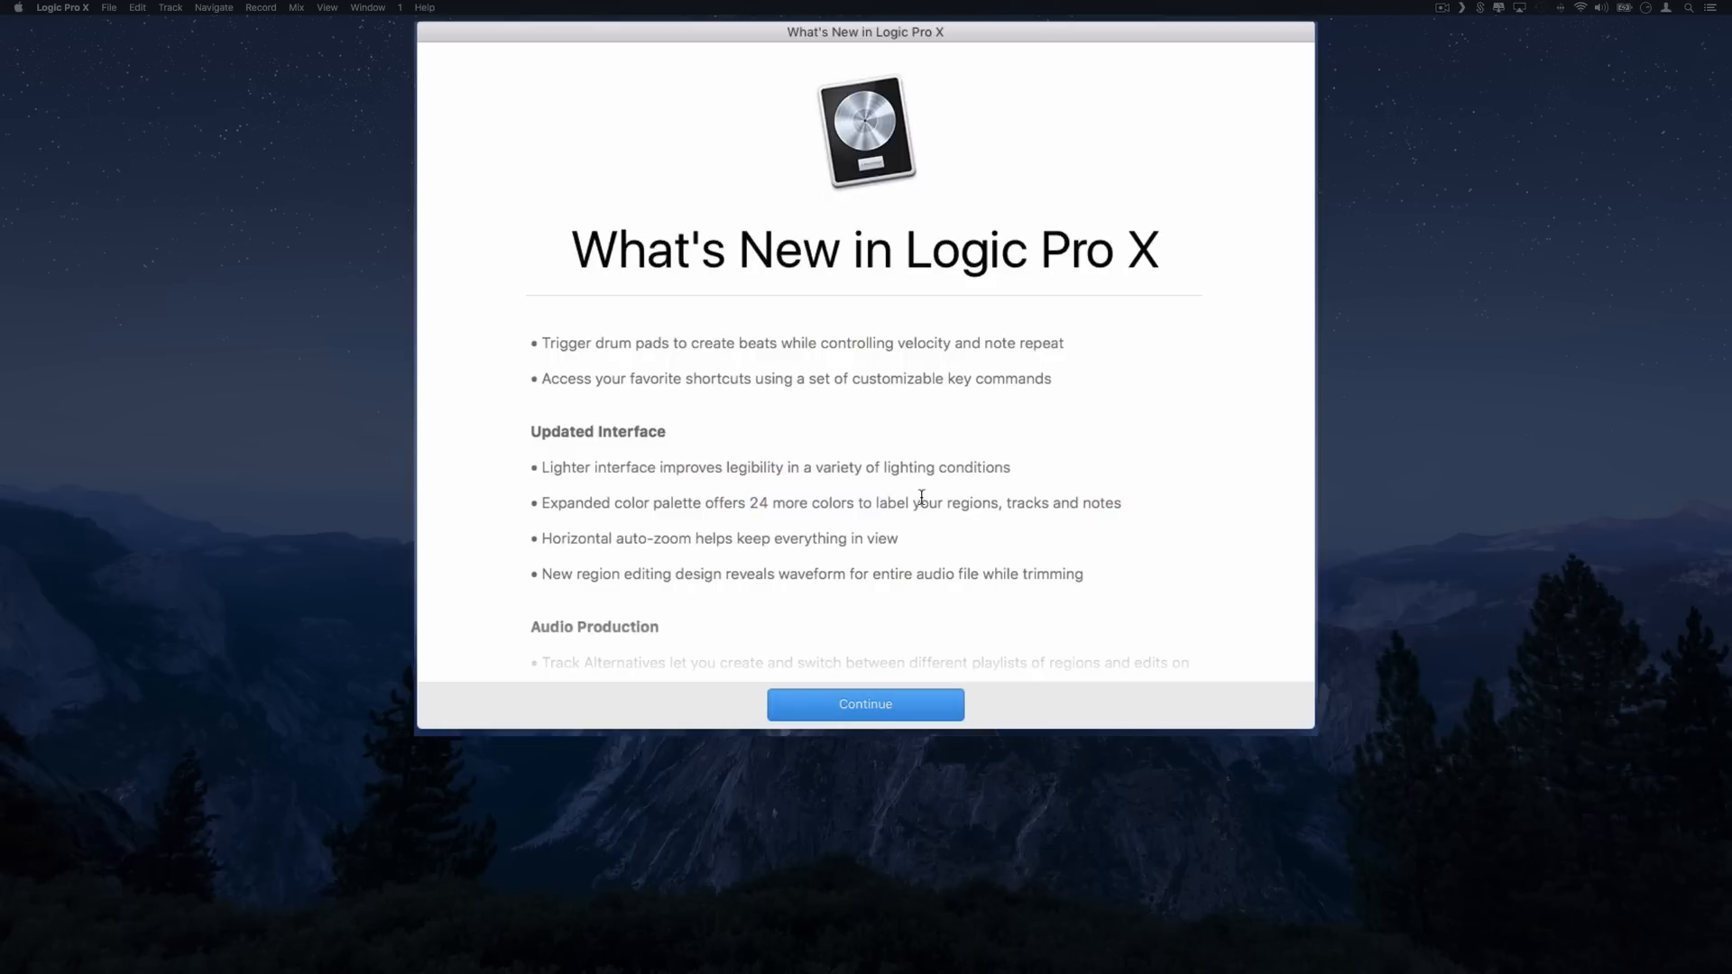
scroll("down", 3)
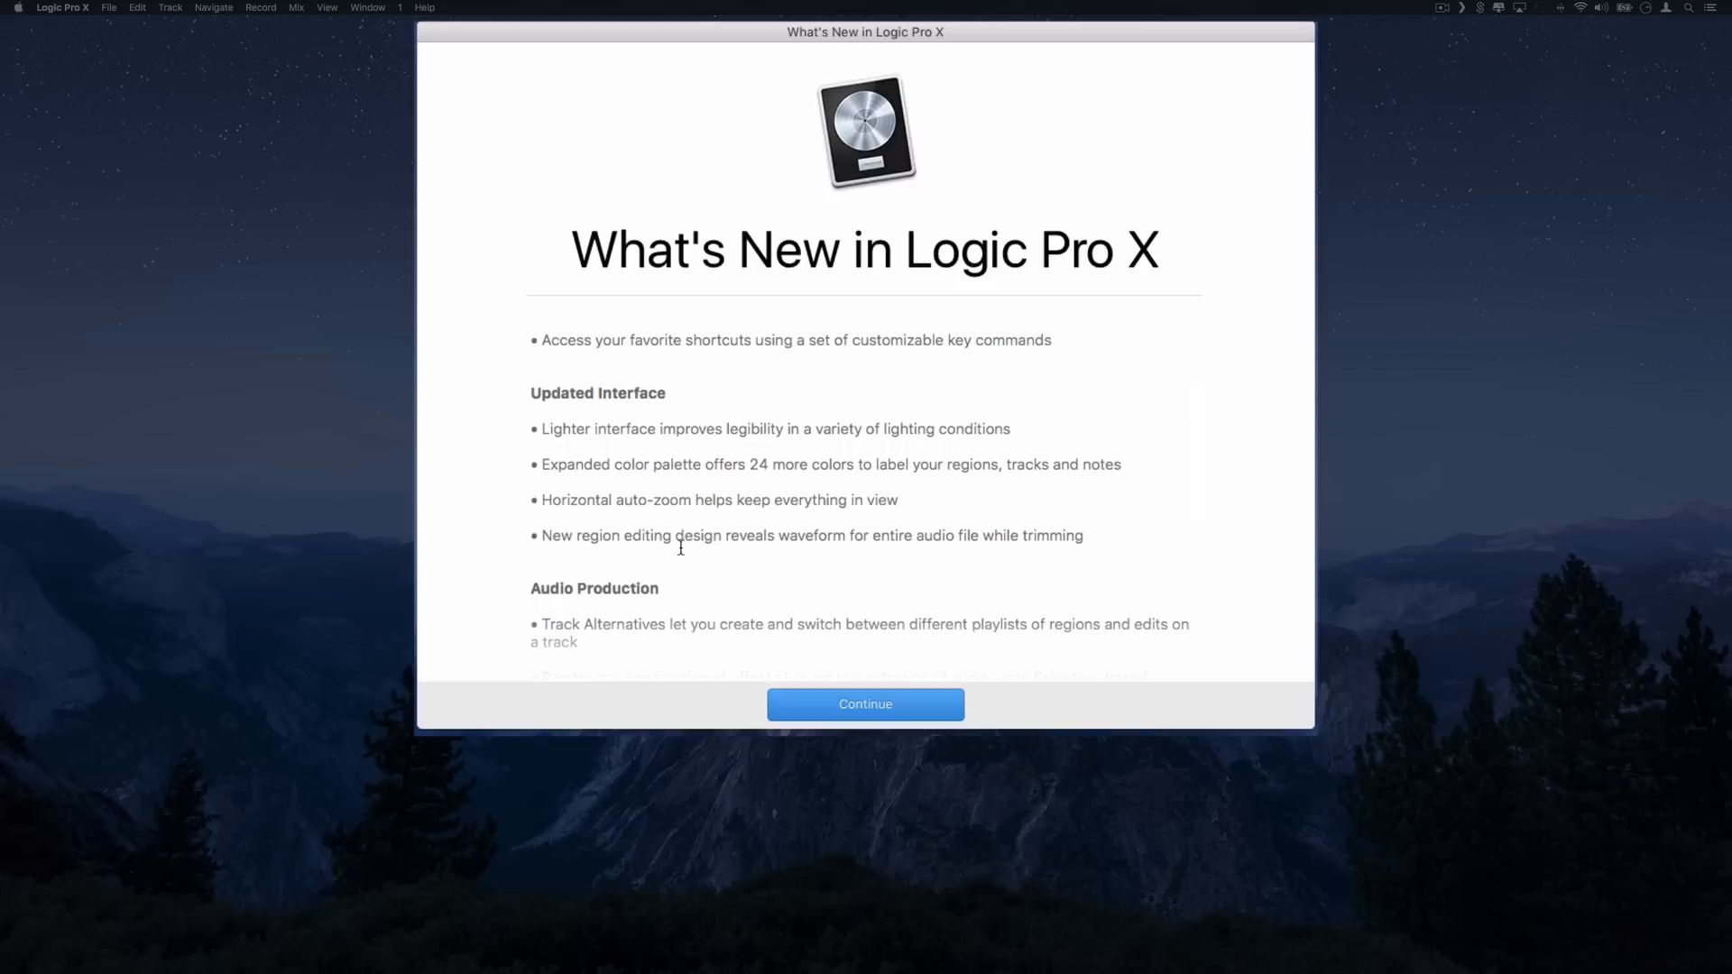
scroll("down", 3)
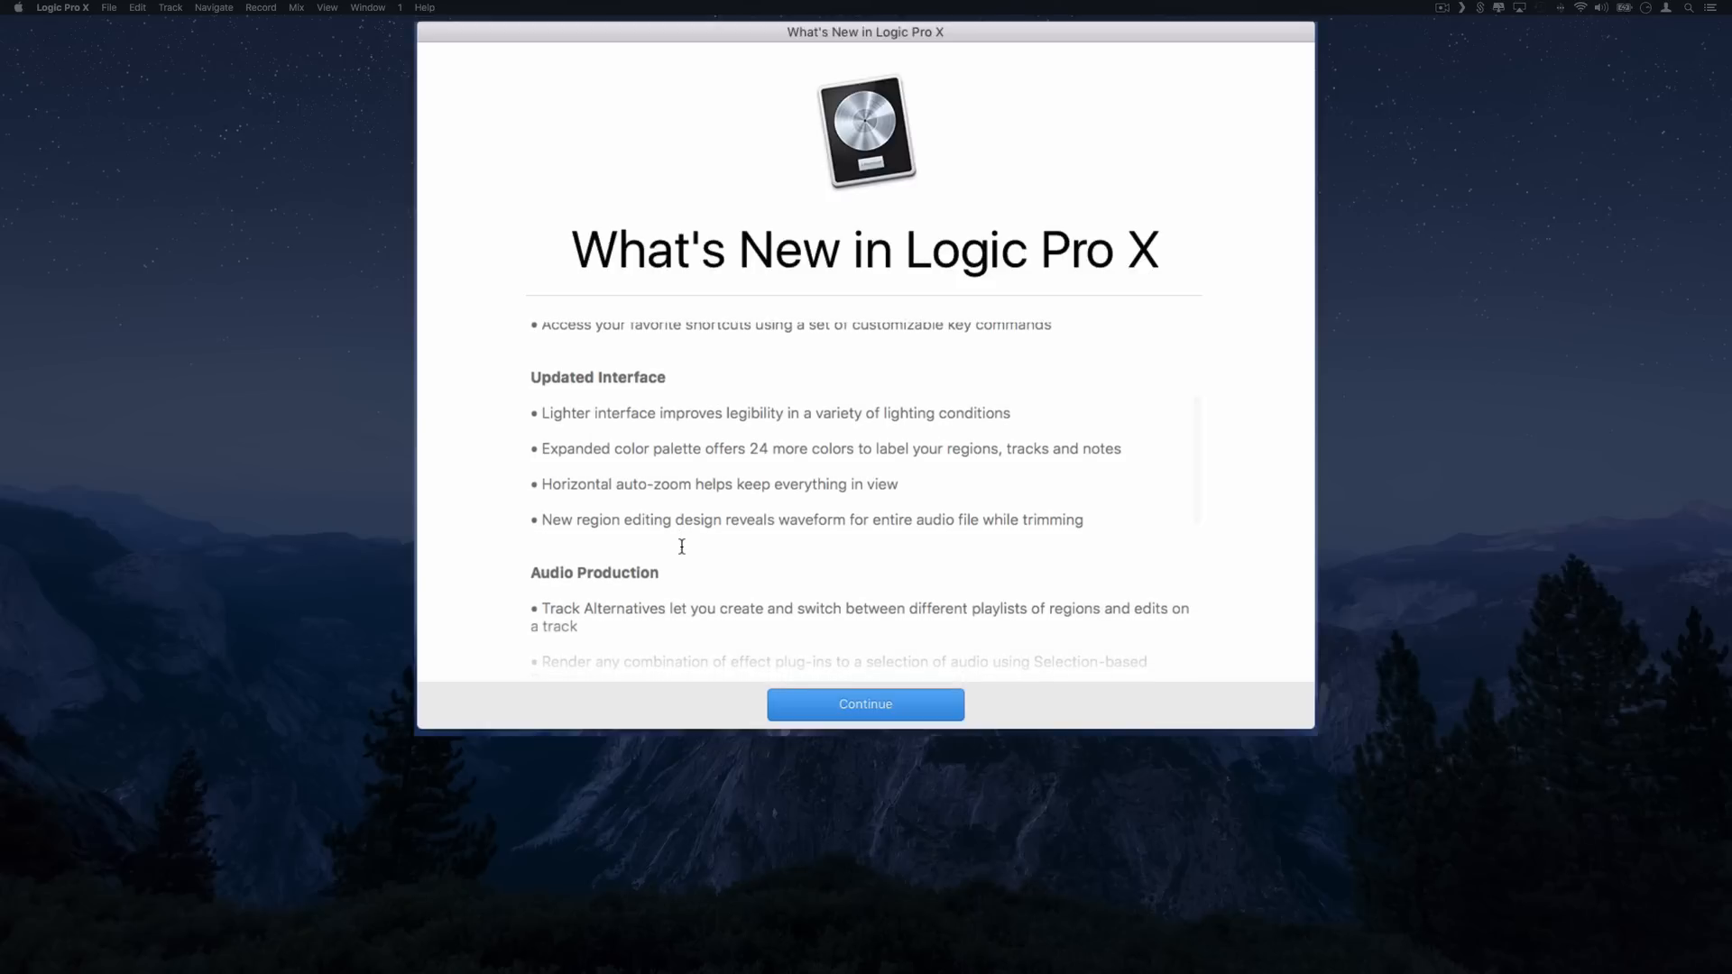
mouse_move(899, 530)
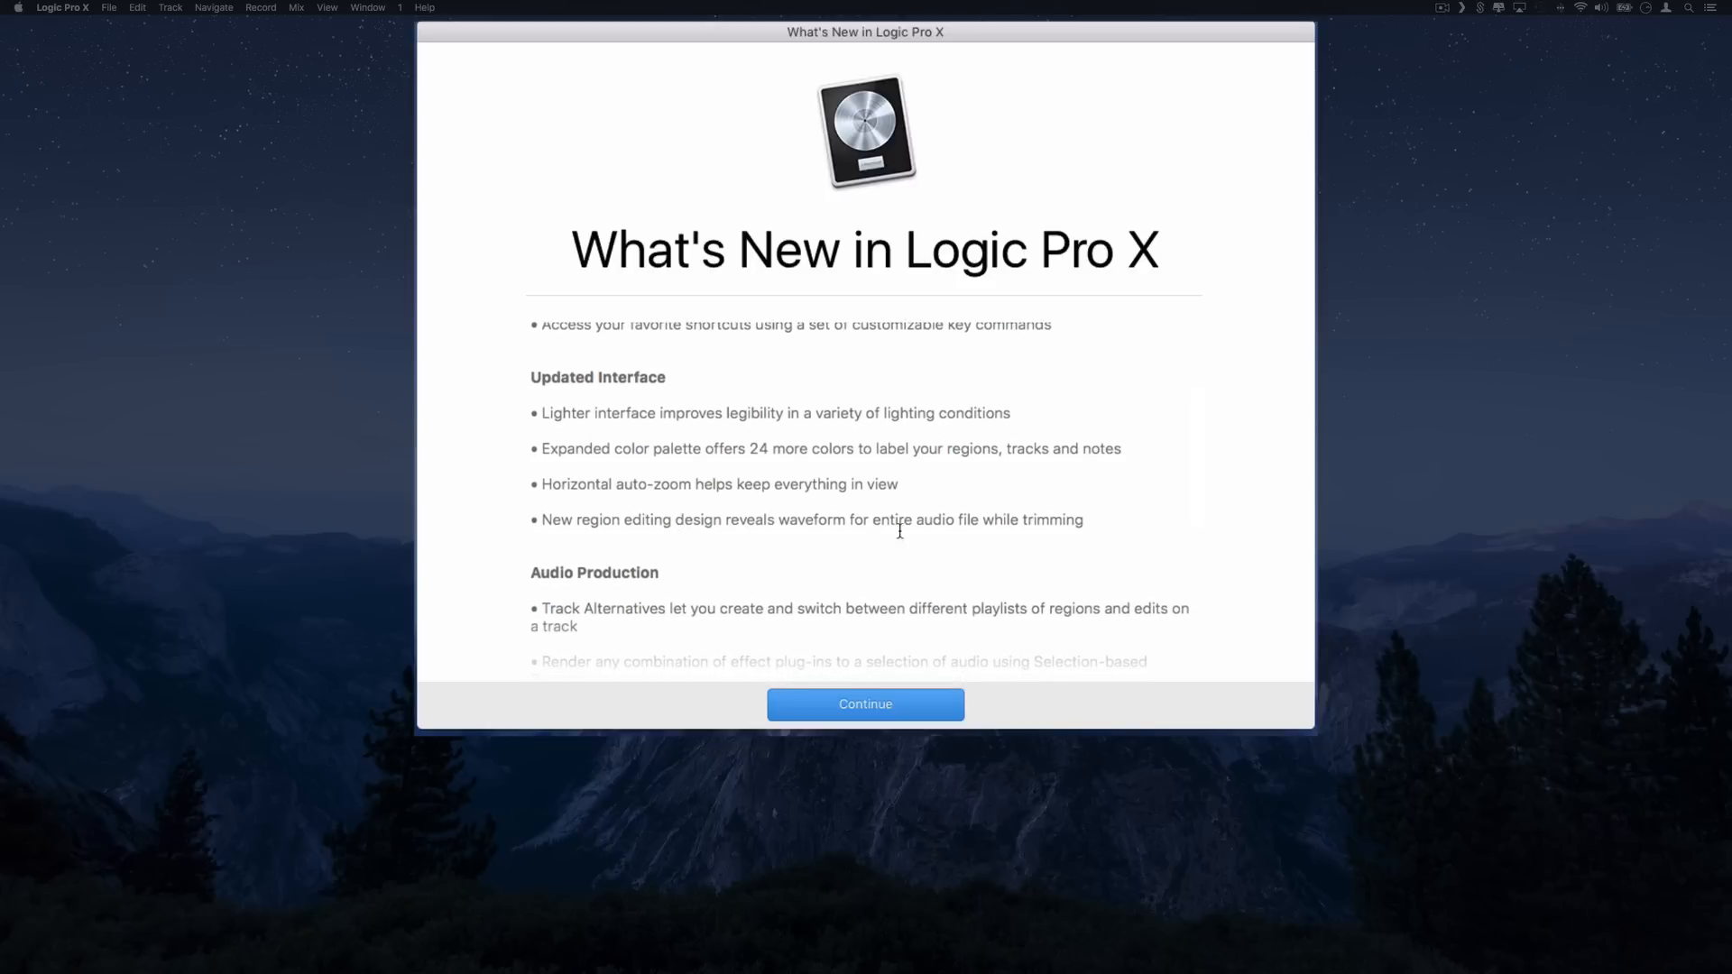
scroll("down", 3)
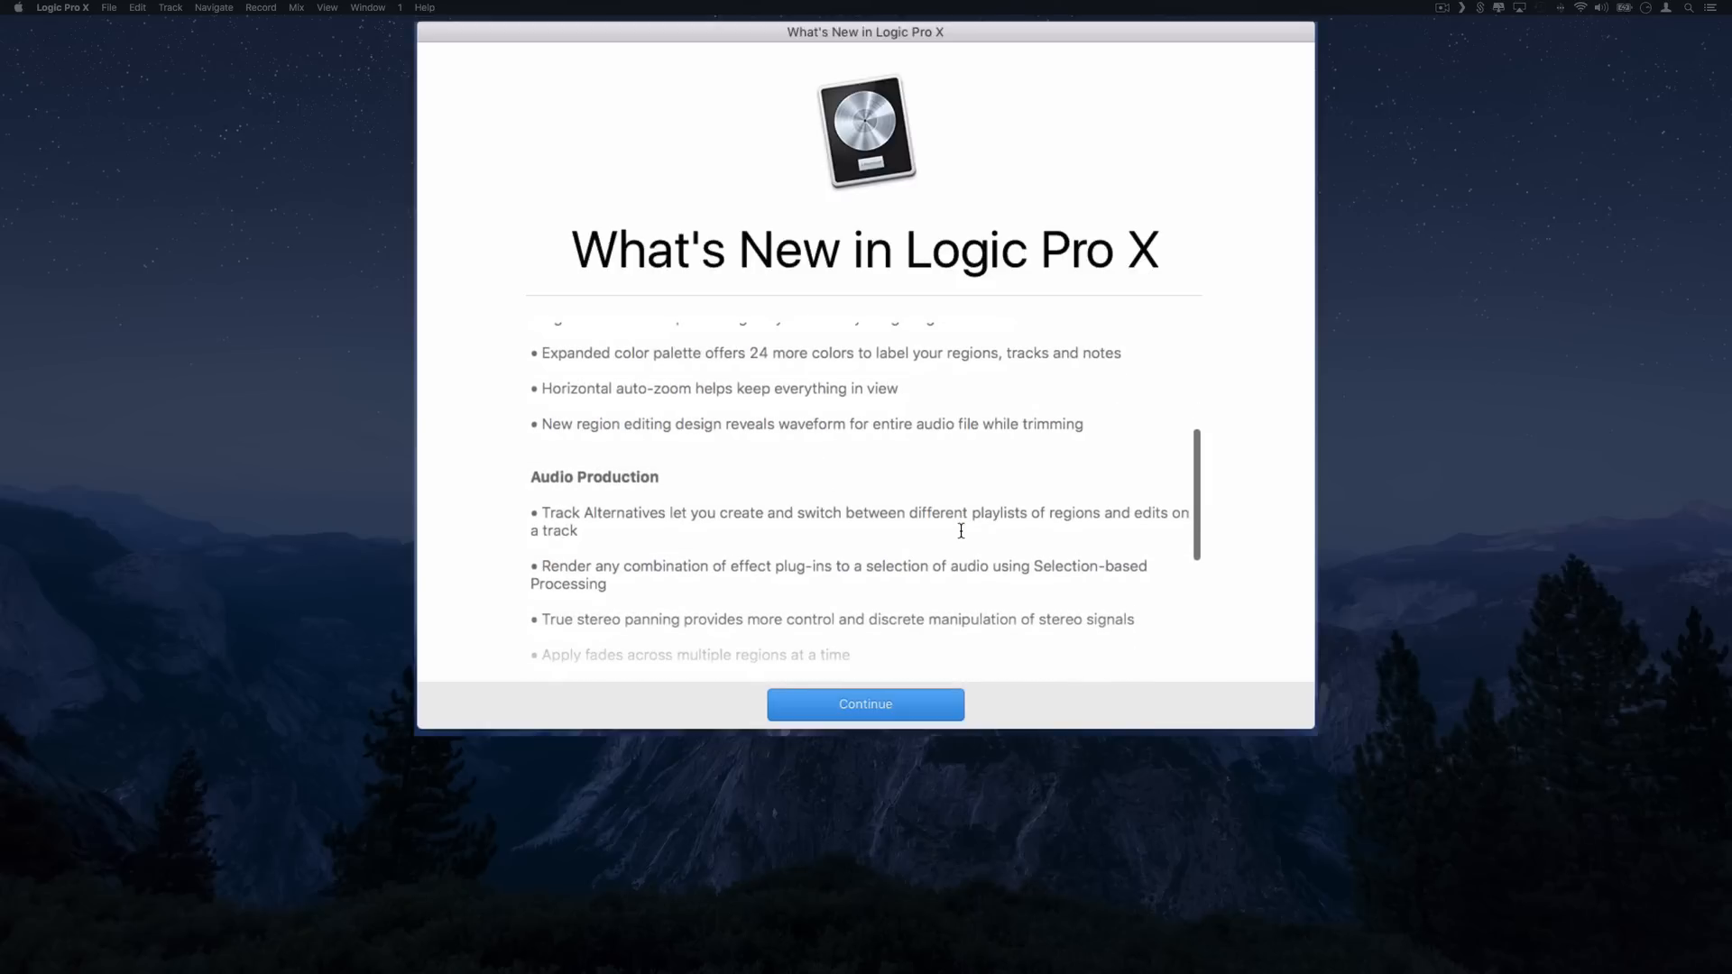
scroll("down", 3)
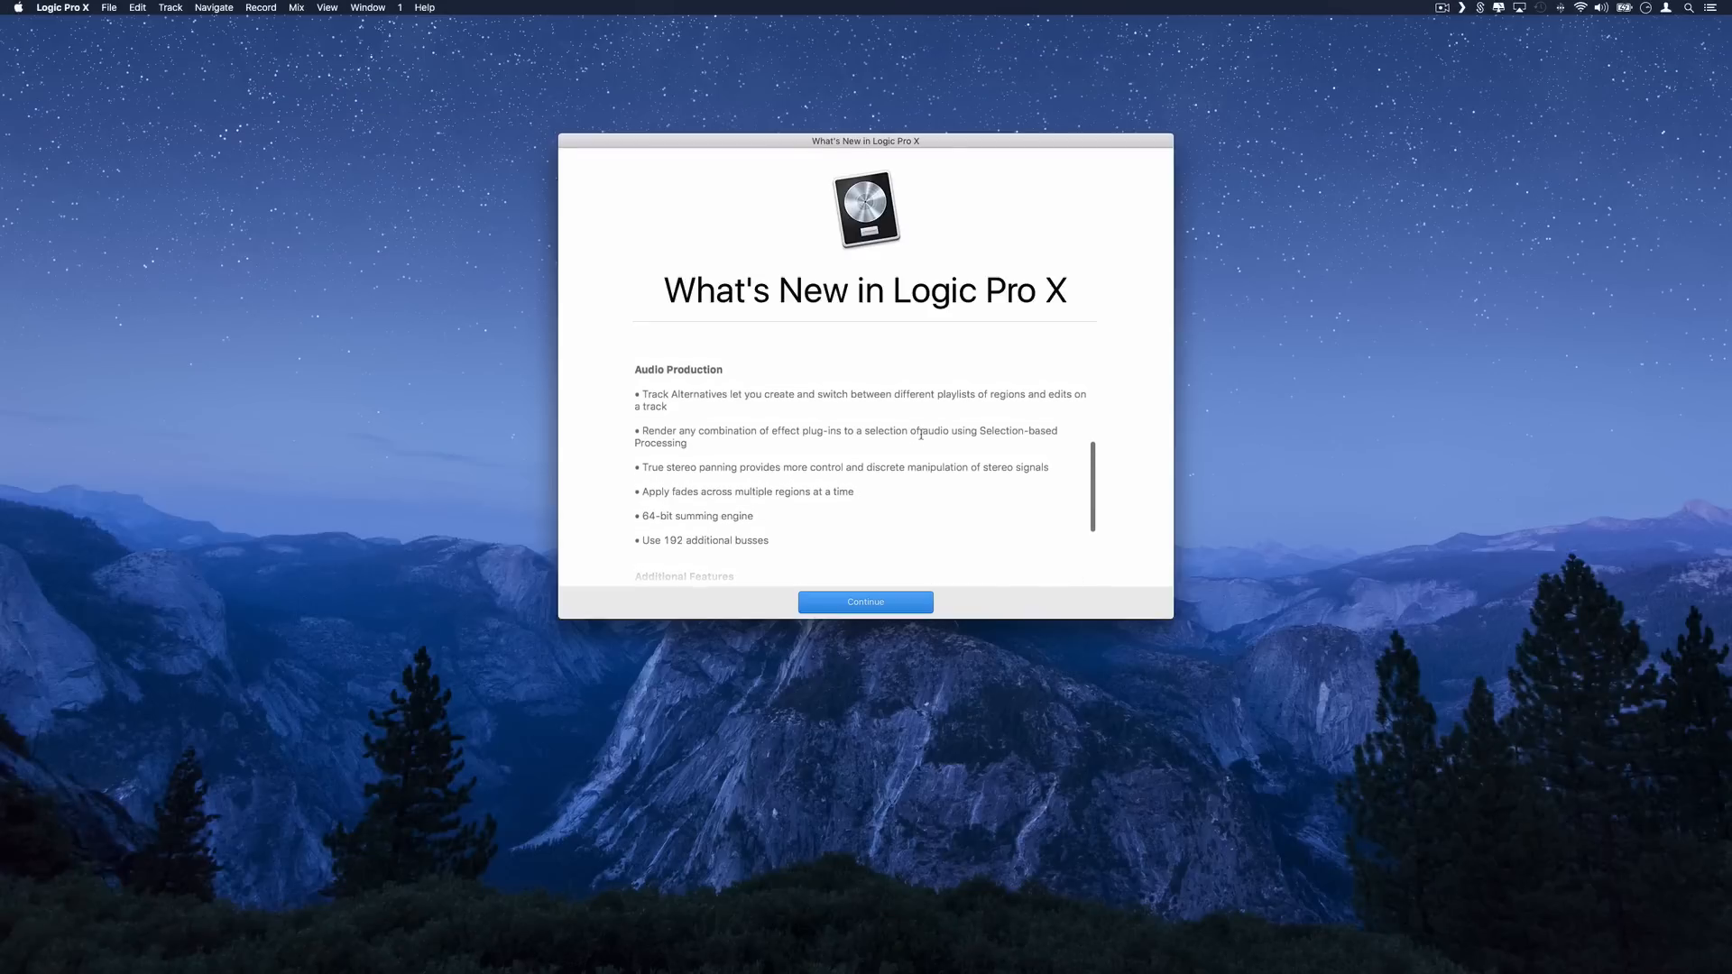
scroll("down", 3)
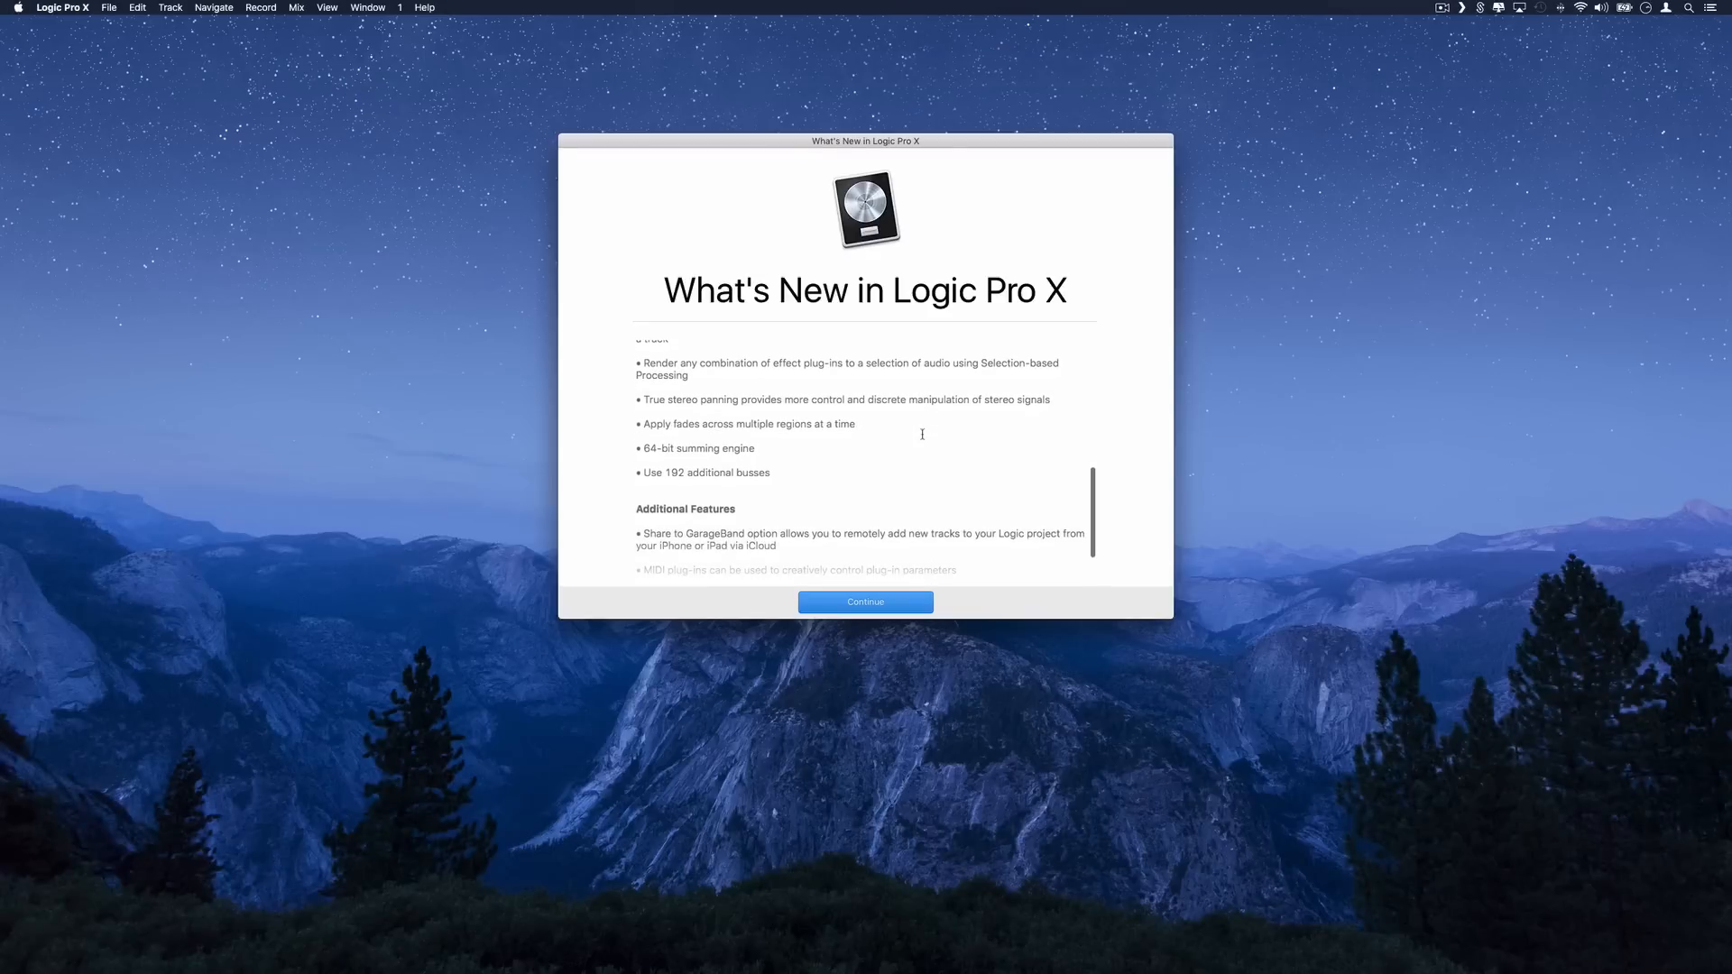
scroll("up", 3)
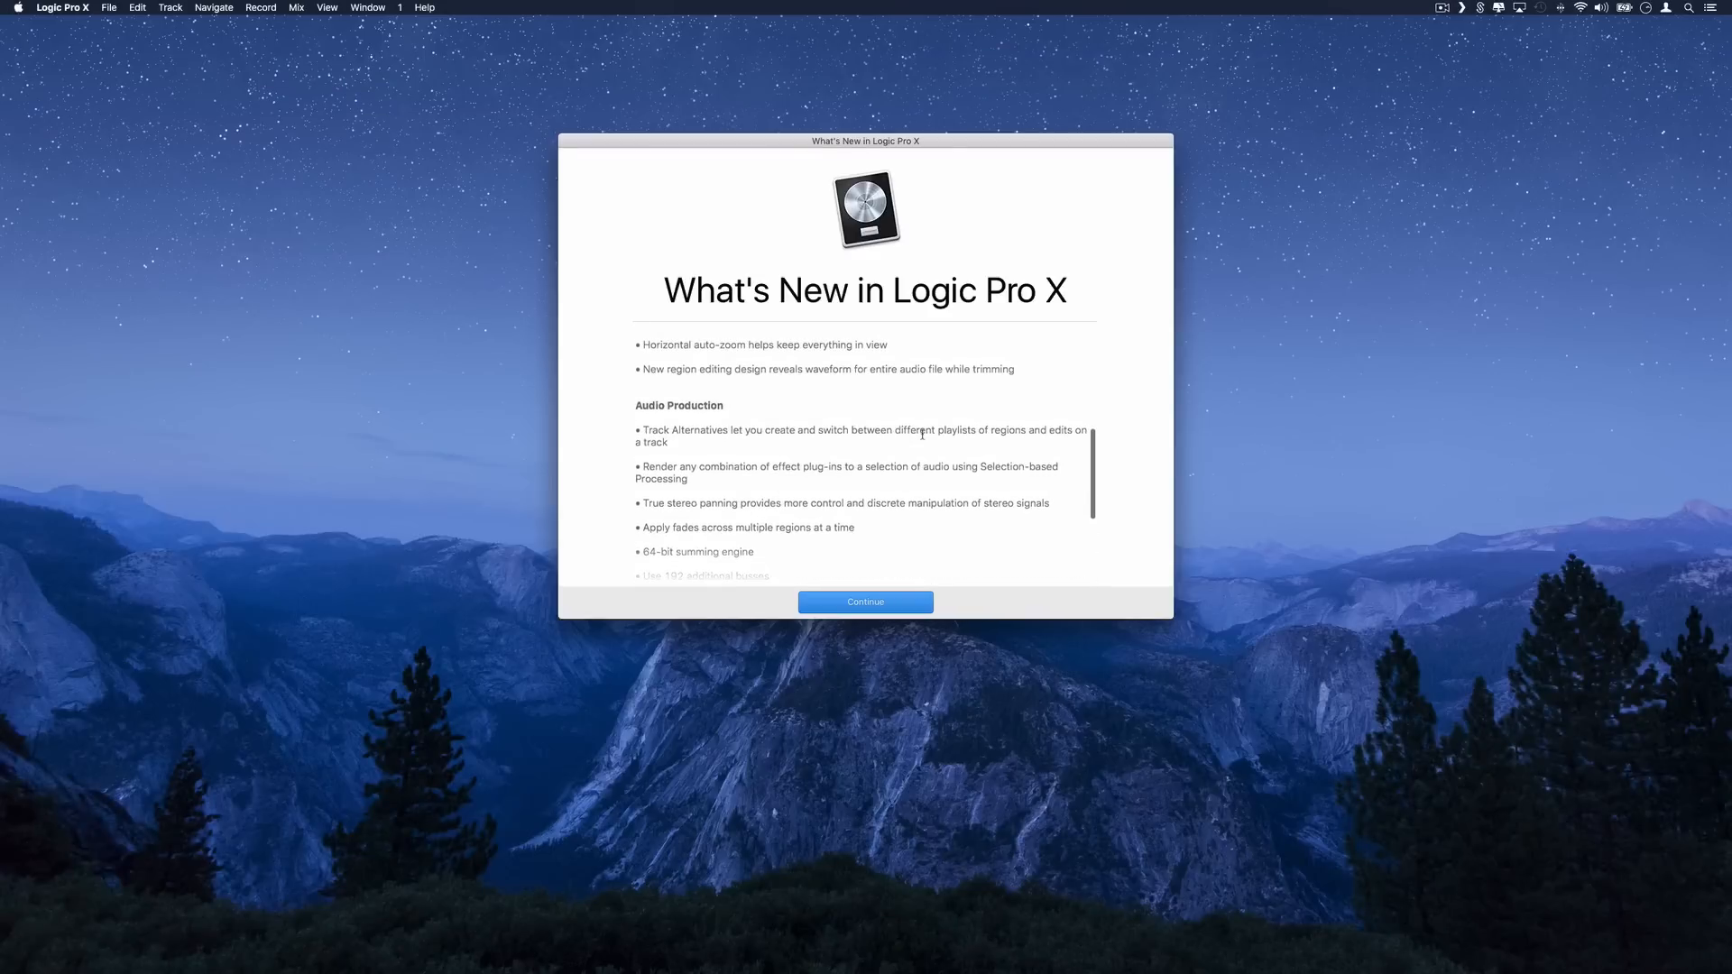
scroll("down", 3)
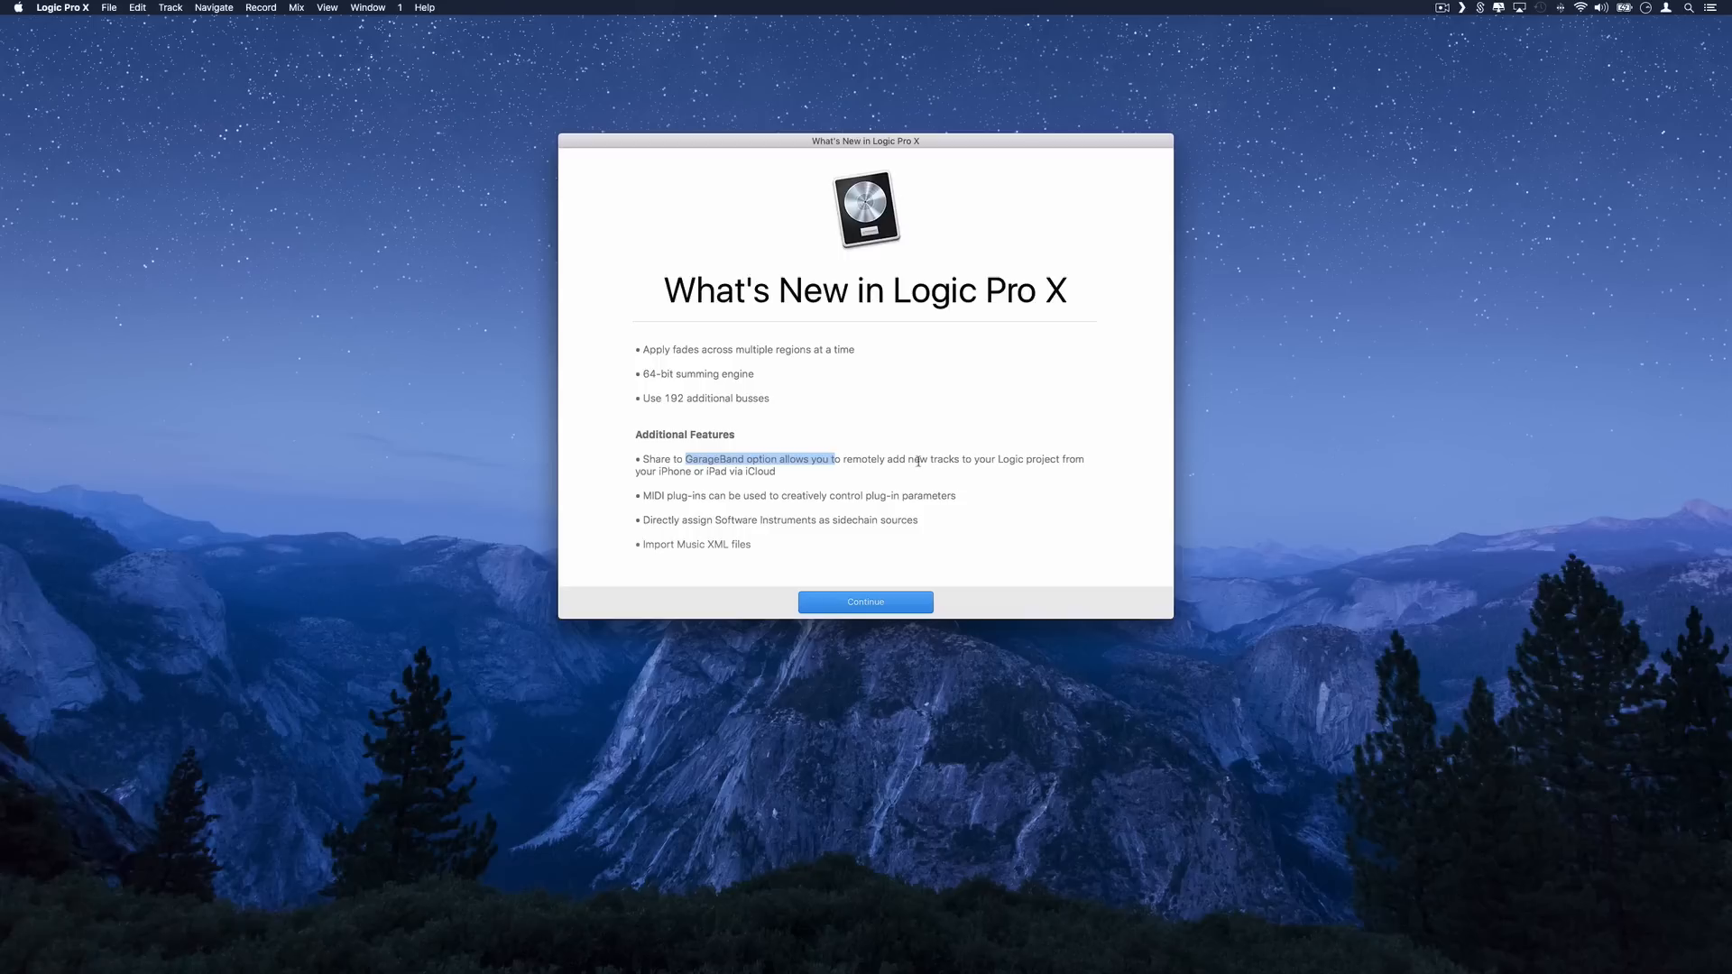
mouse_move(884, 479)
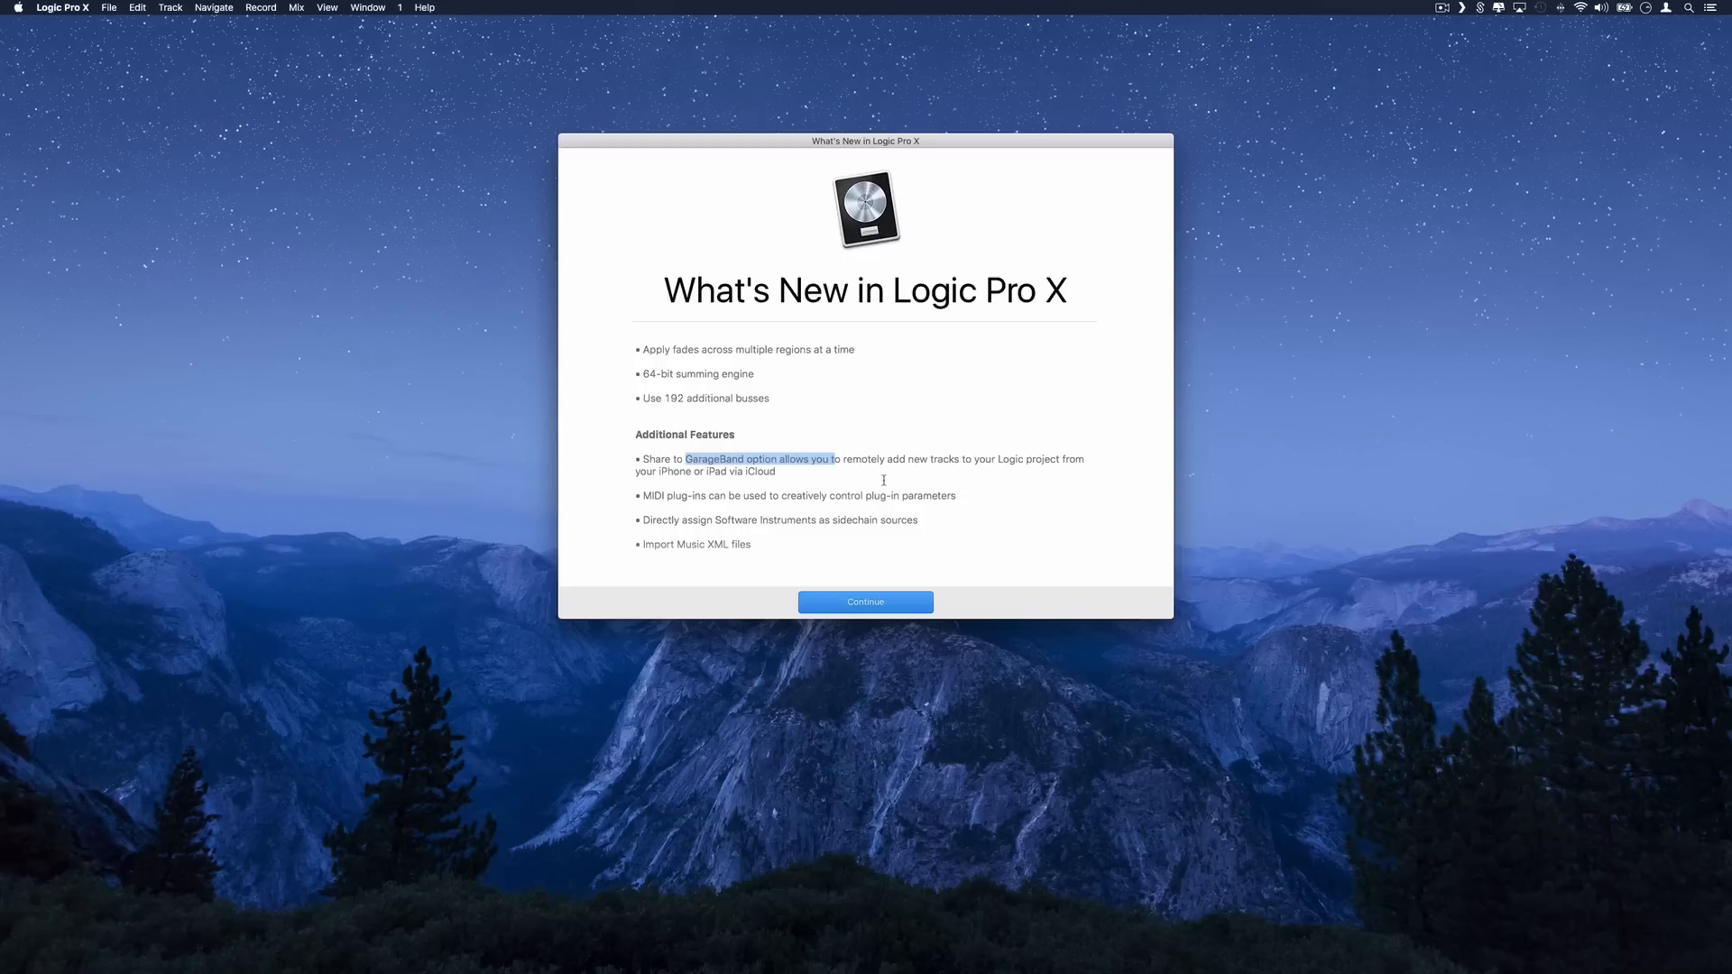
mouse_move(792, 467)
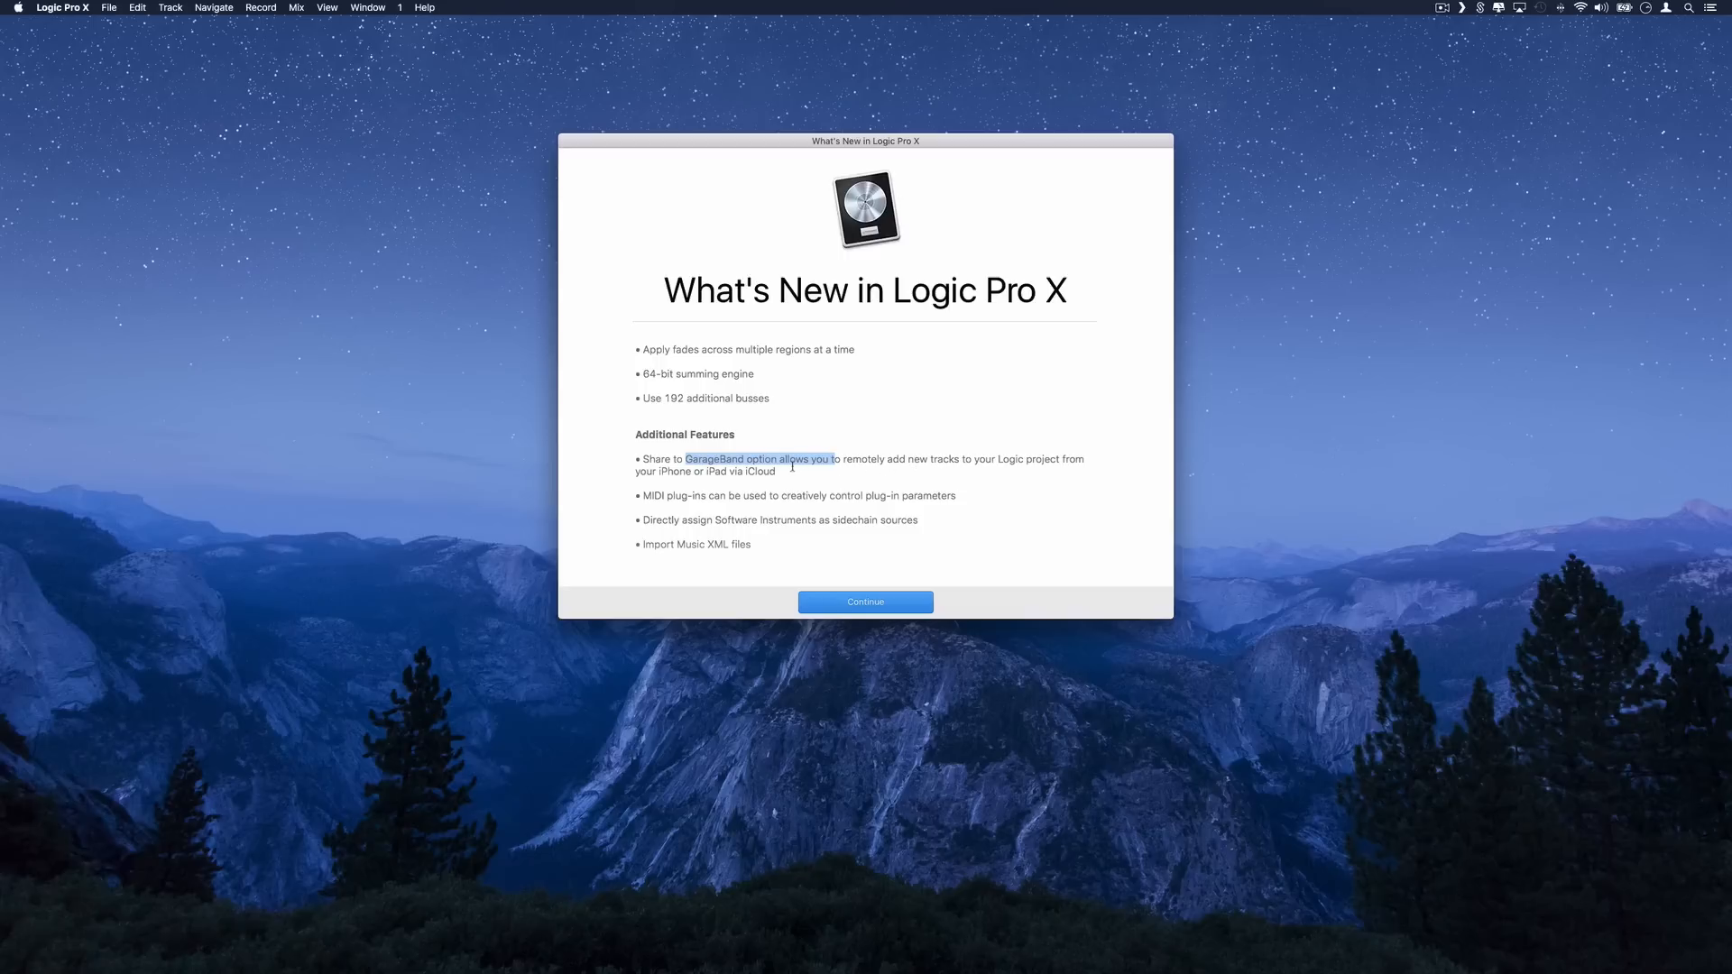
scroll("up", 3)
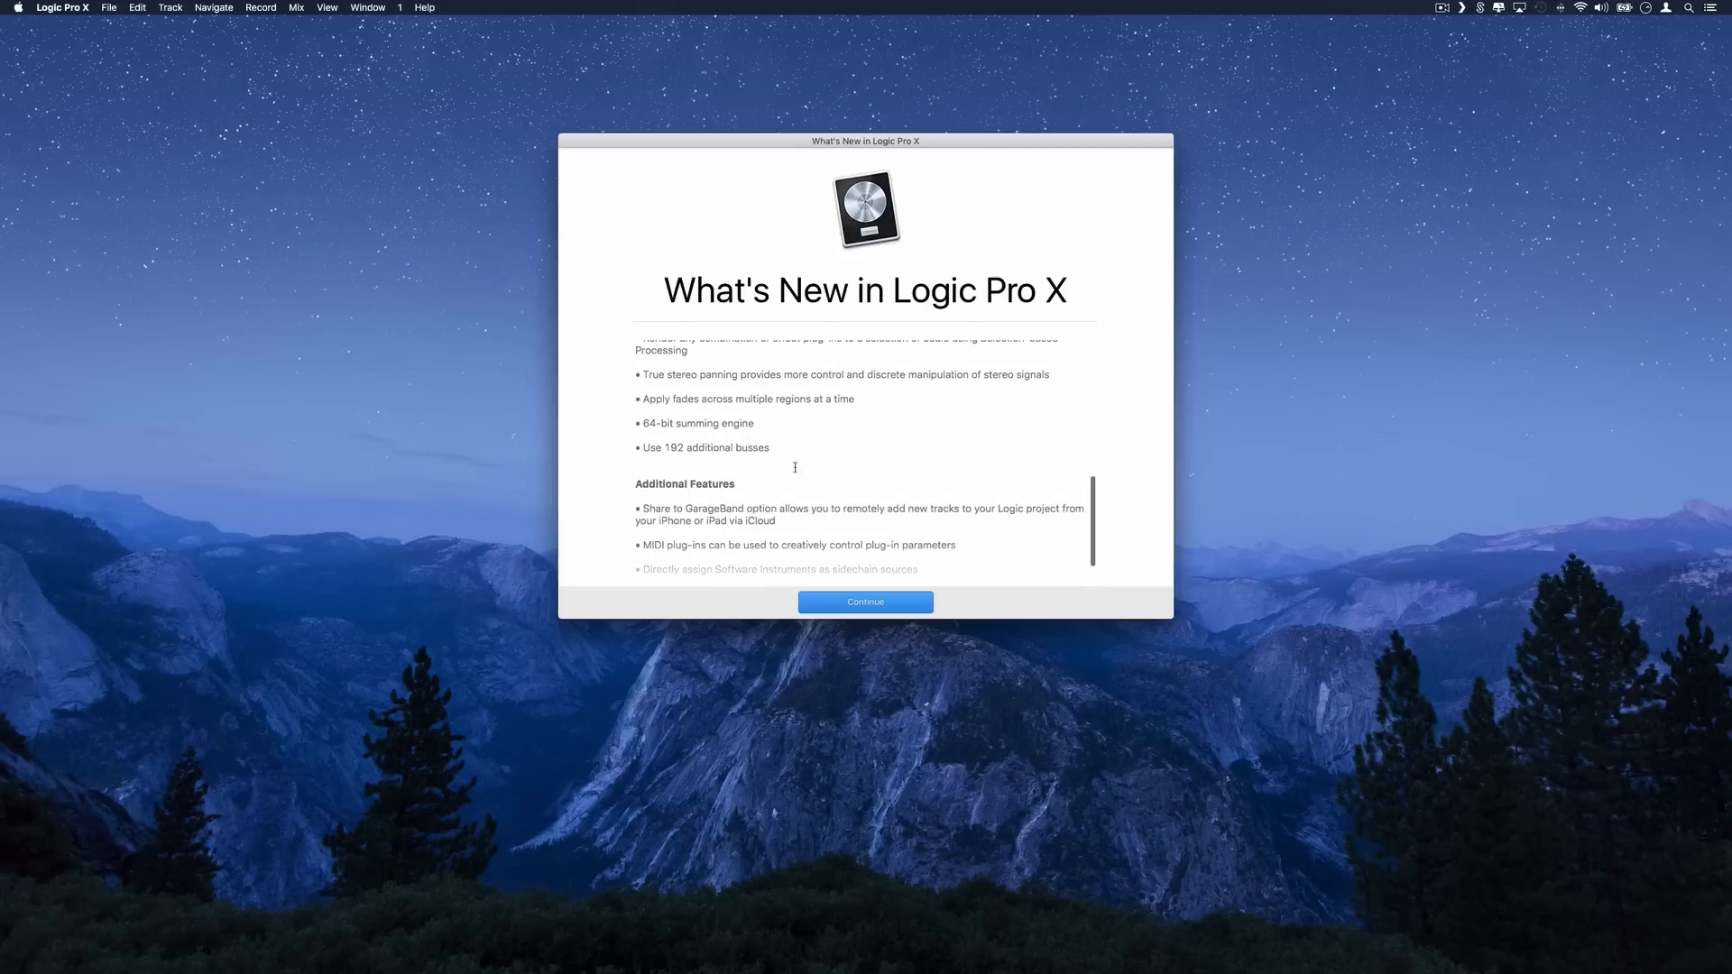
scroll("up", 3)
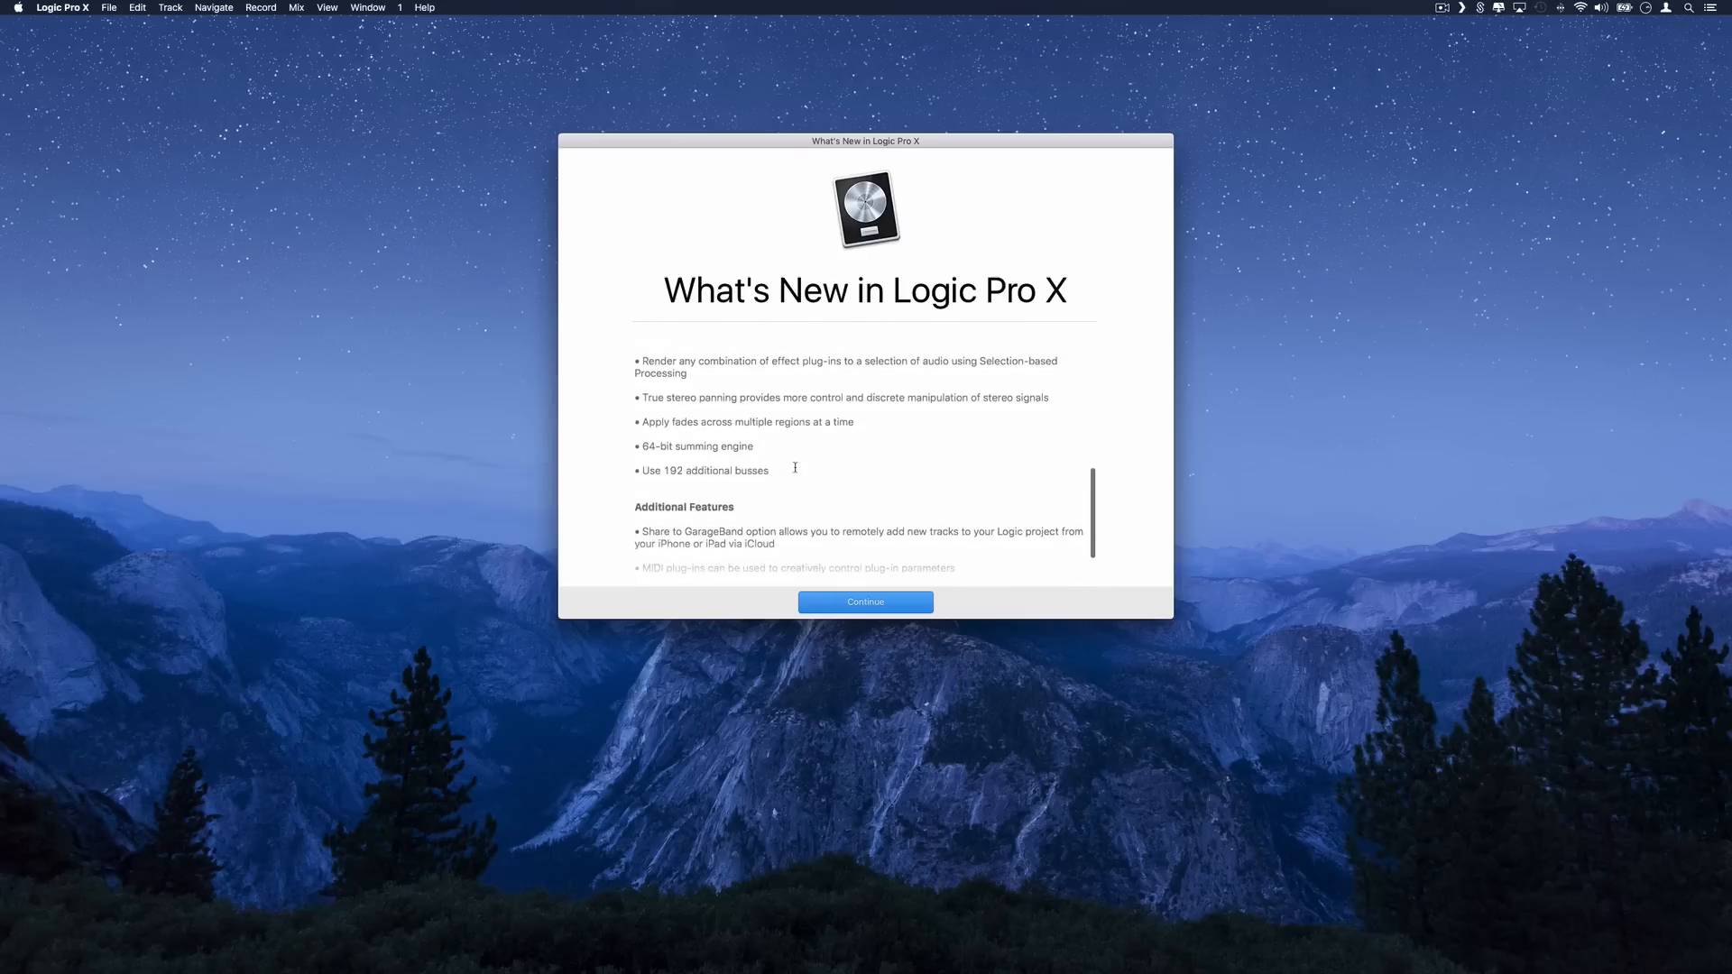
scroll("down", 3)
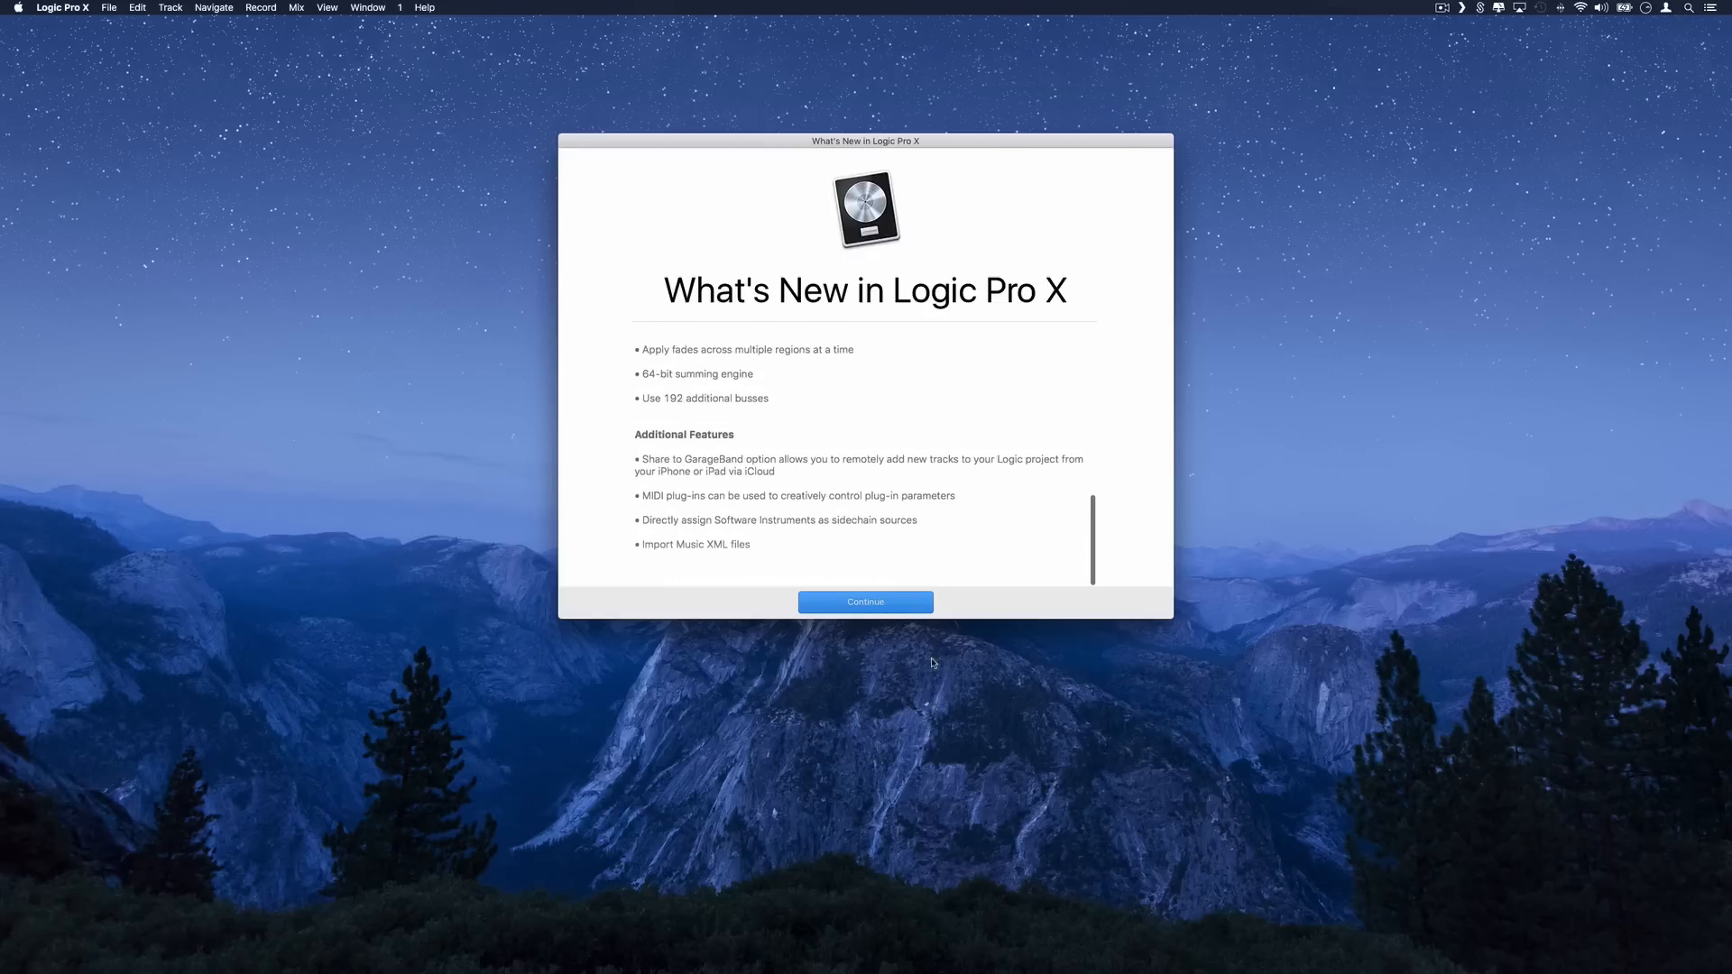
left_click(865, 602)
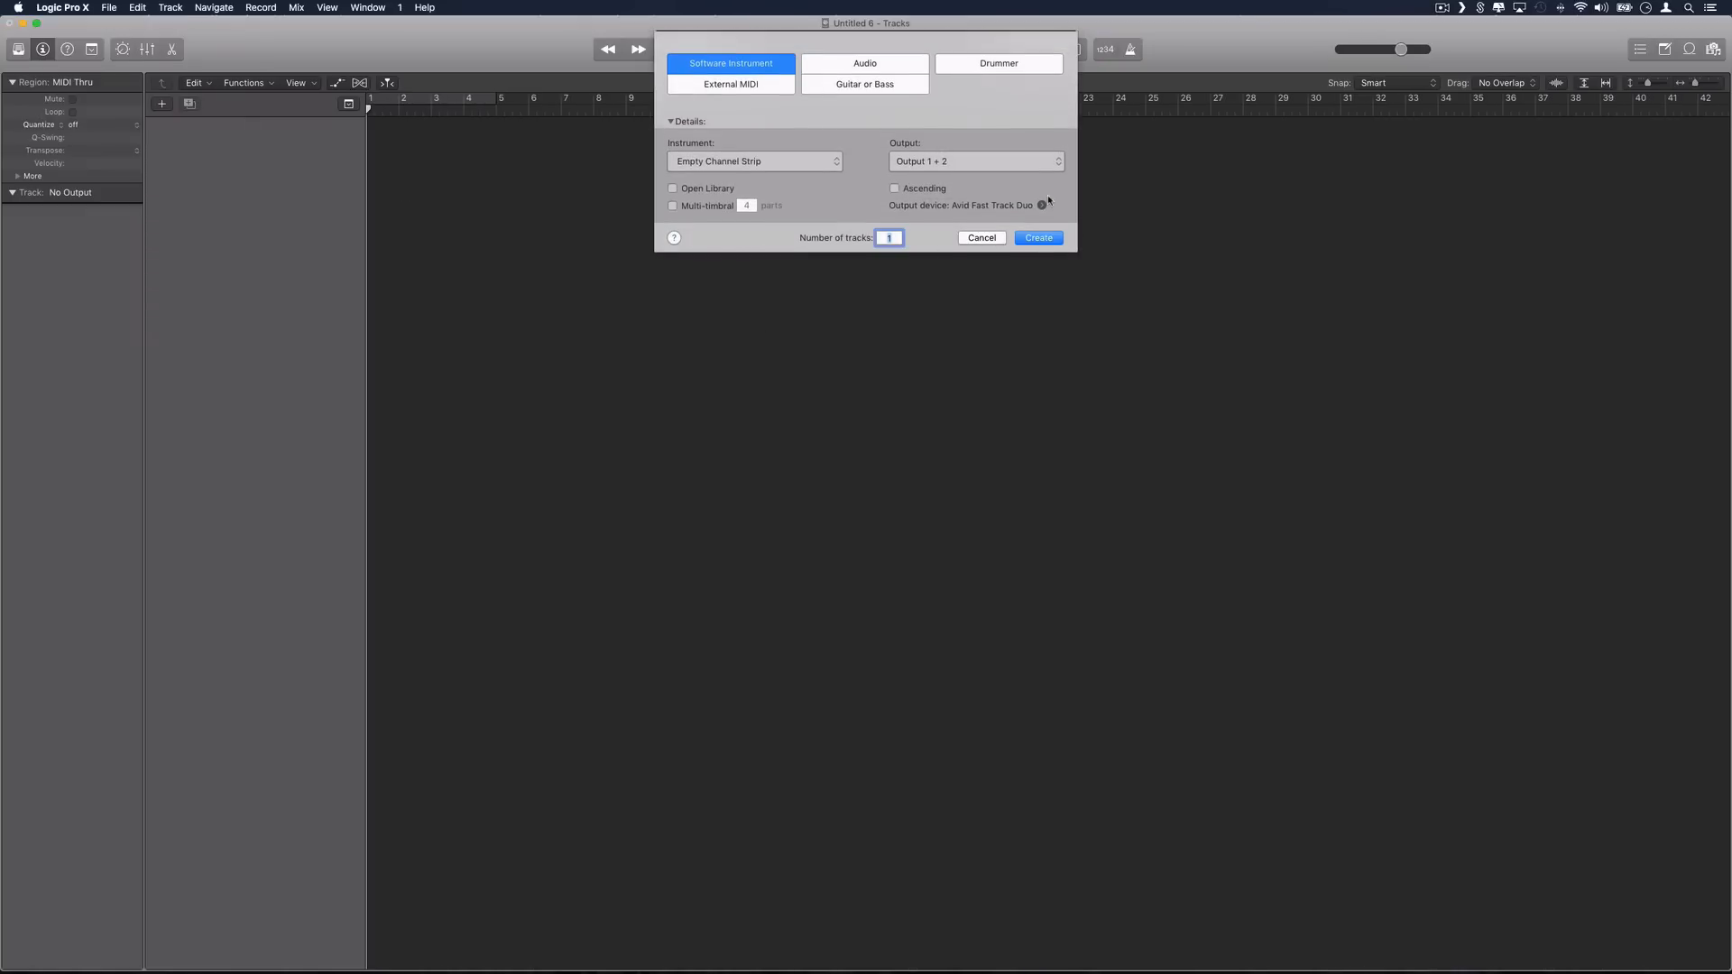
Create one Software Instrument track with an empty channel strip, named Inst 1
left_click(1037, 237)
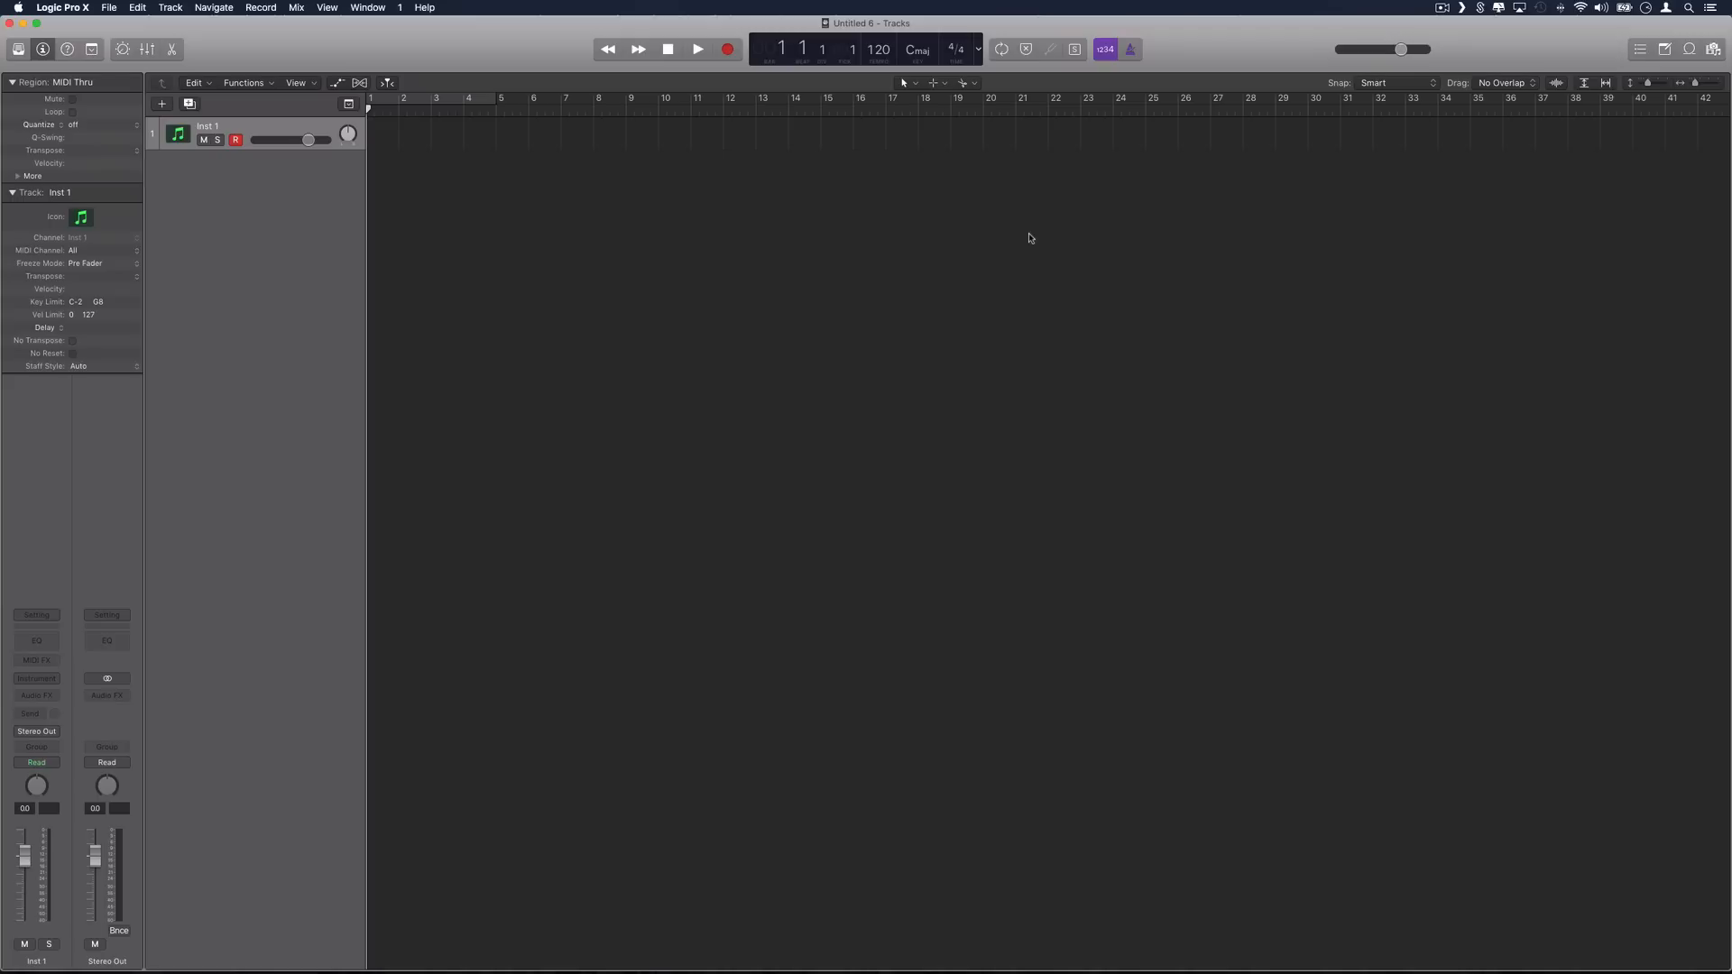
mouse_move(935, 266)
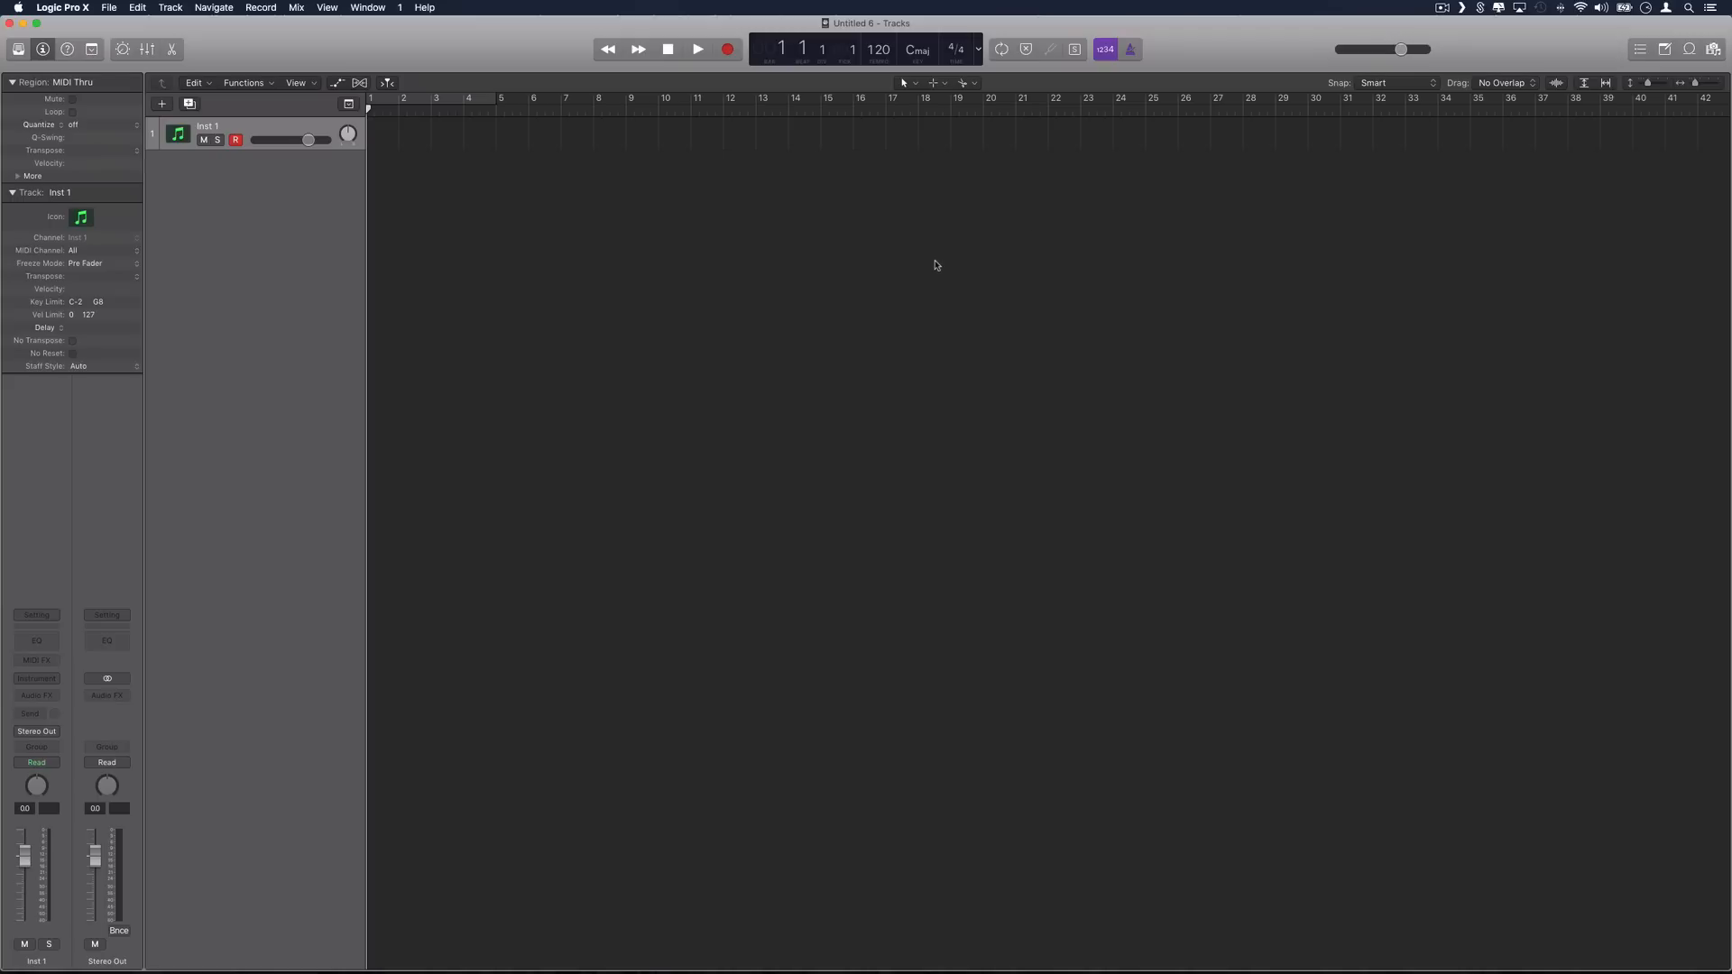
mouse_move(835, 371)
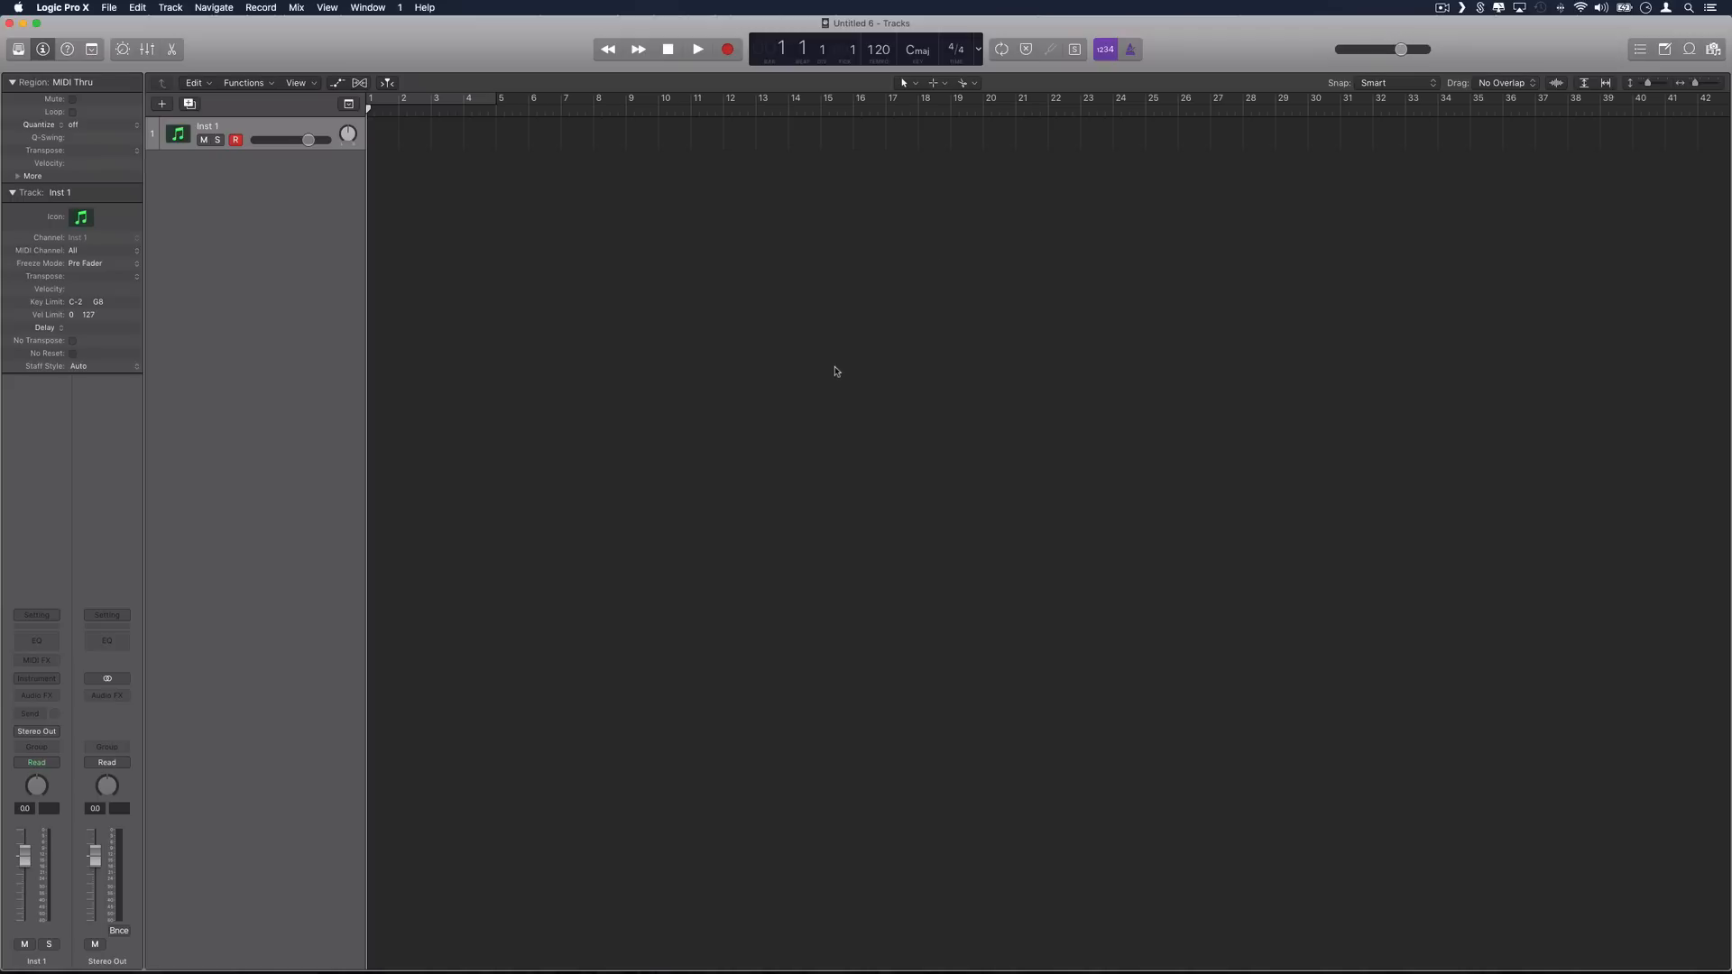
mouse_move(173, 169)
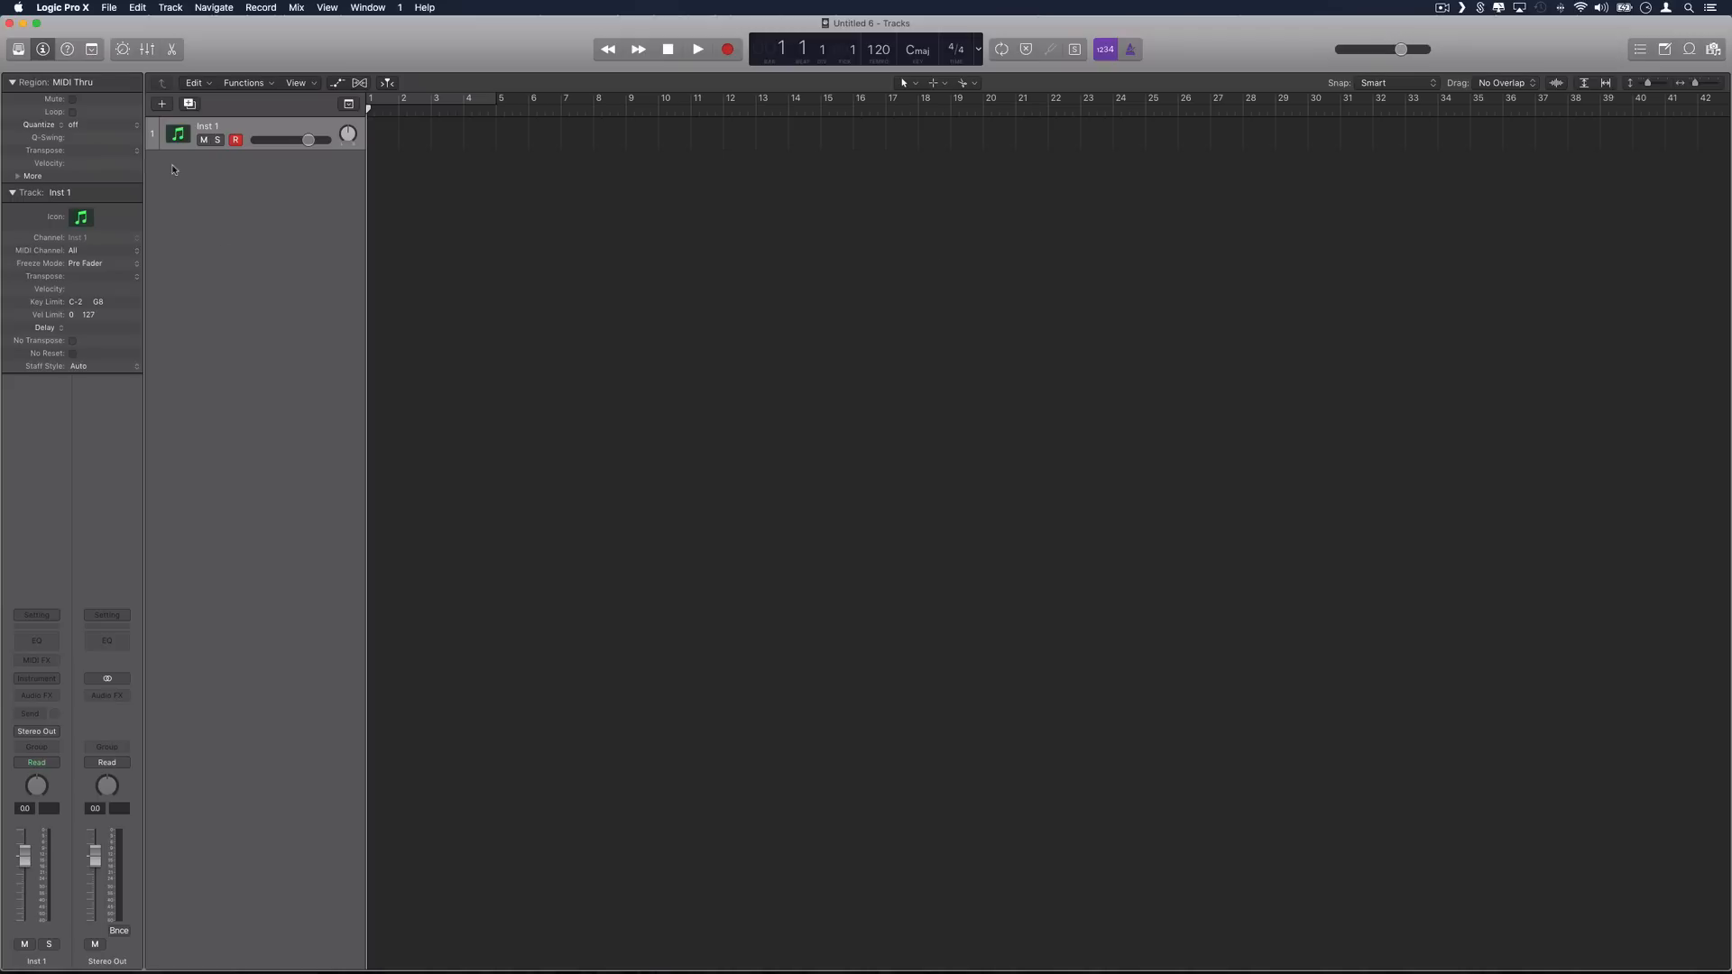
mouse_move(178, 134)
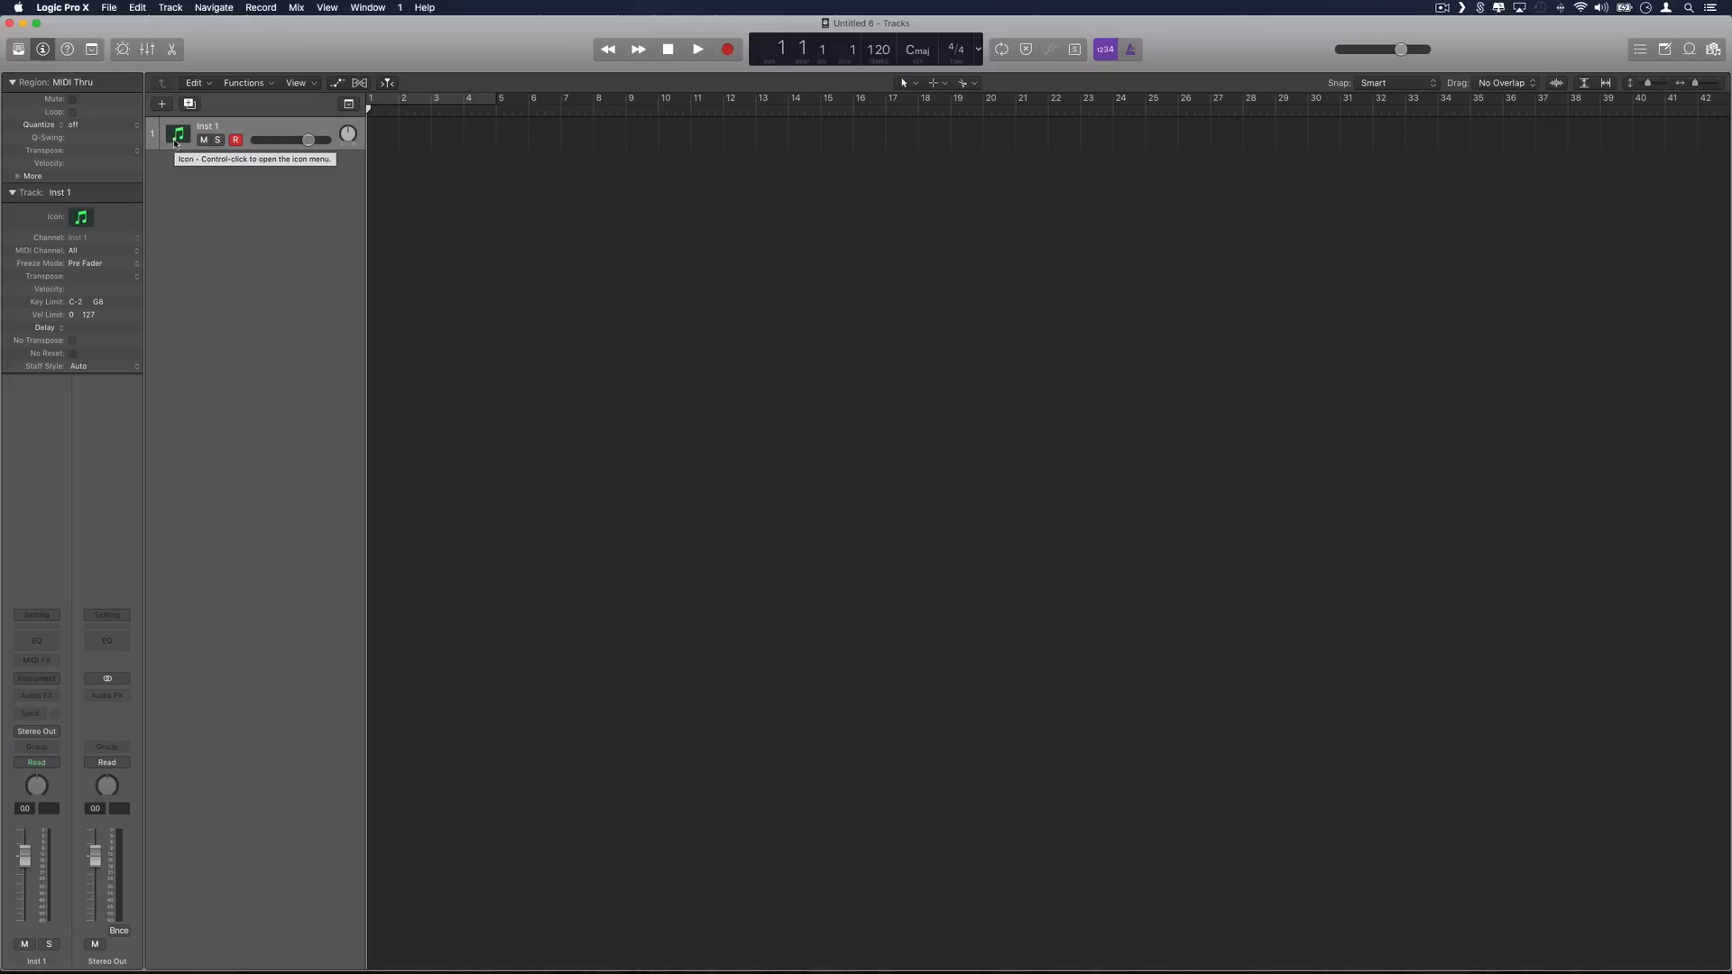
mouse_move(81, 709)
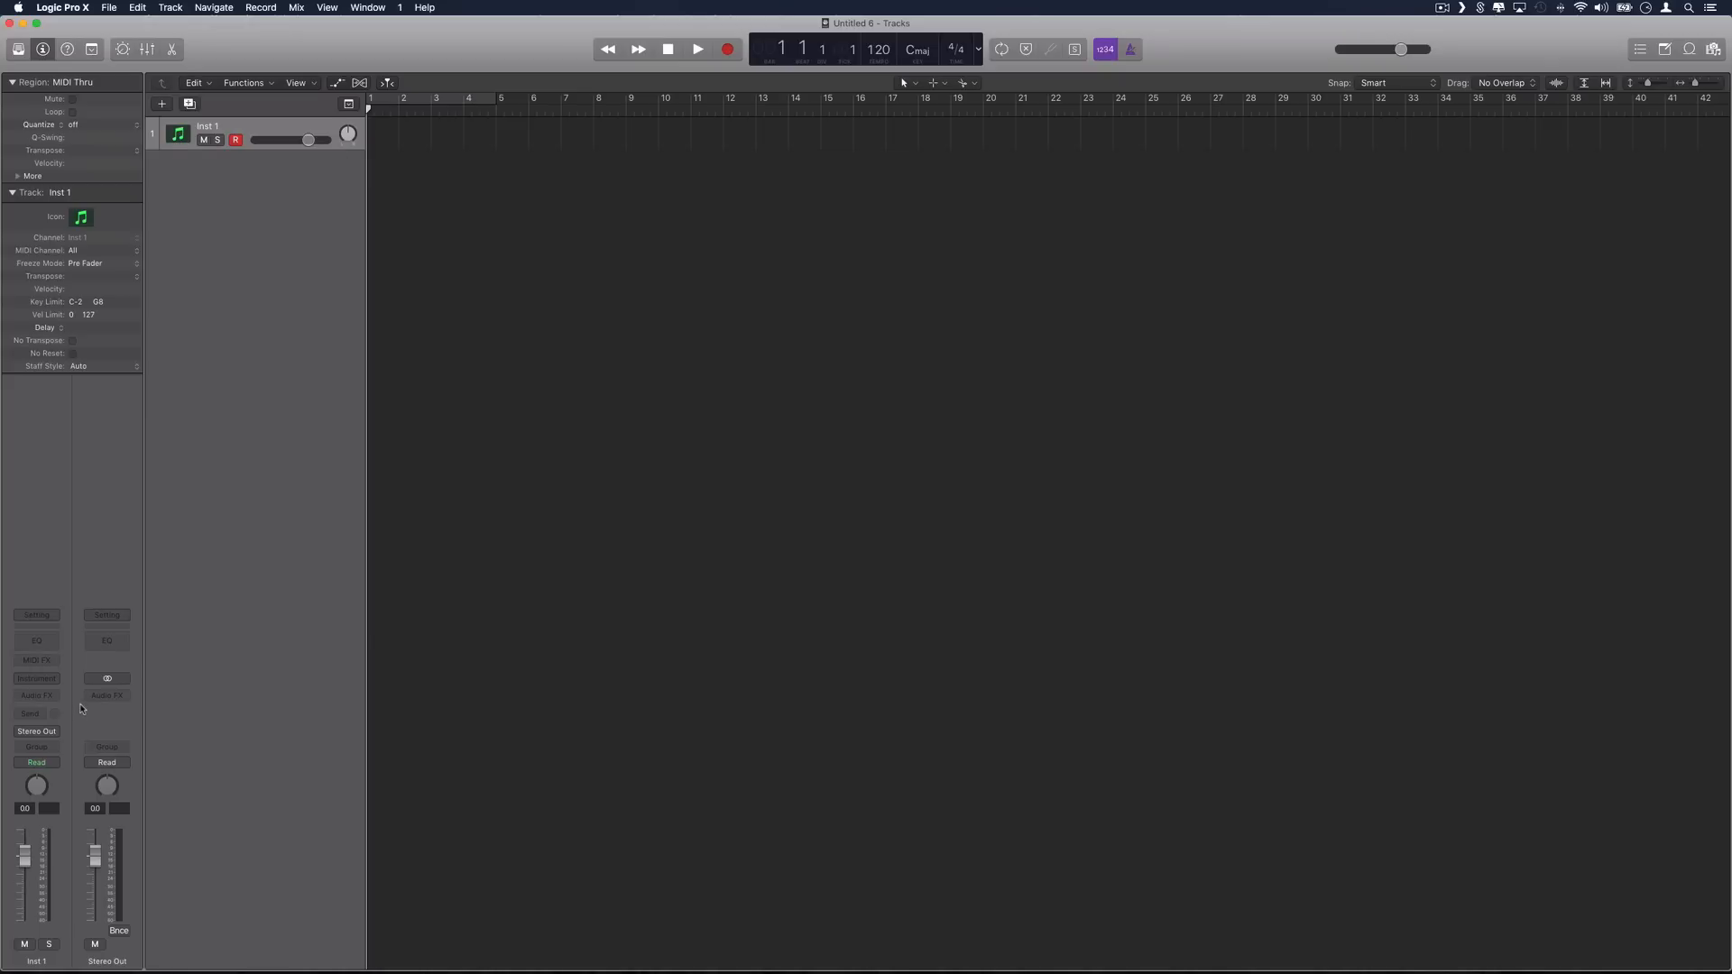
mouse_move(488, 577)
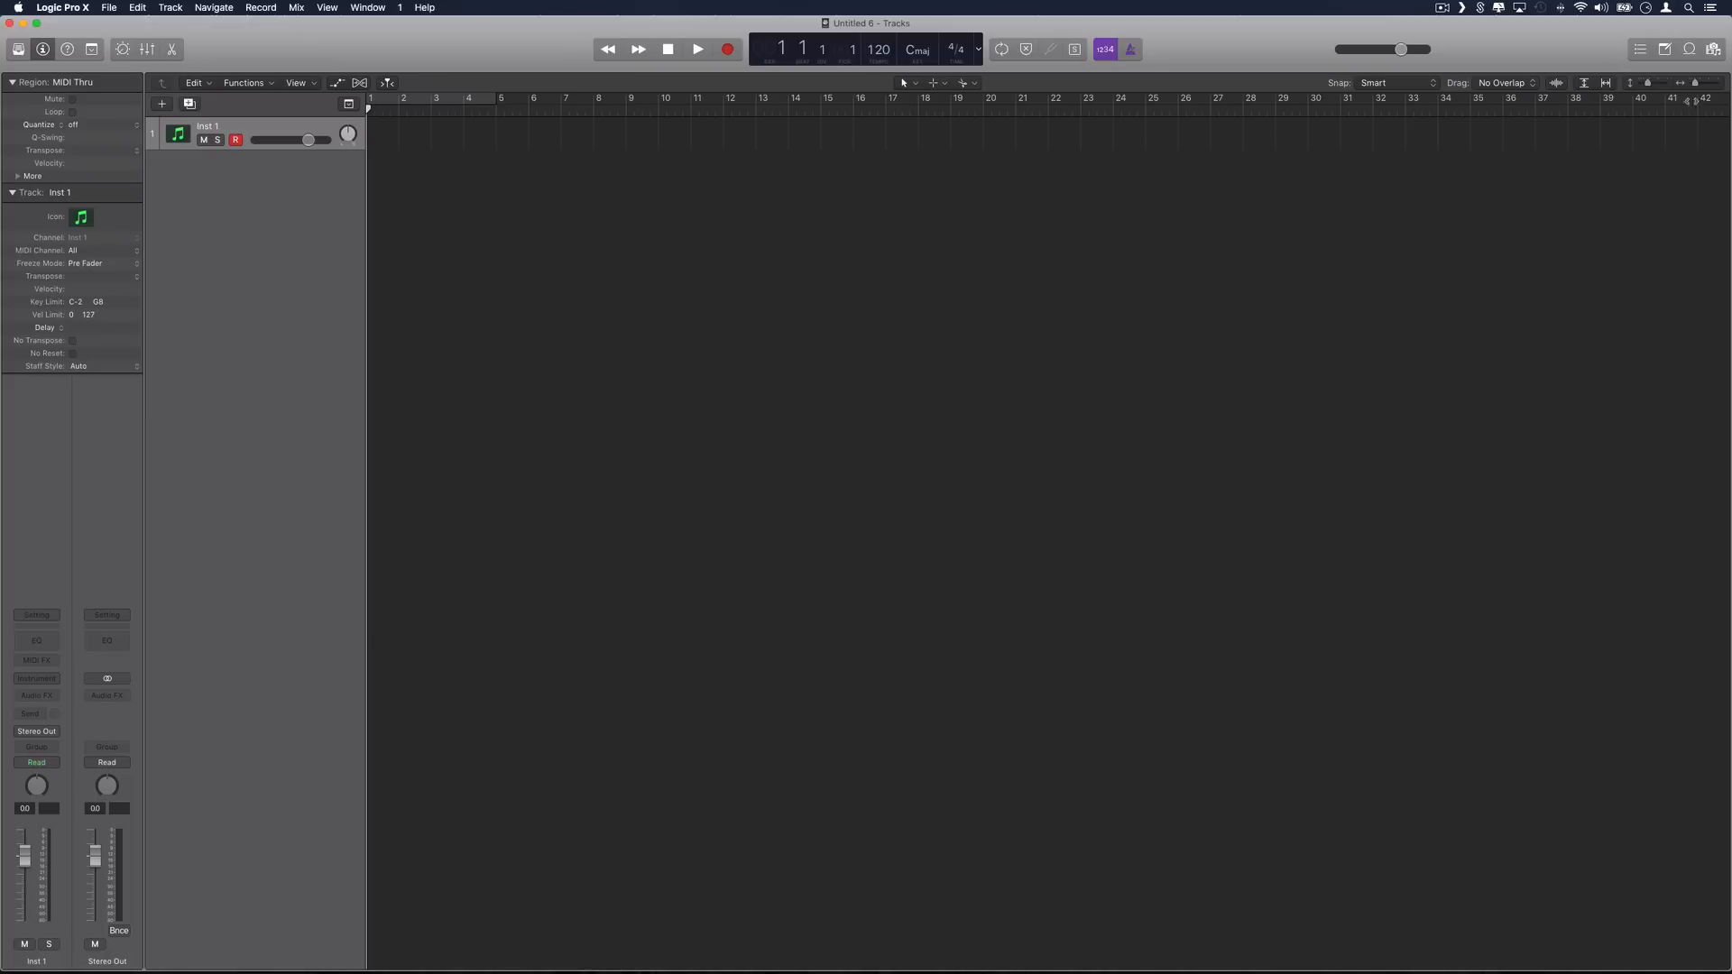
mouse_move(897, 200)
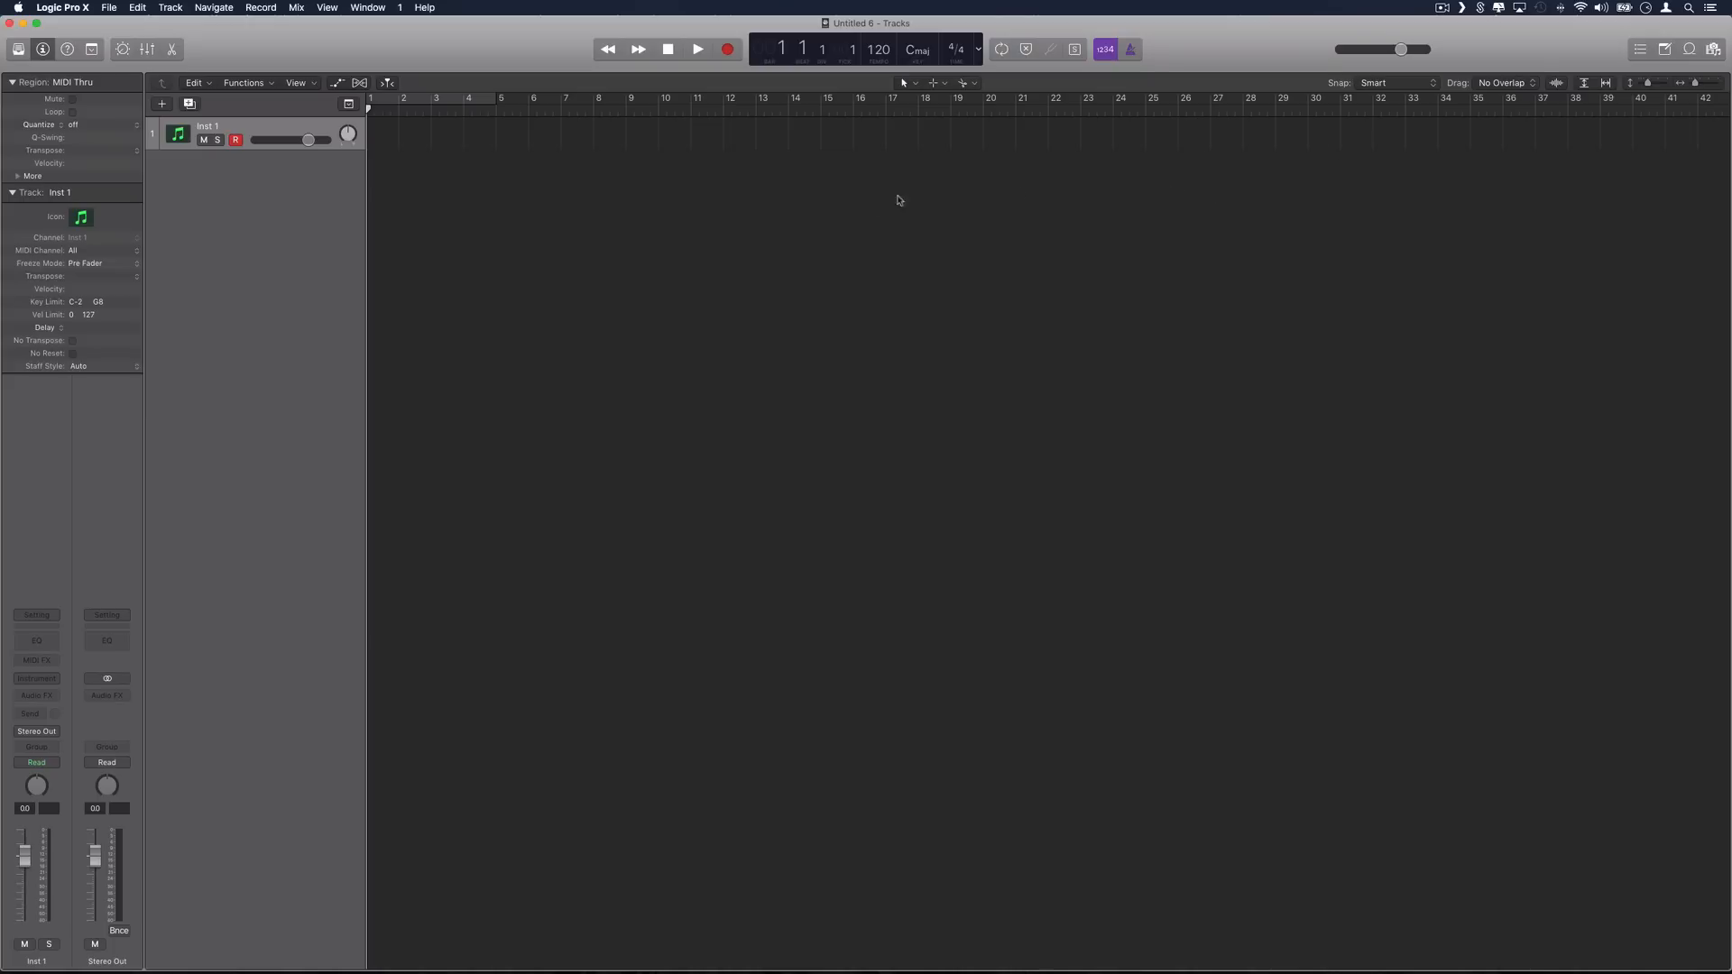
Open the Library, then cycle Loops, Browsers and Note Pad, ending on the event List
left_click(19, 49)
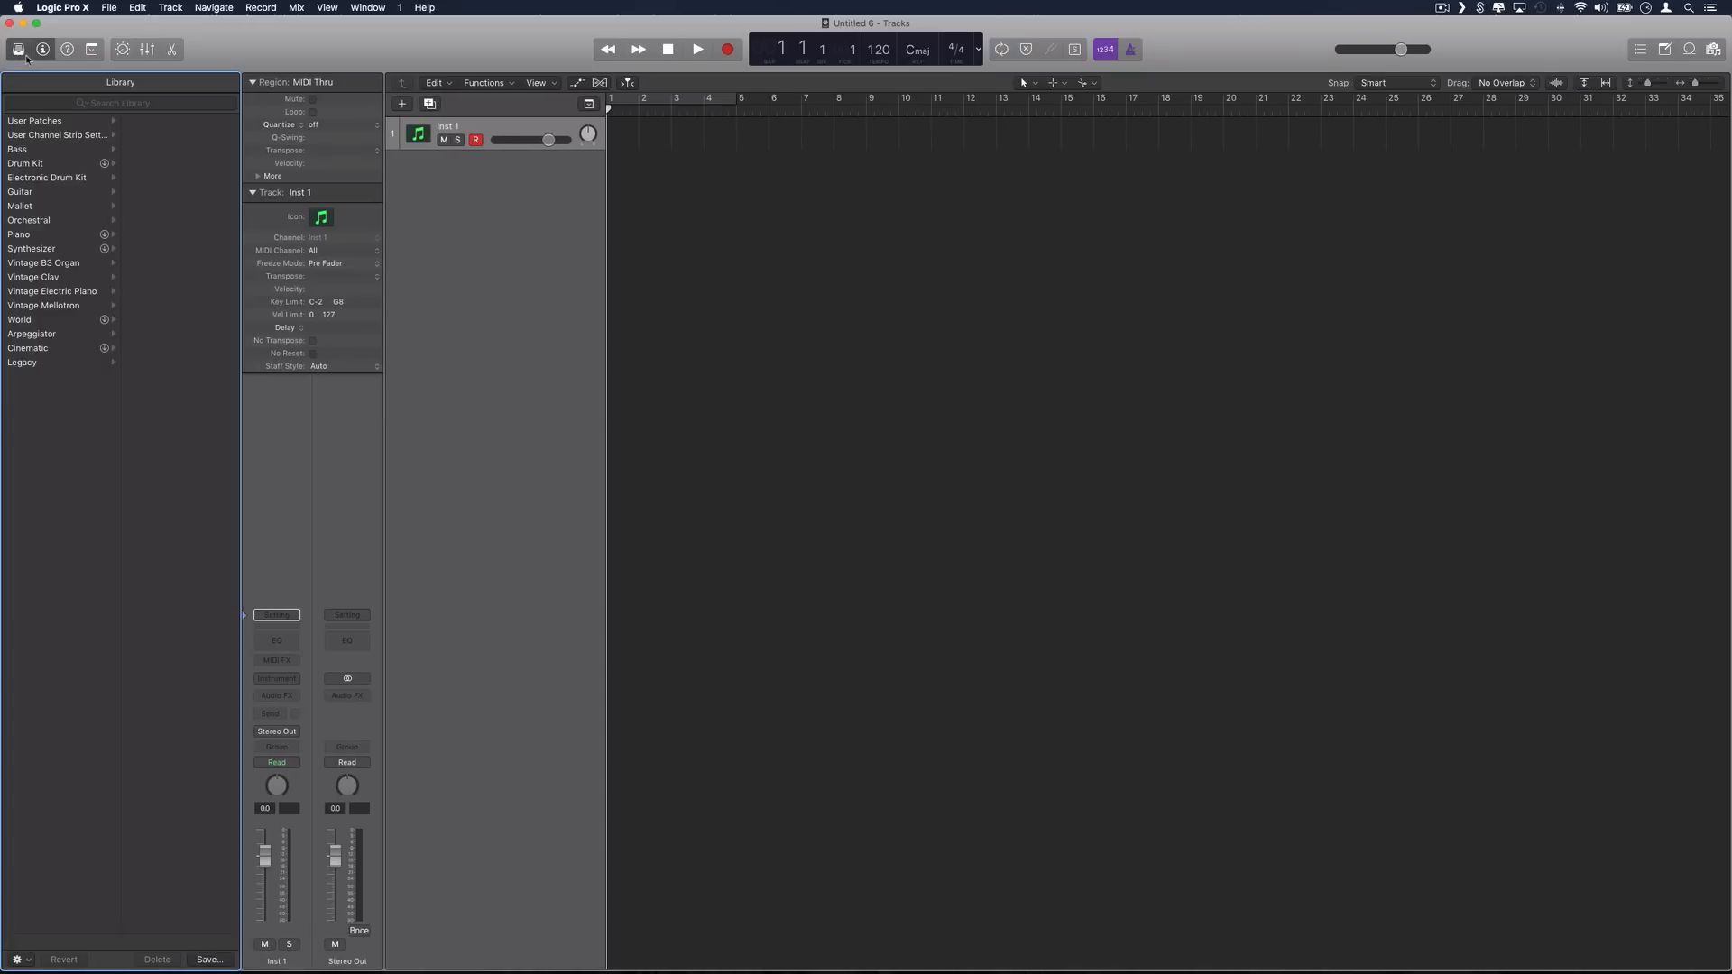
mouse_move(1516, 59)
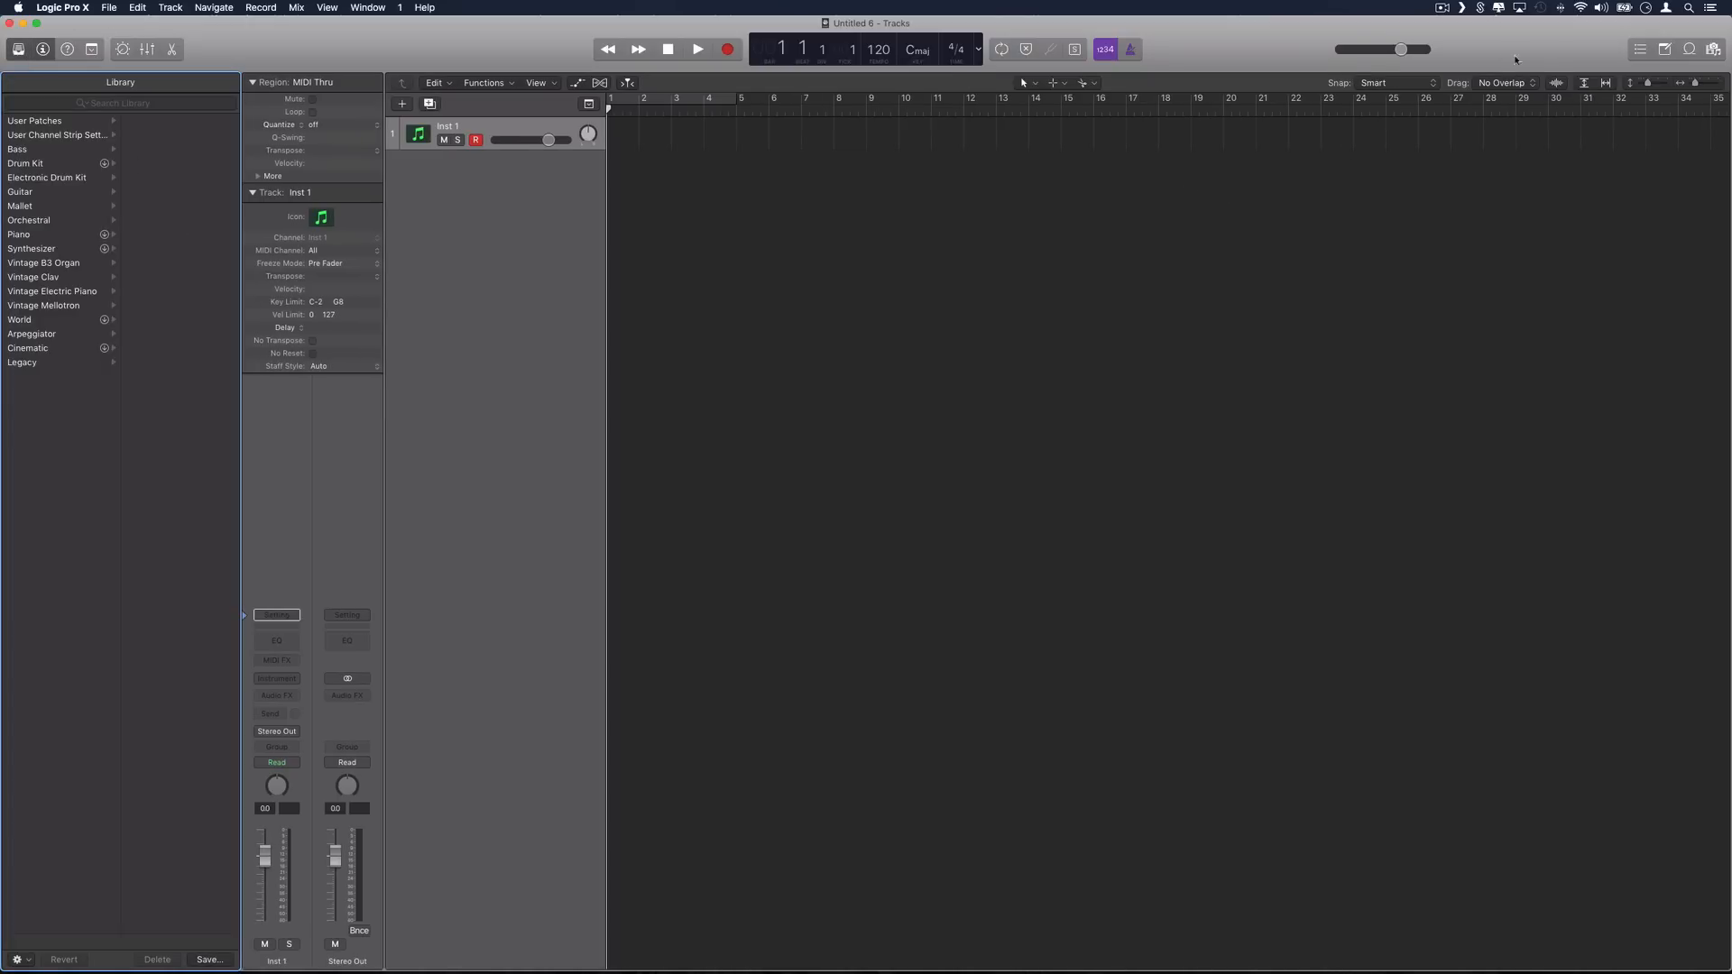
left_click(1712, 49)
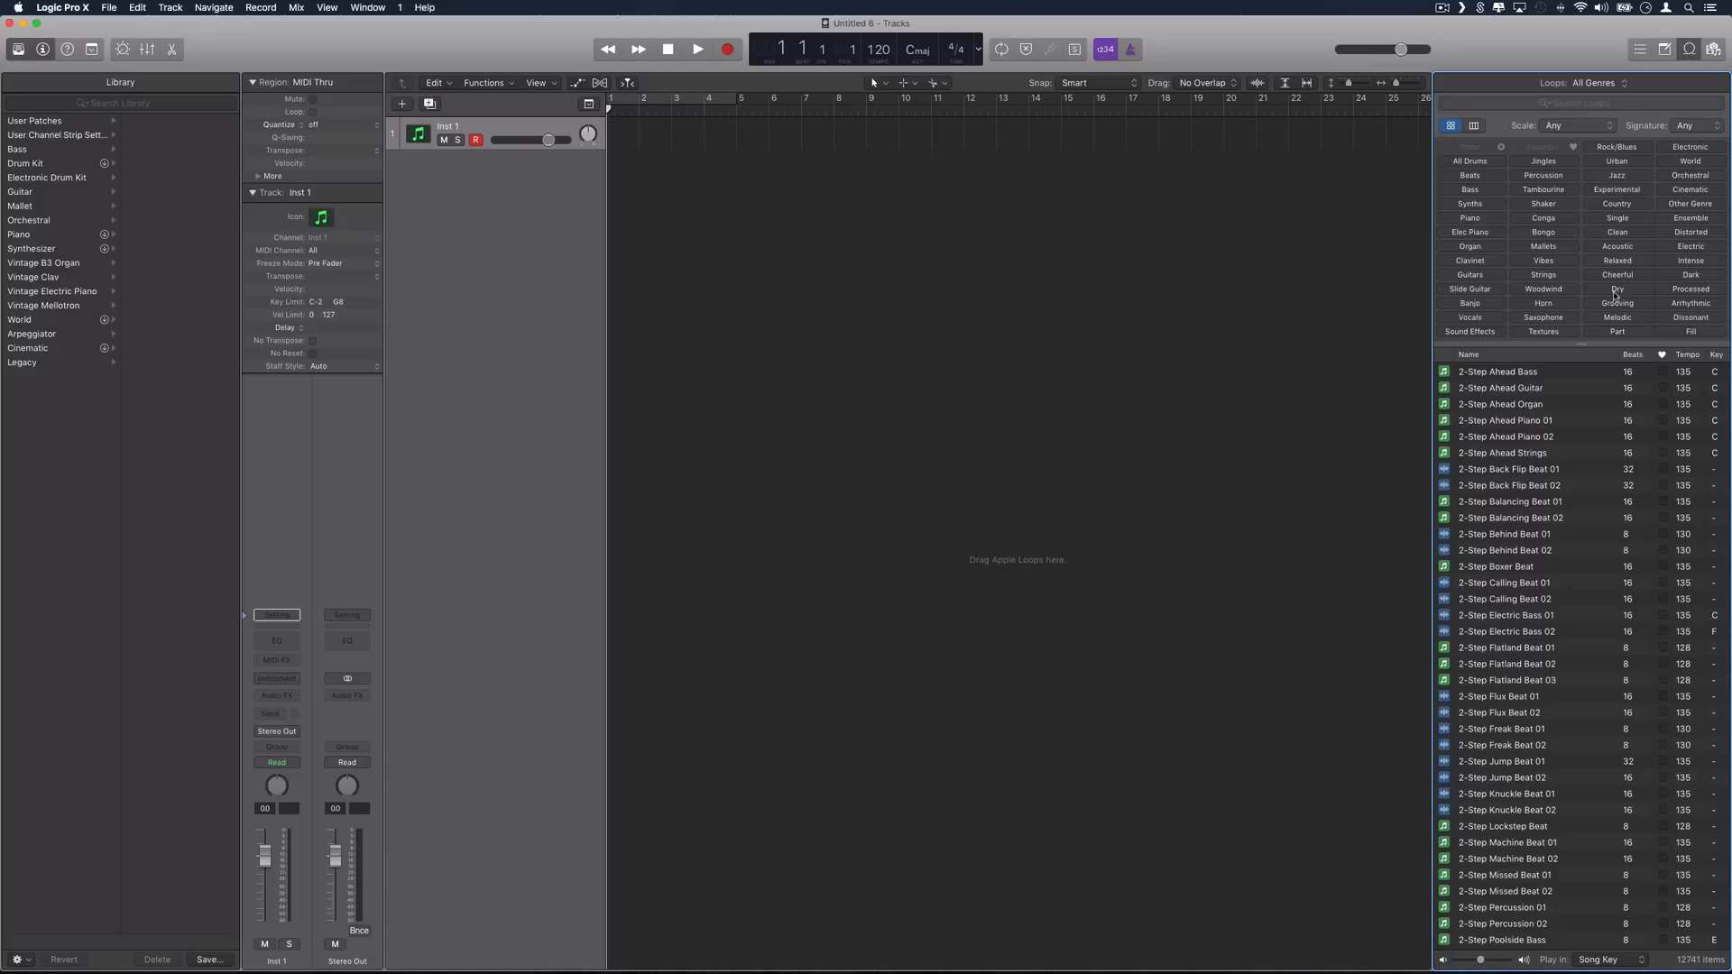
left_click(1716, 49)
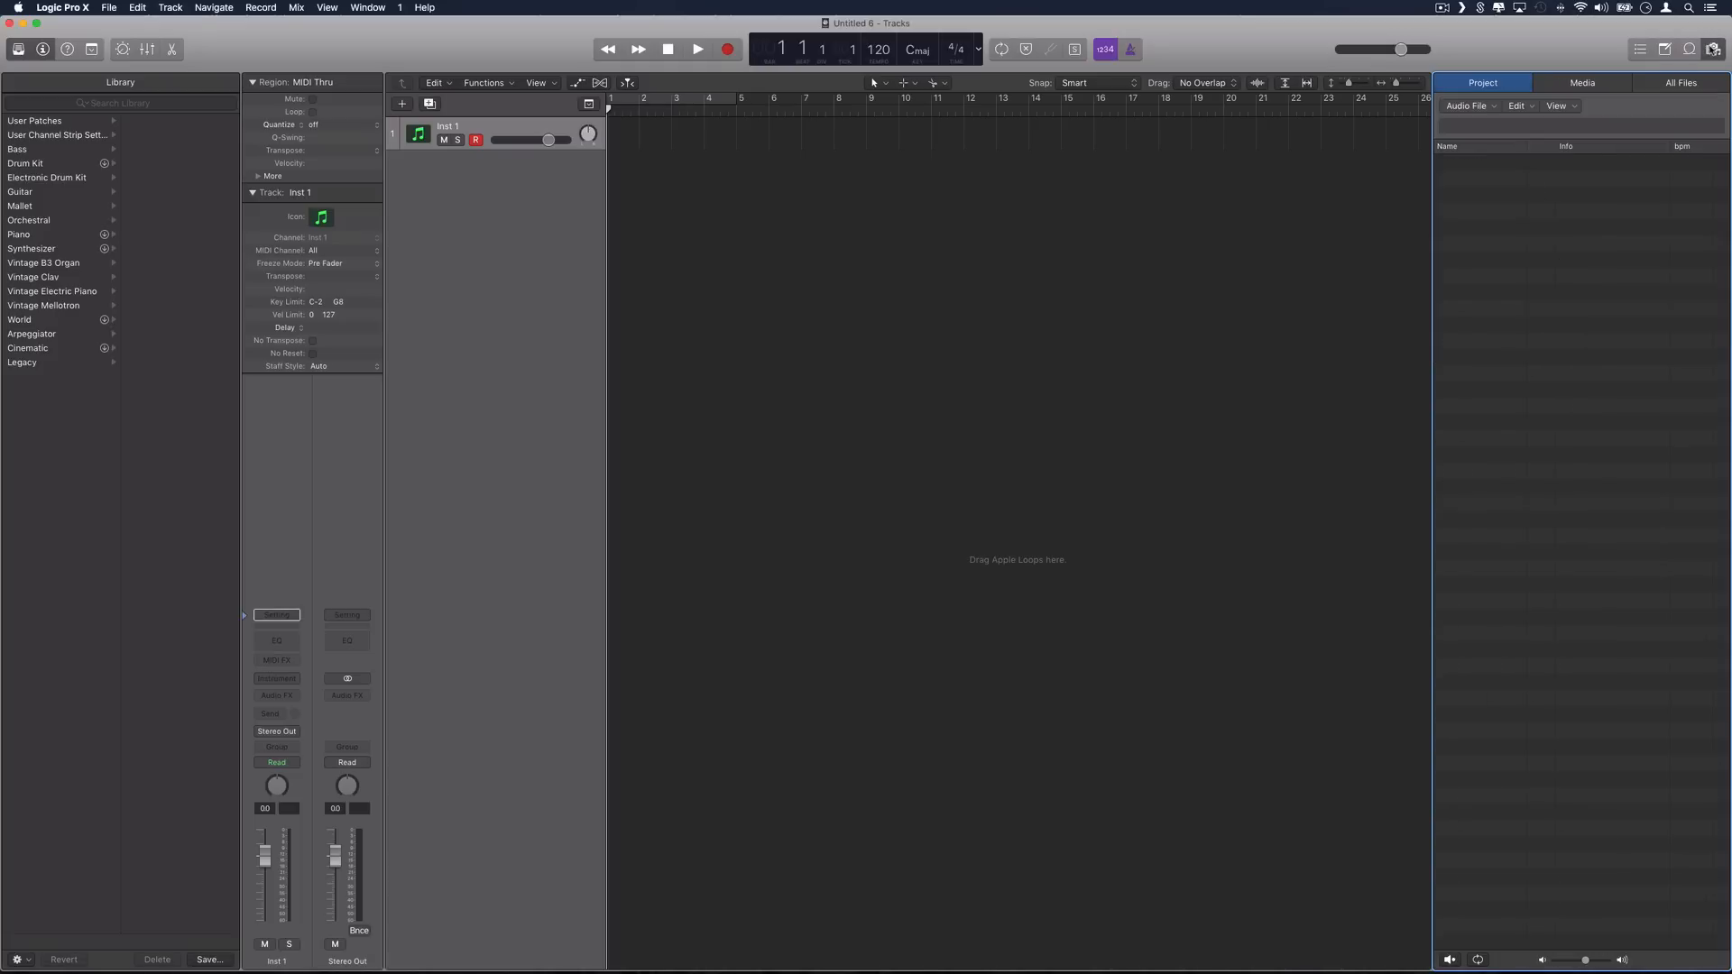
left_click(1640, 49)
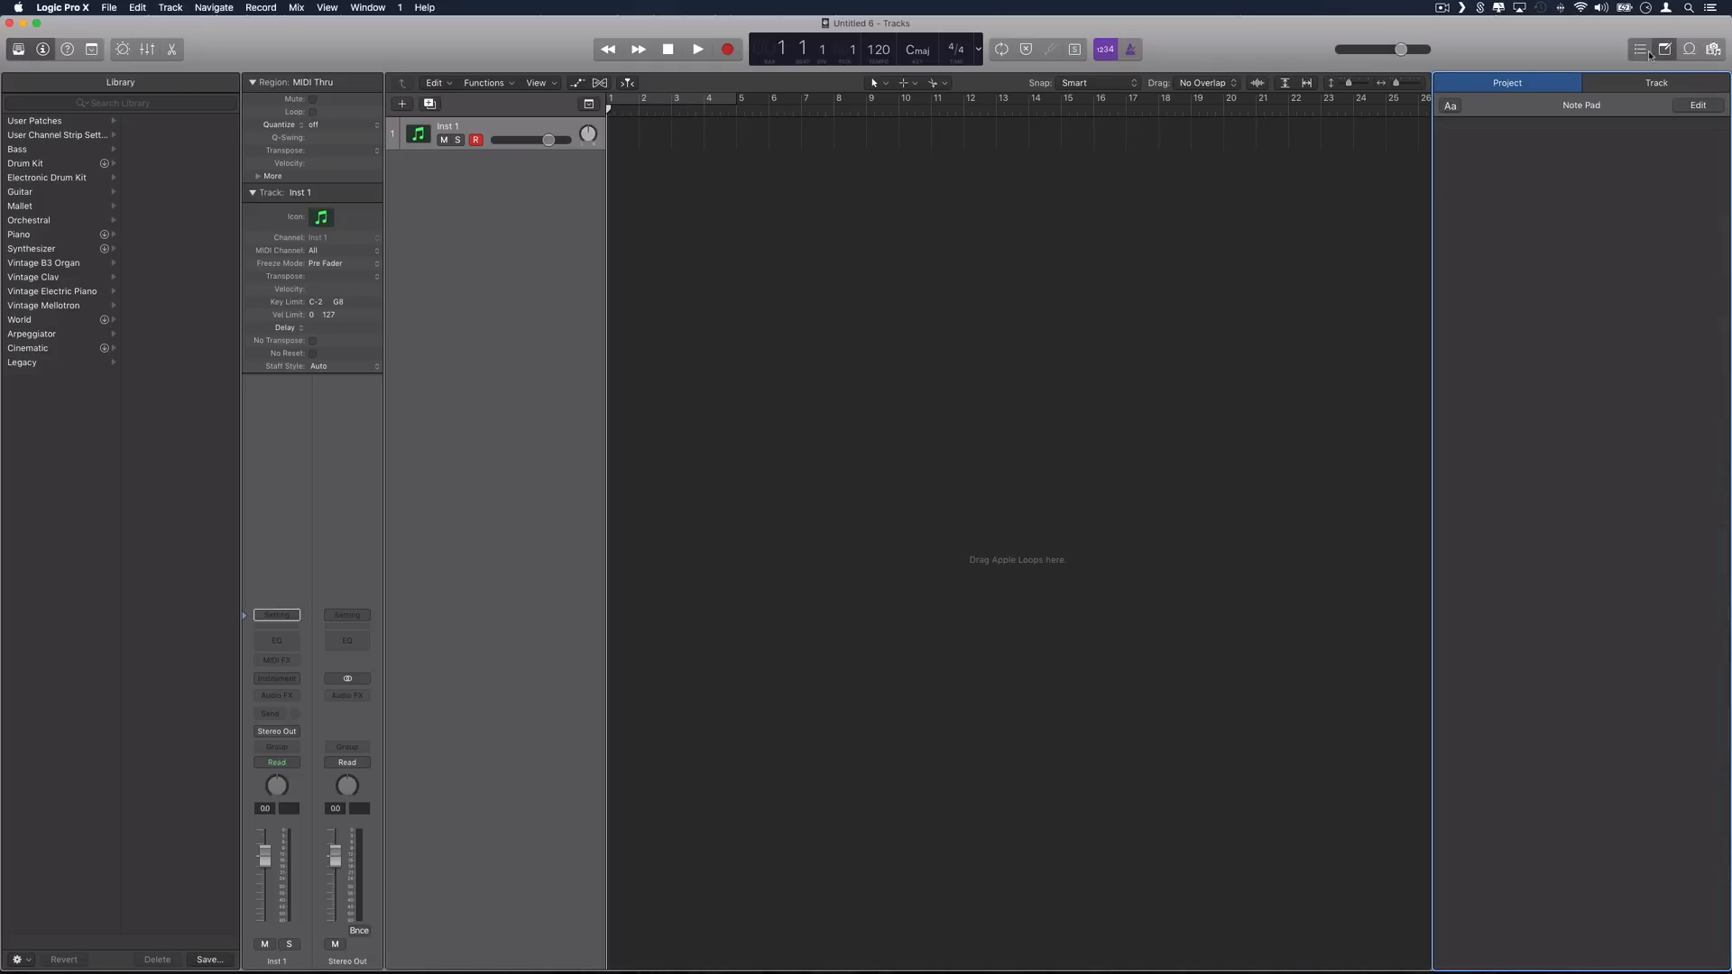
left_click(1640, 49)
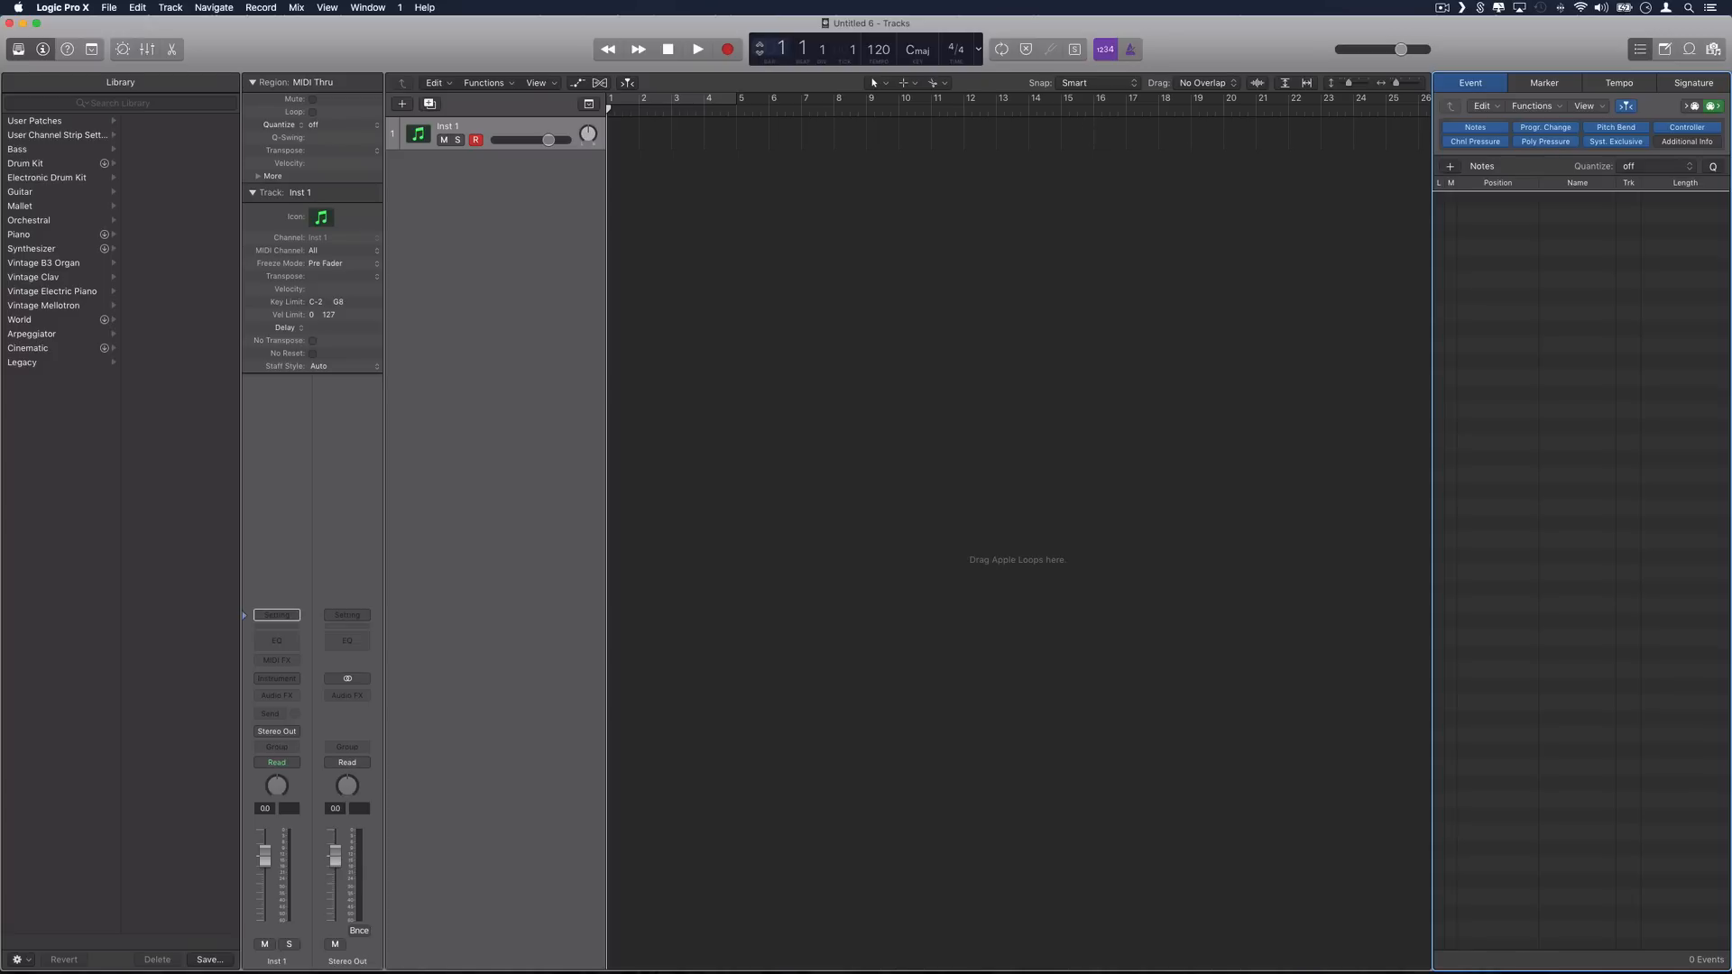
mouse_move(801, 49)
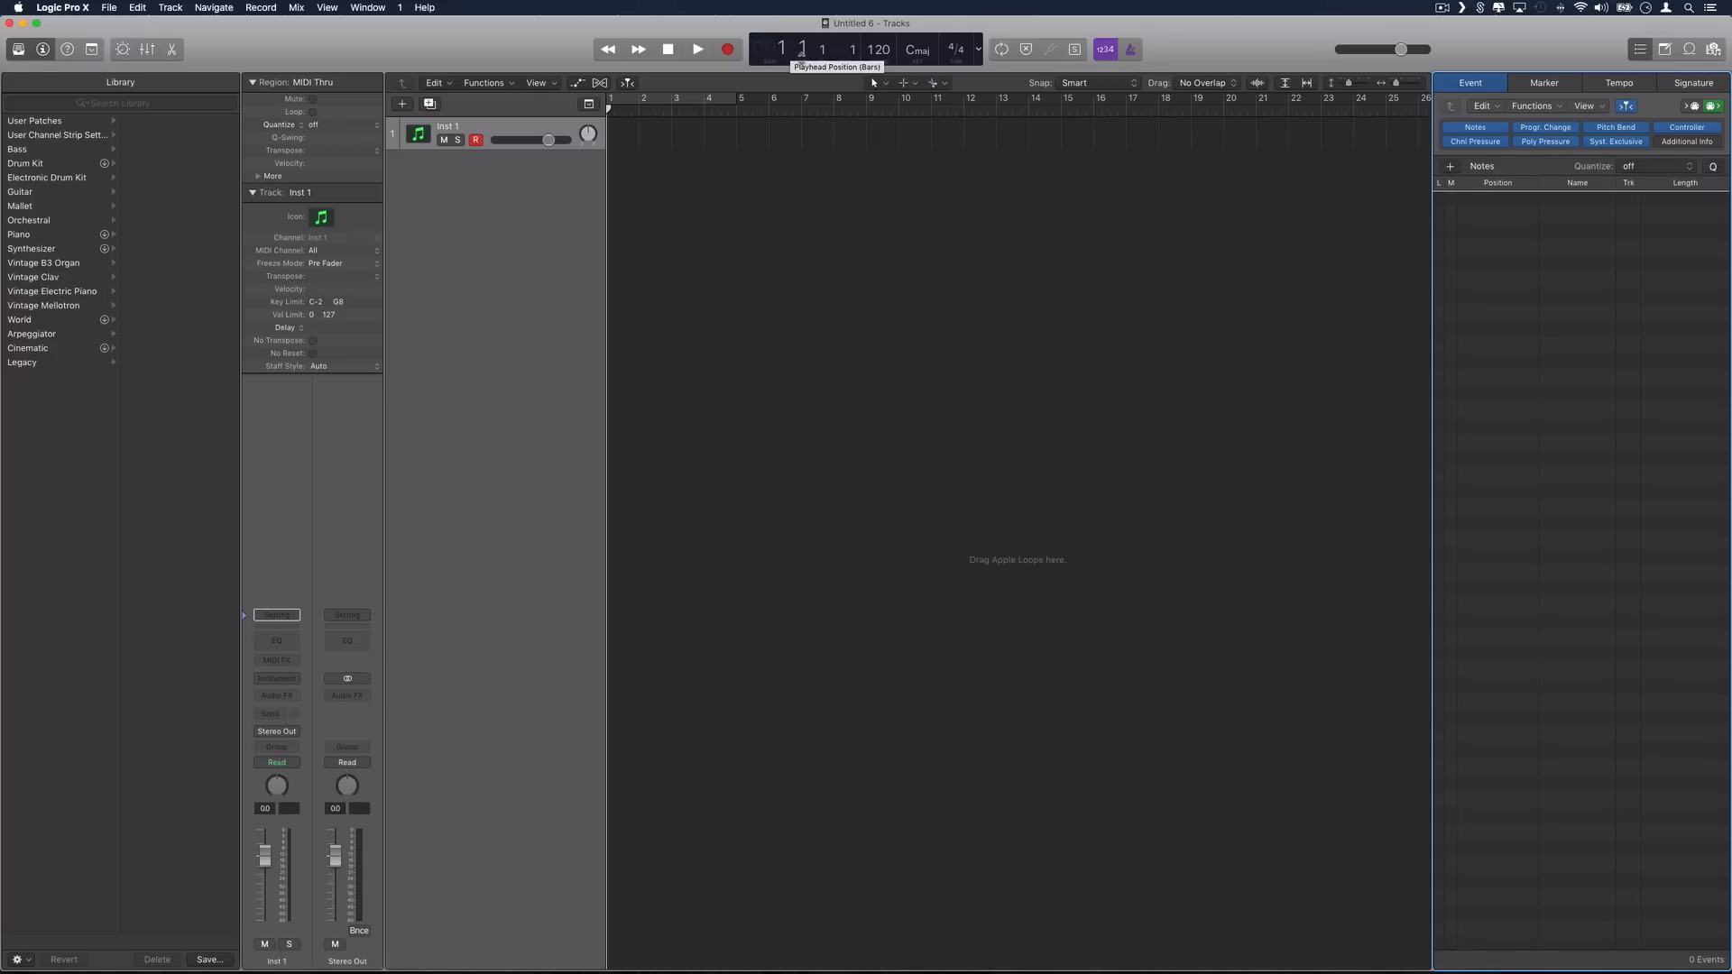
mouse_move(901, 91)
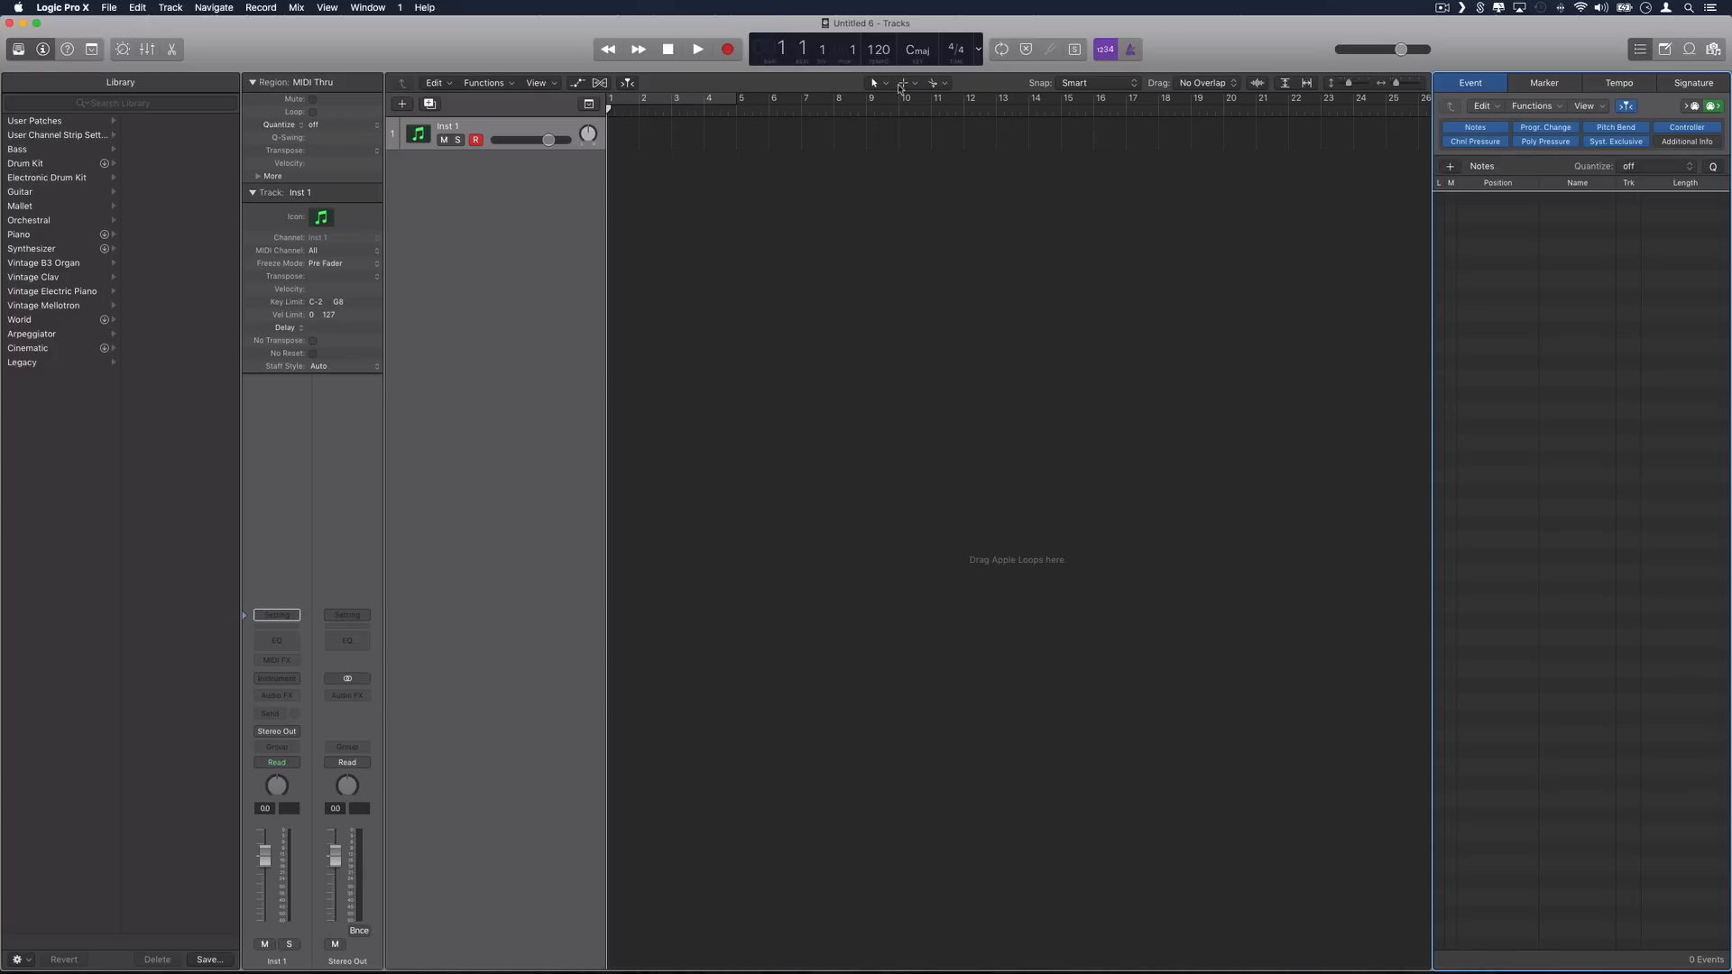
Draw an empty region on Inst 1 at bar 7, open it in the Piano Roll, and select it
left_click(905, 83)
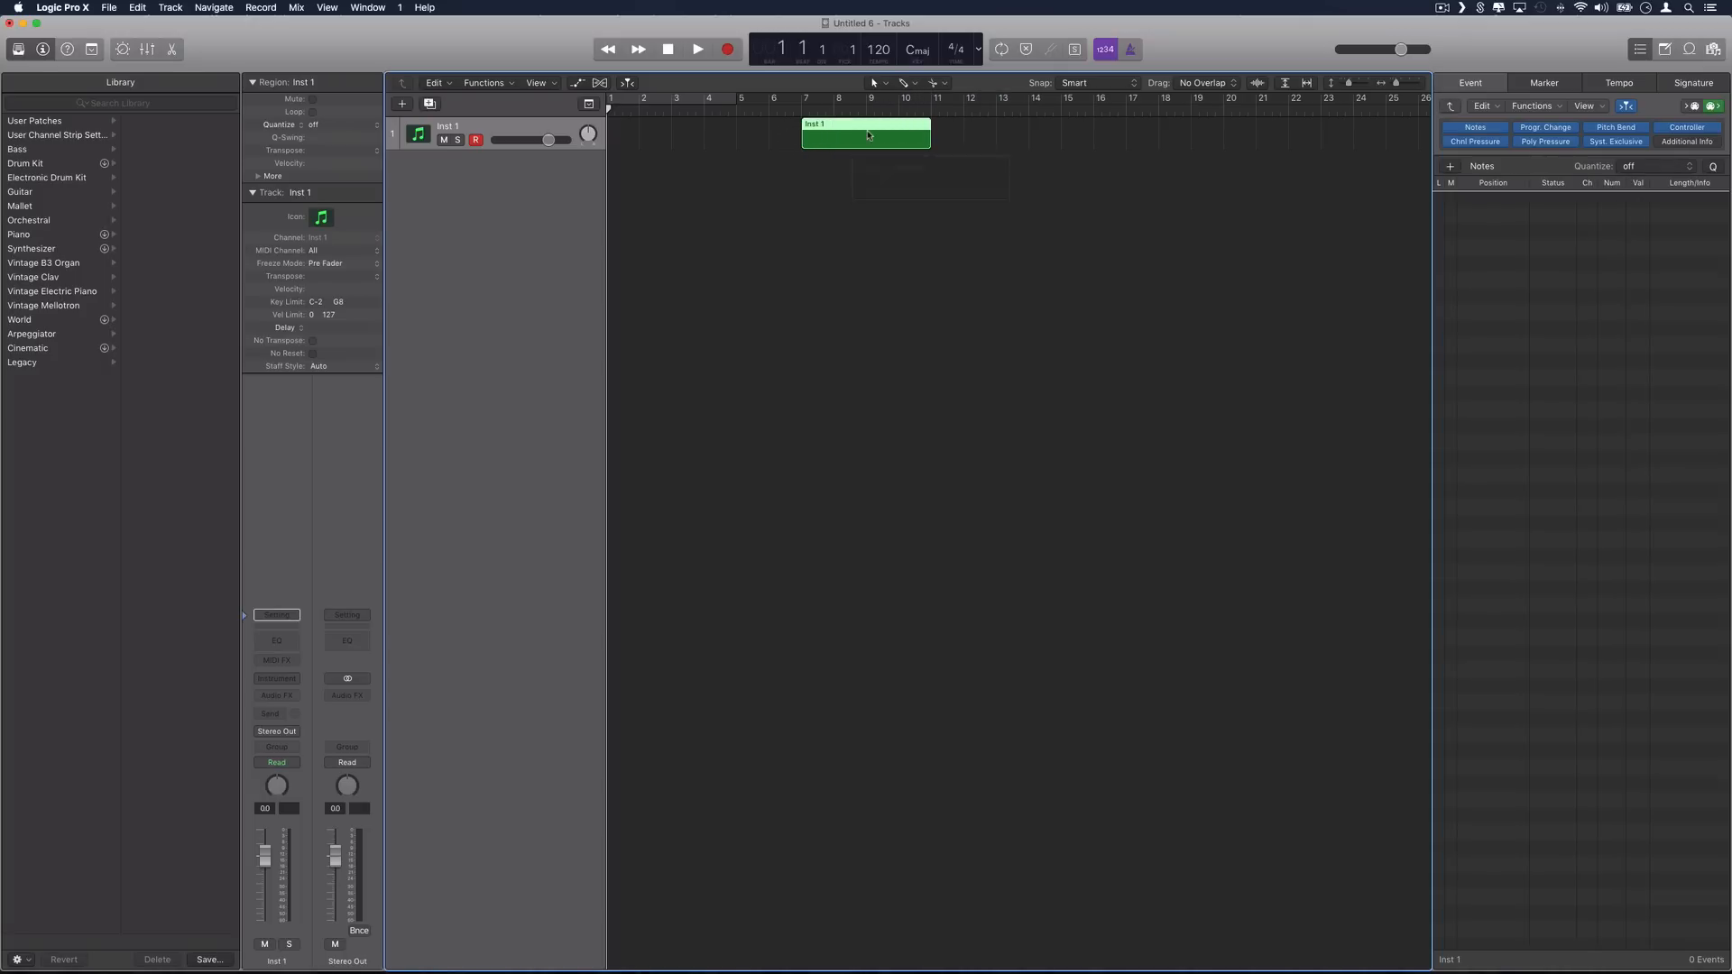
double_click(866, 134)
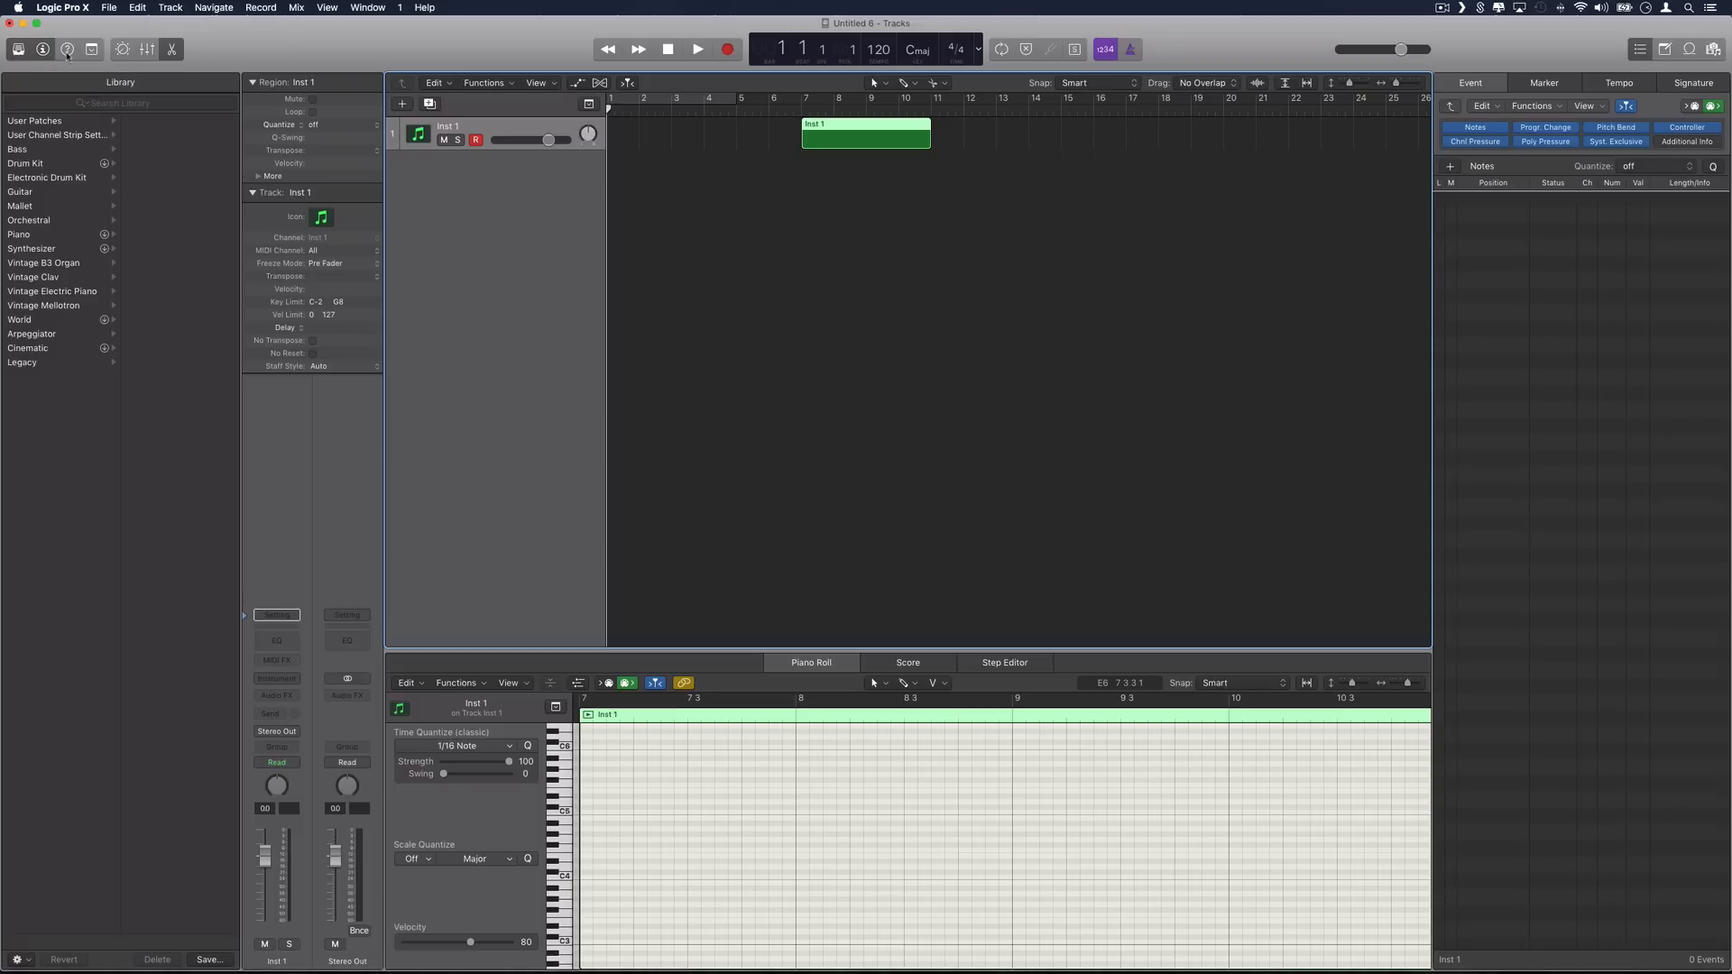
mouse_move(868, 149)
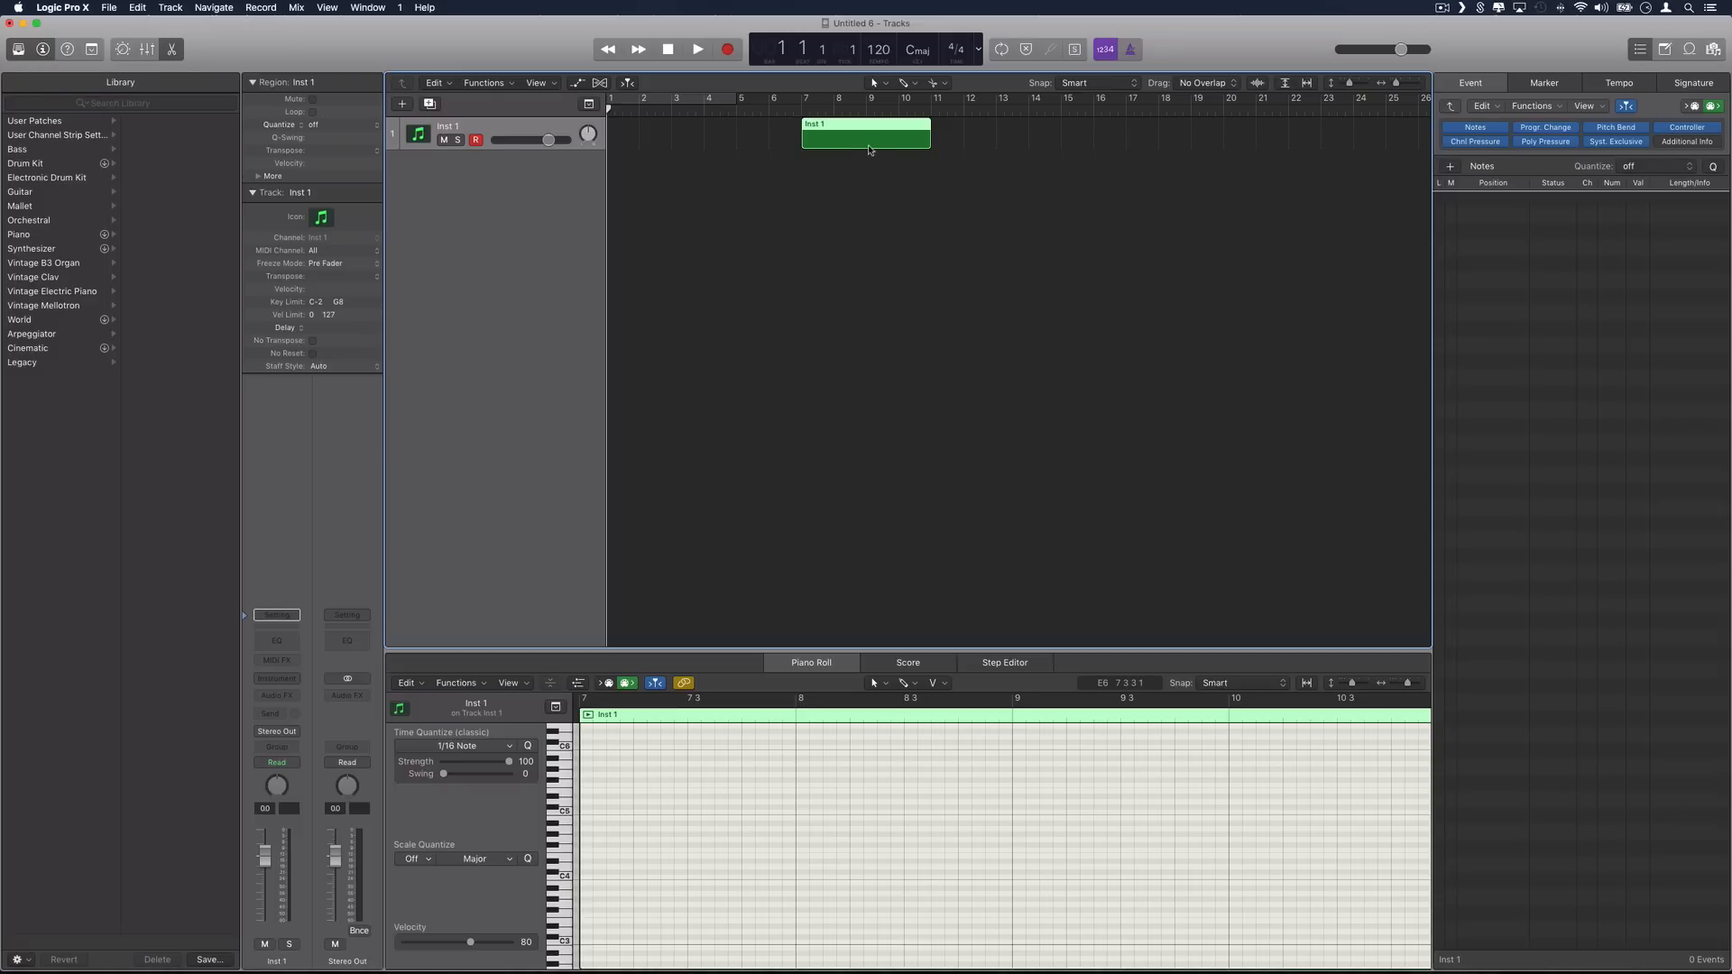
left_click(810, 663)
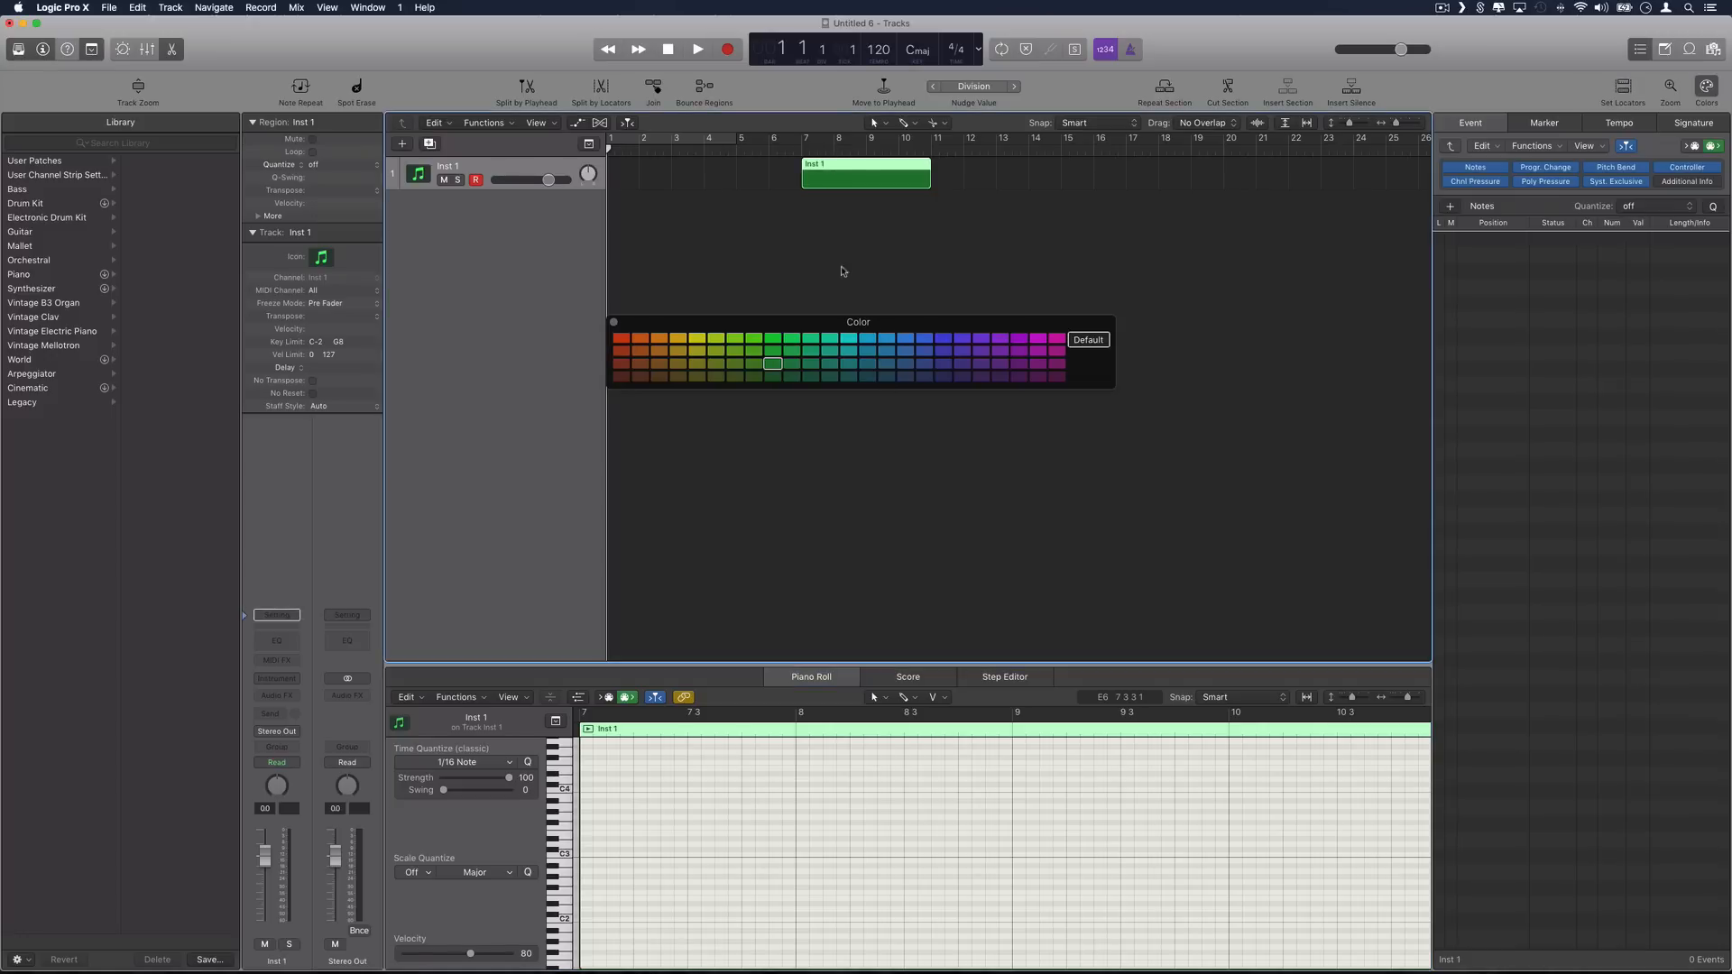
Try teal, light blue, deep blue and purple swatches, then settle on blue for the region
left_click(904, 351)
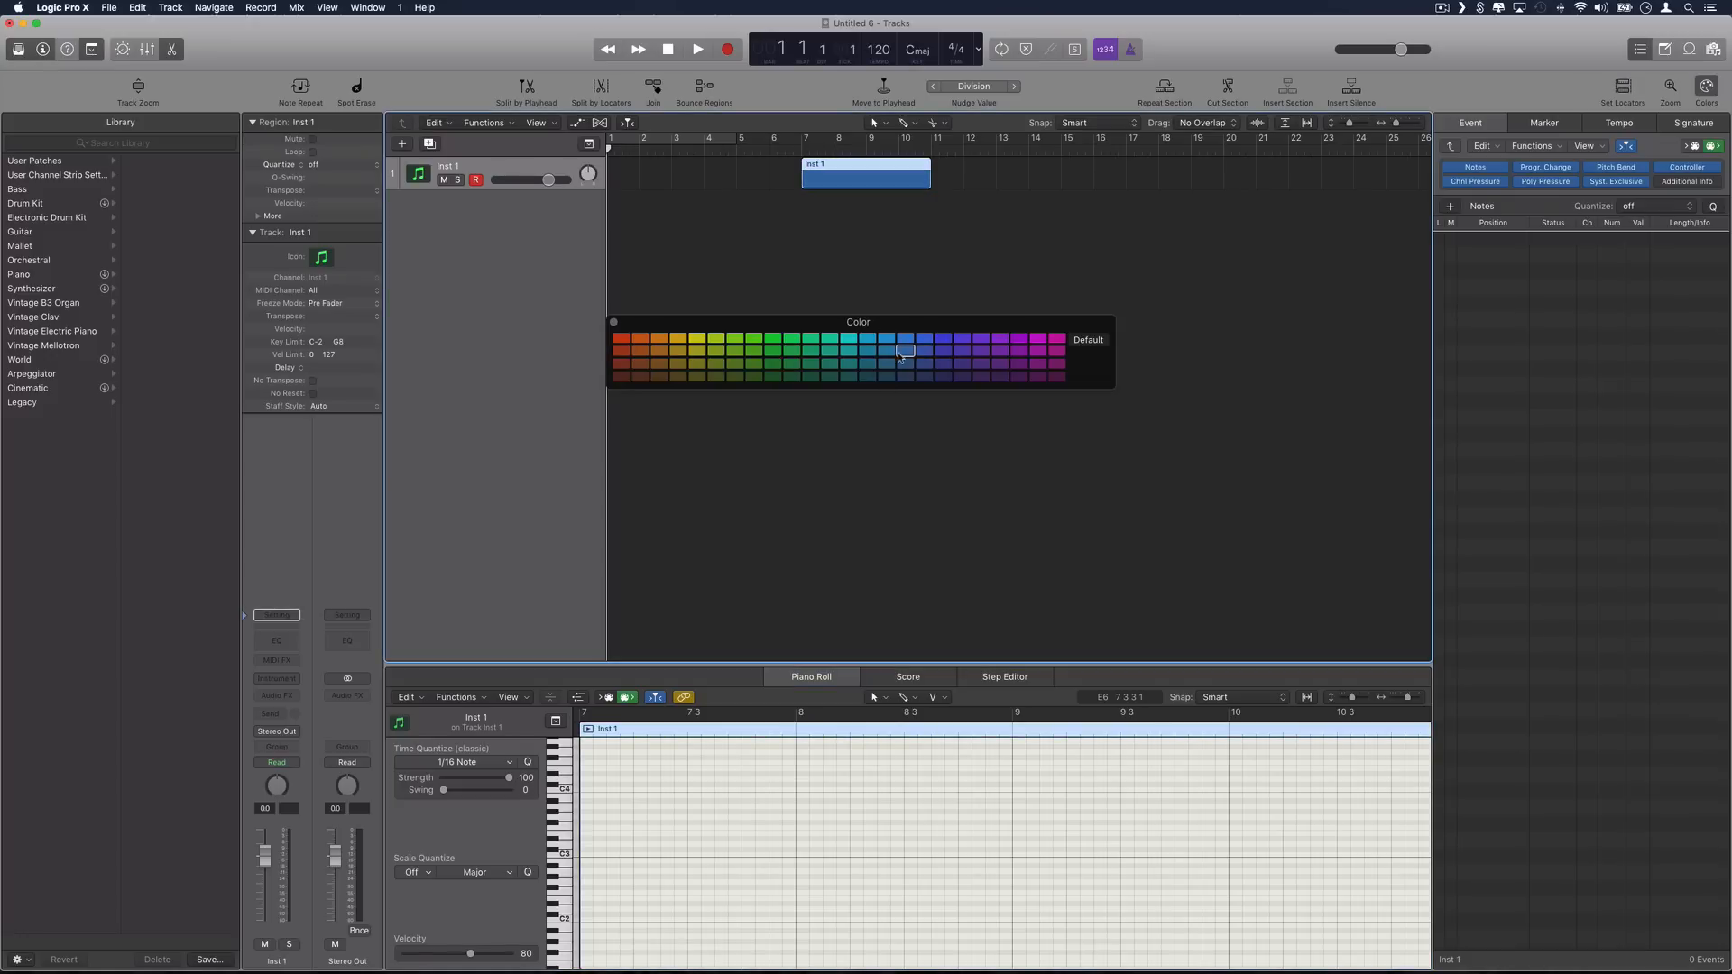
mouse_move(866, 373)
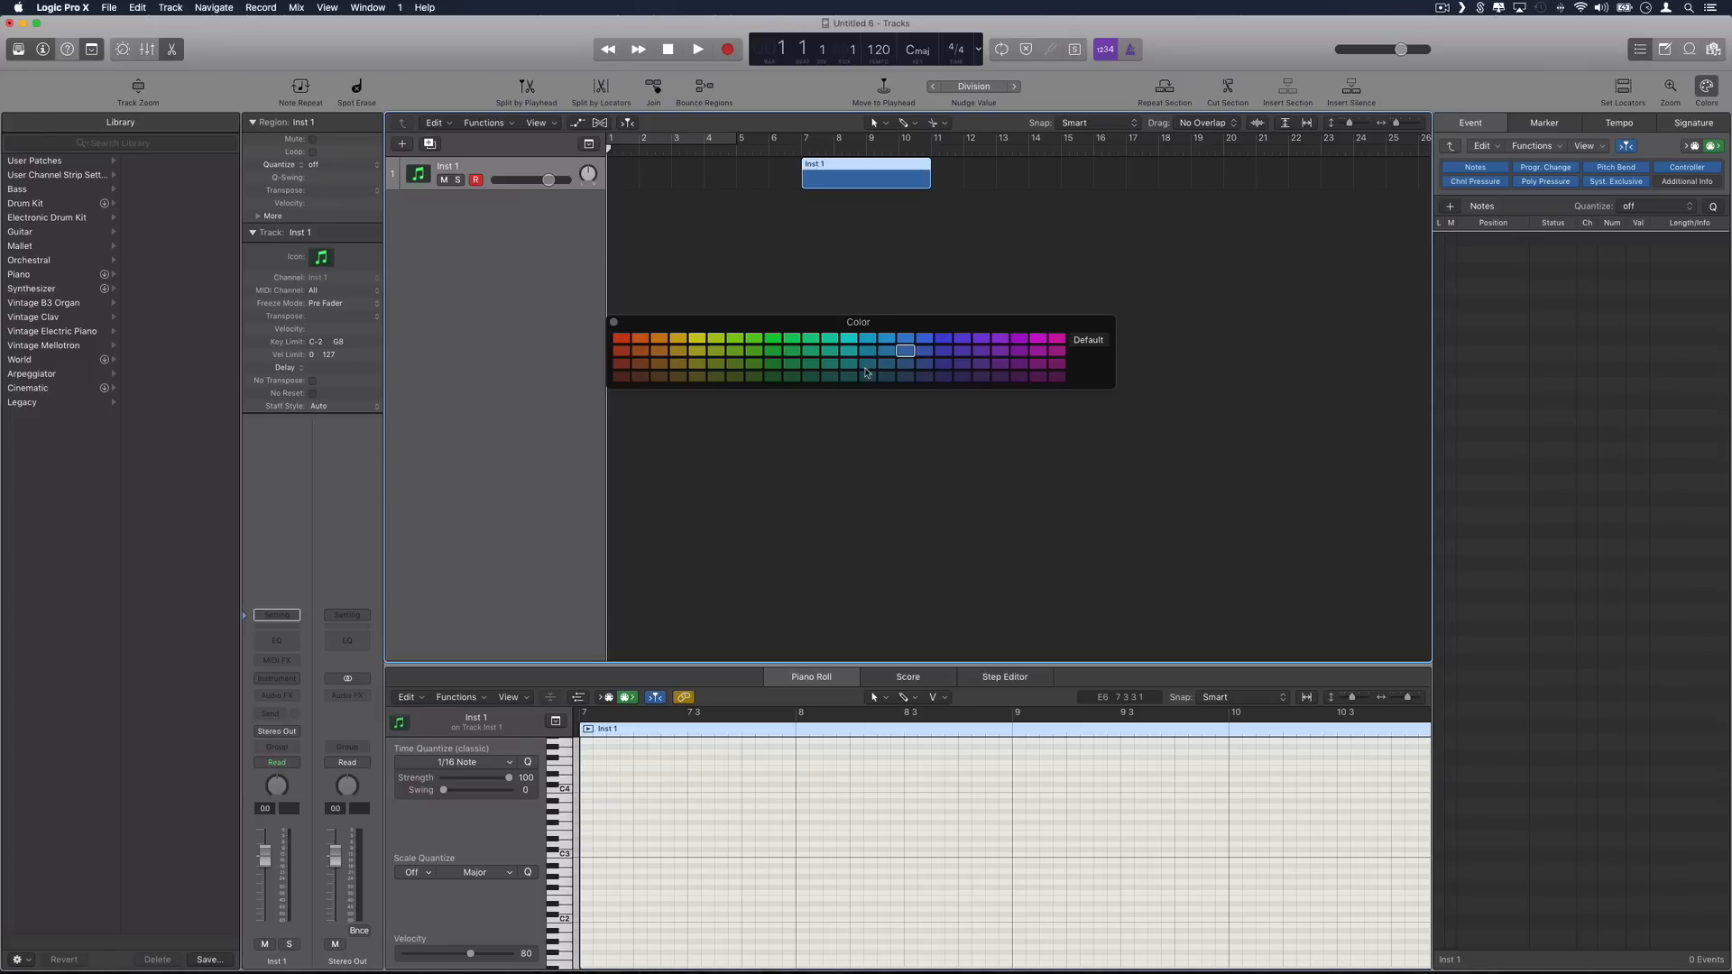
left_click(827, 351)
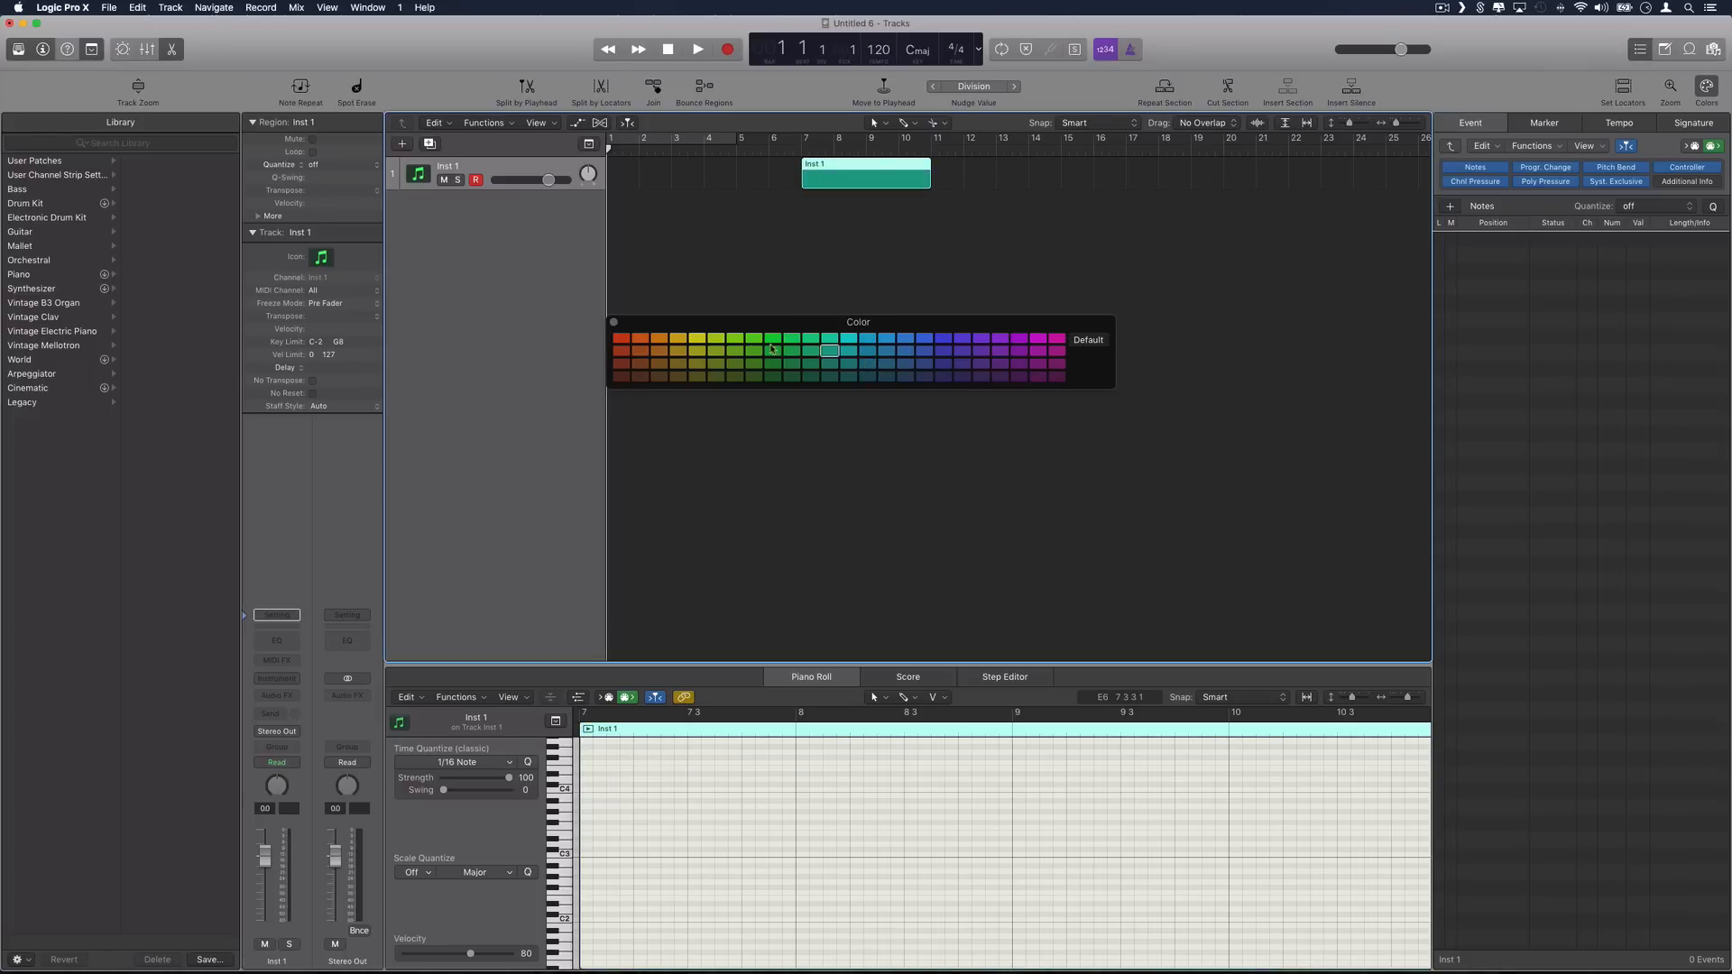
left_click(867, 351)
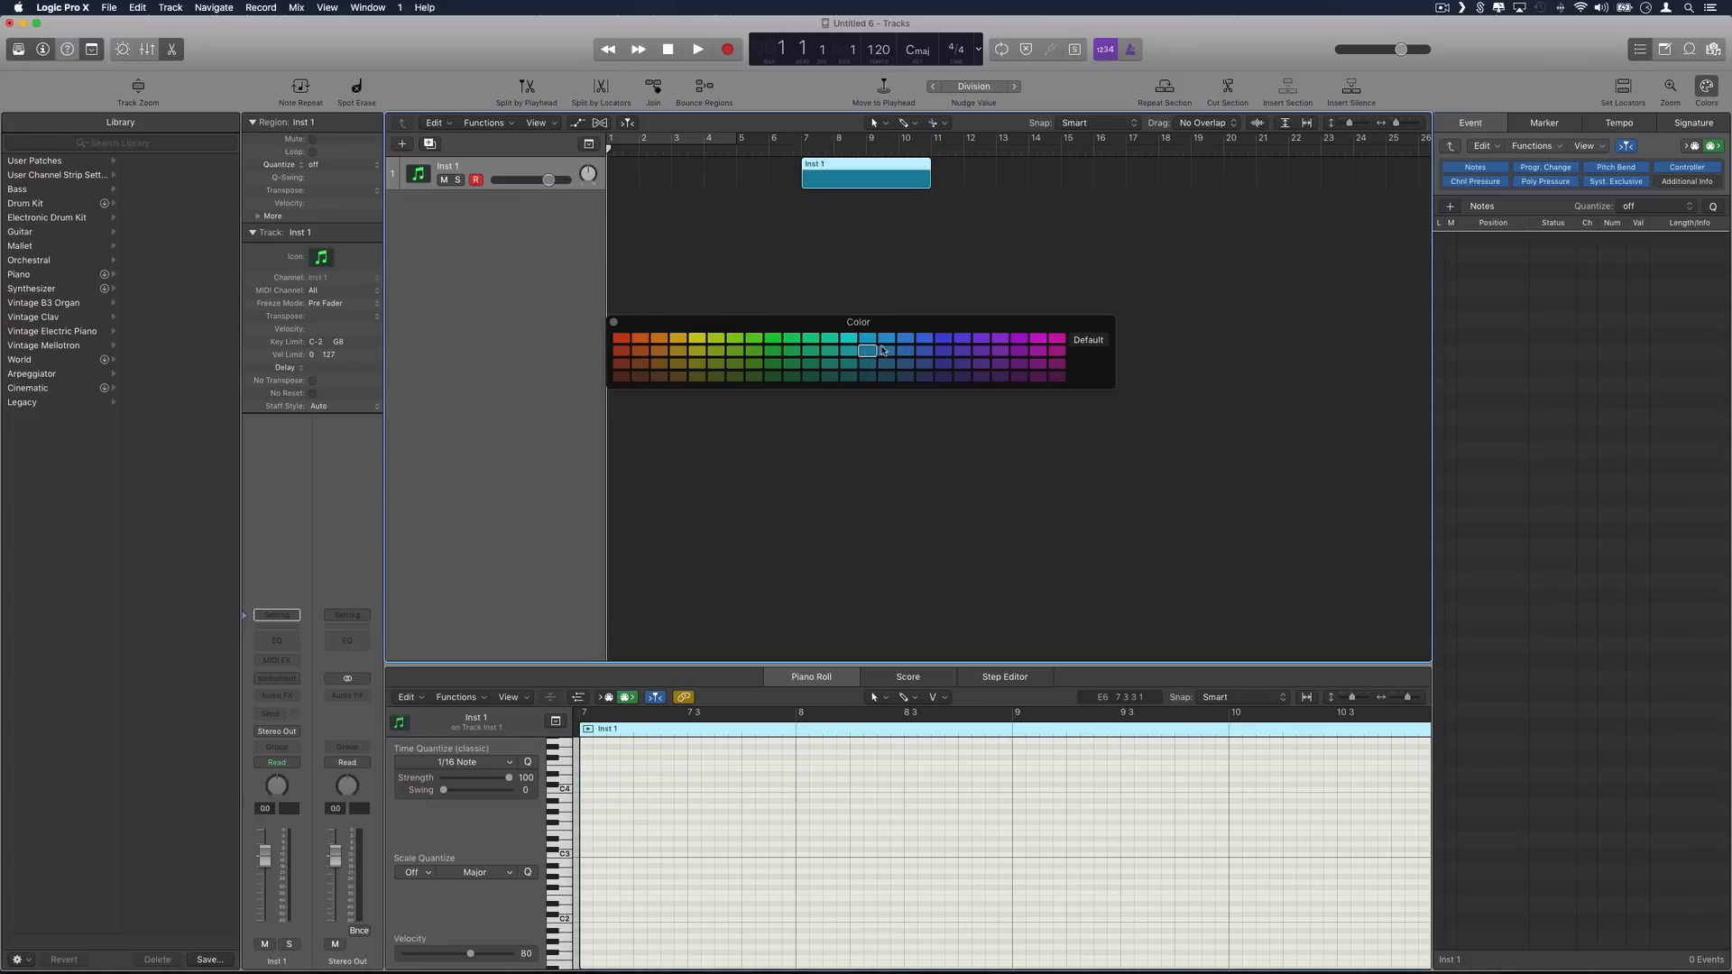
left_click(922, 351)
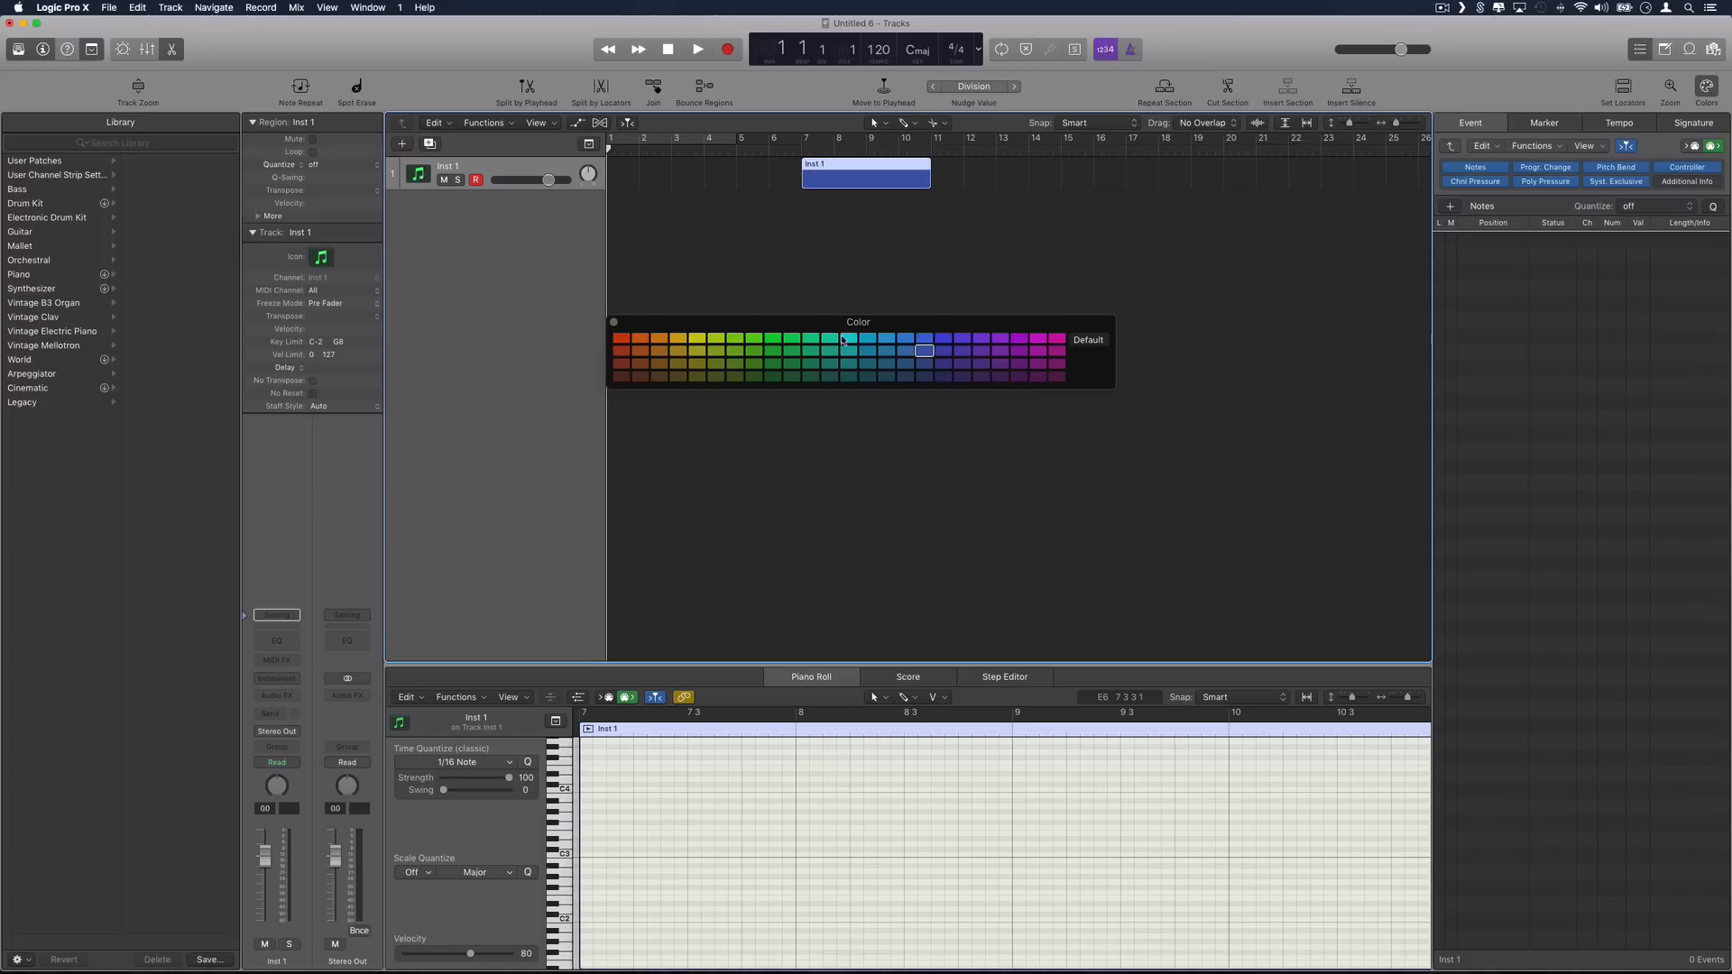
left_click(941, 351)
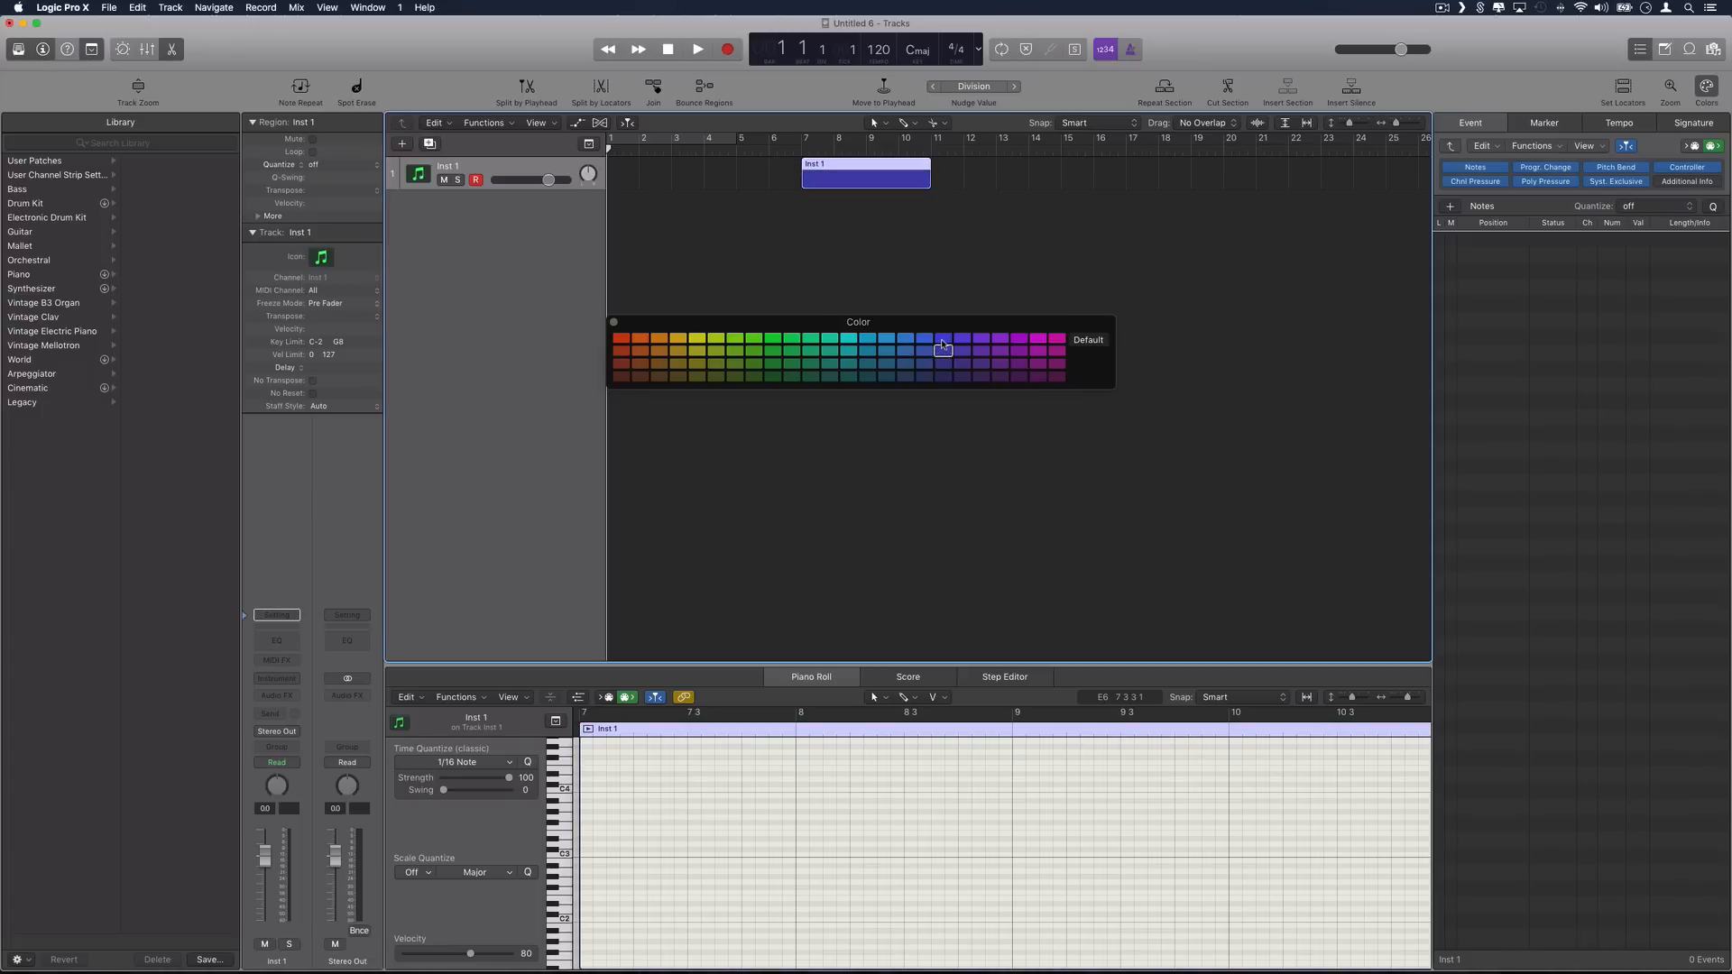
left_click(906, 339)
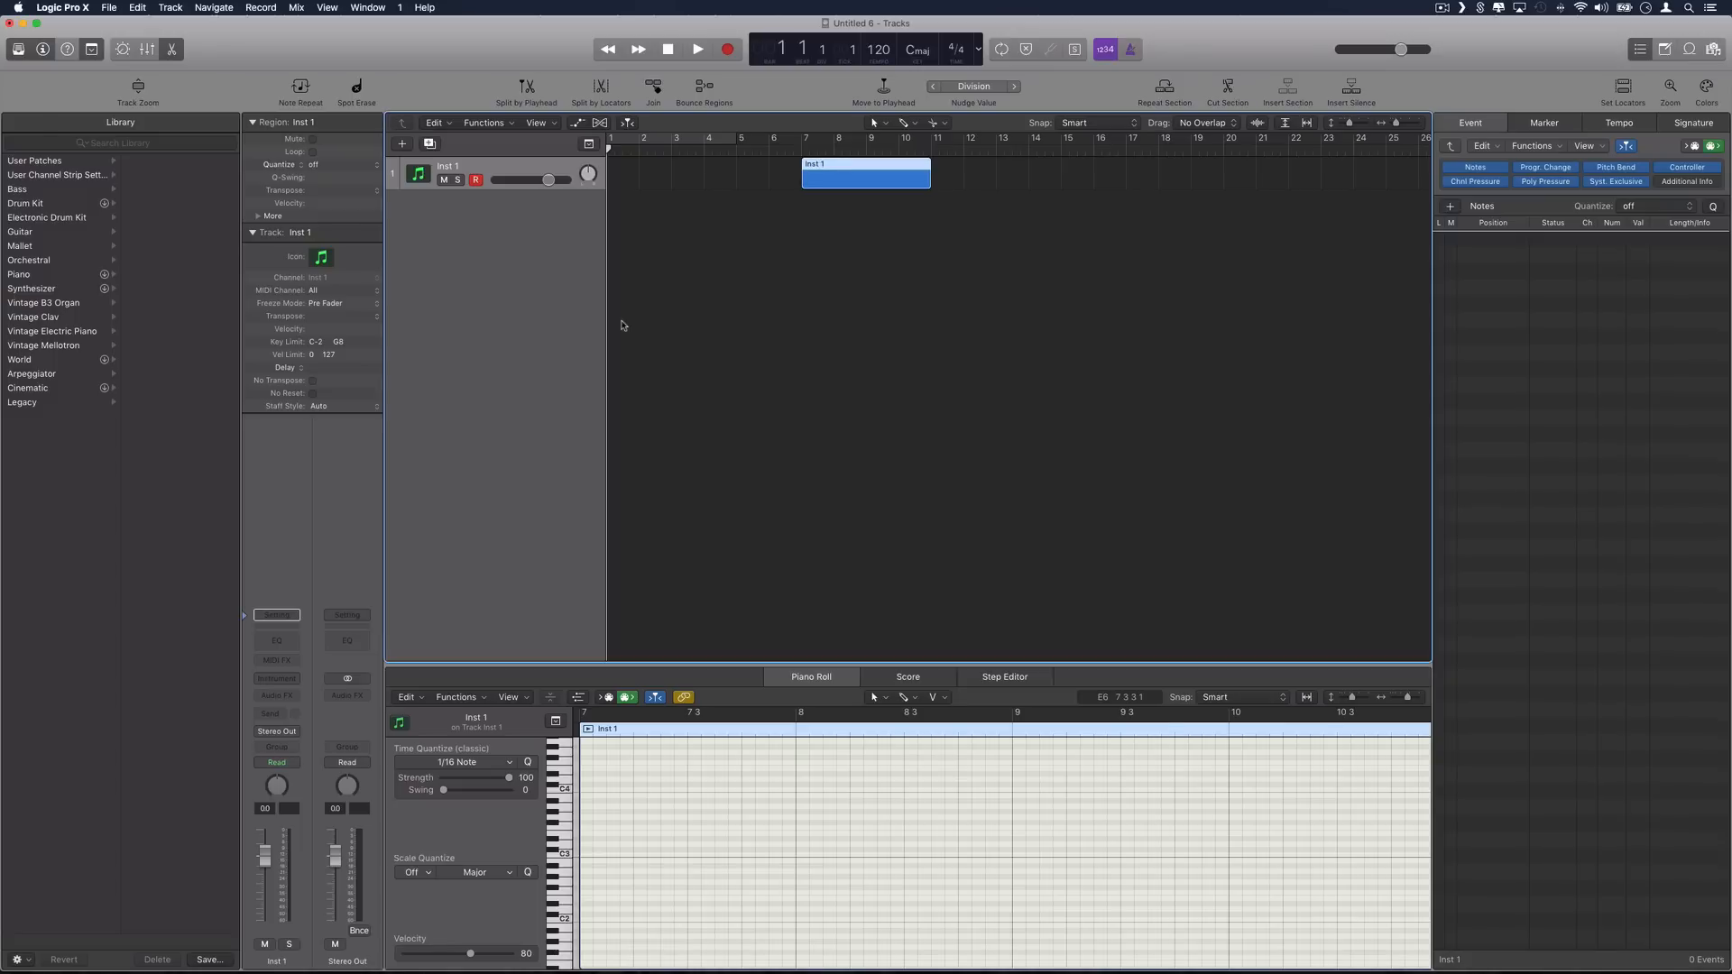
mouse_move(689, 328)
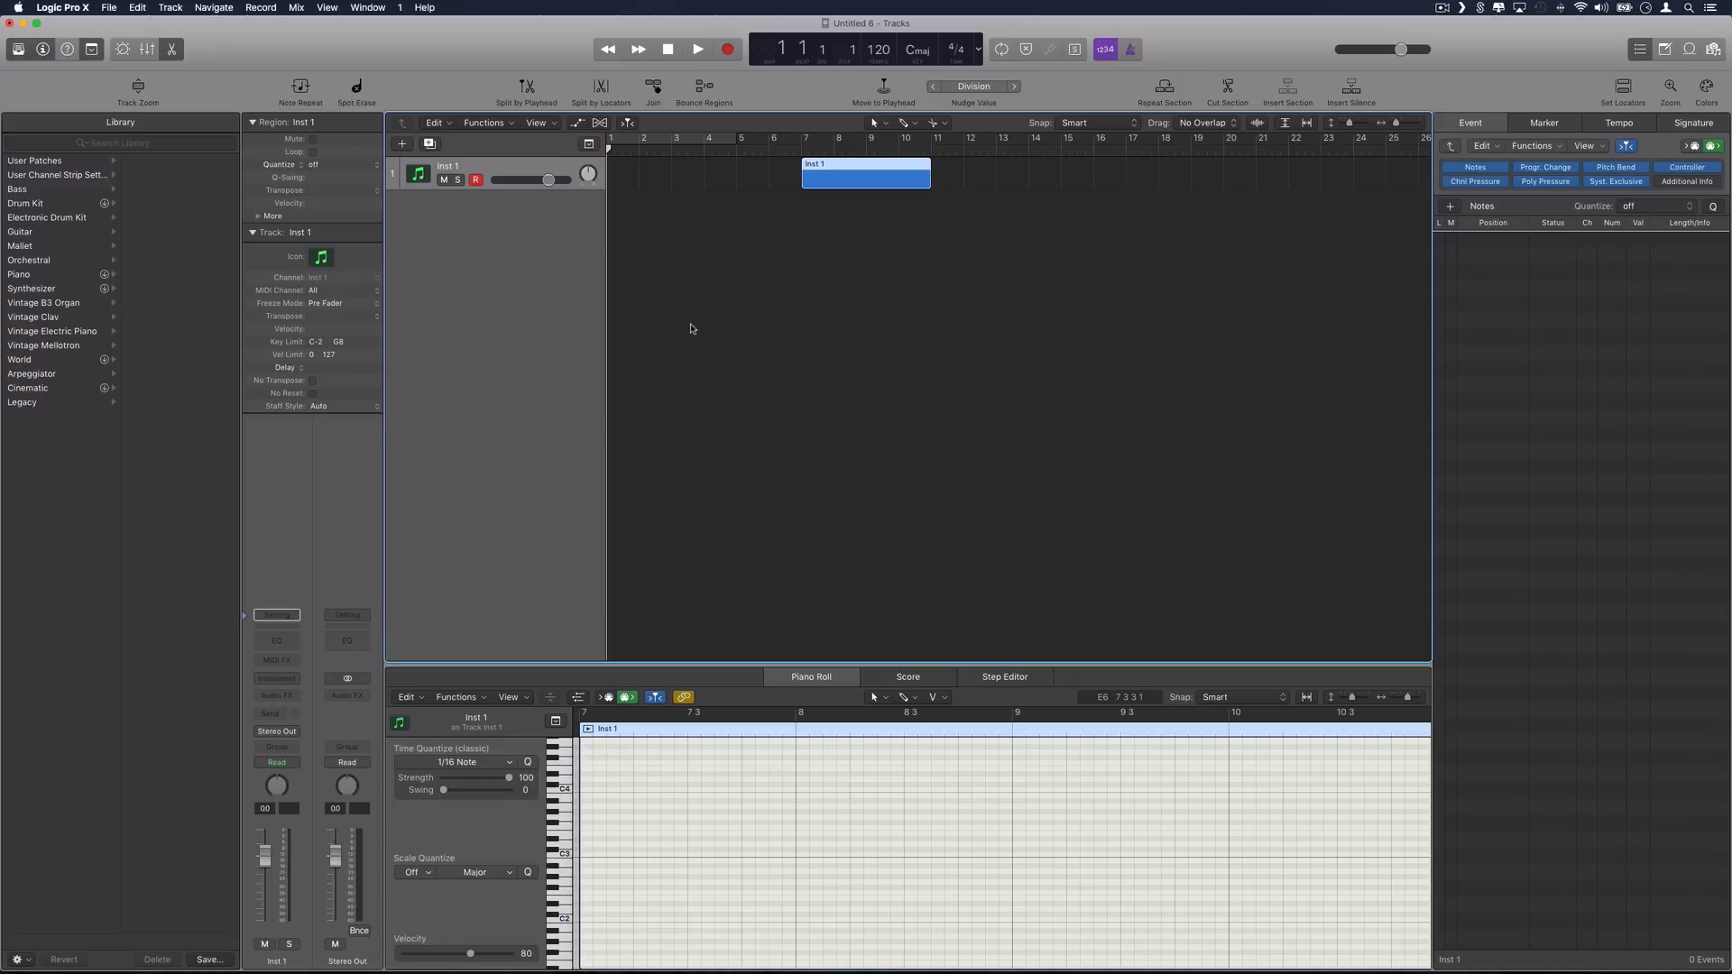
mouse_move(826, 331)
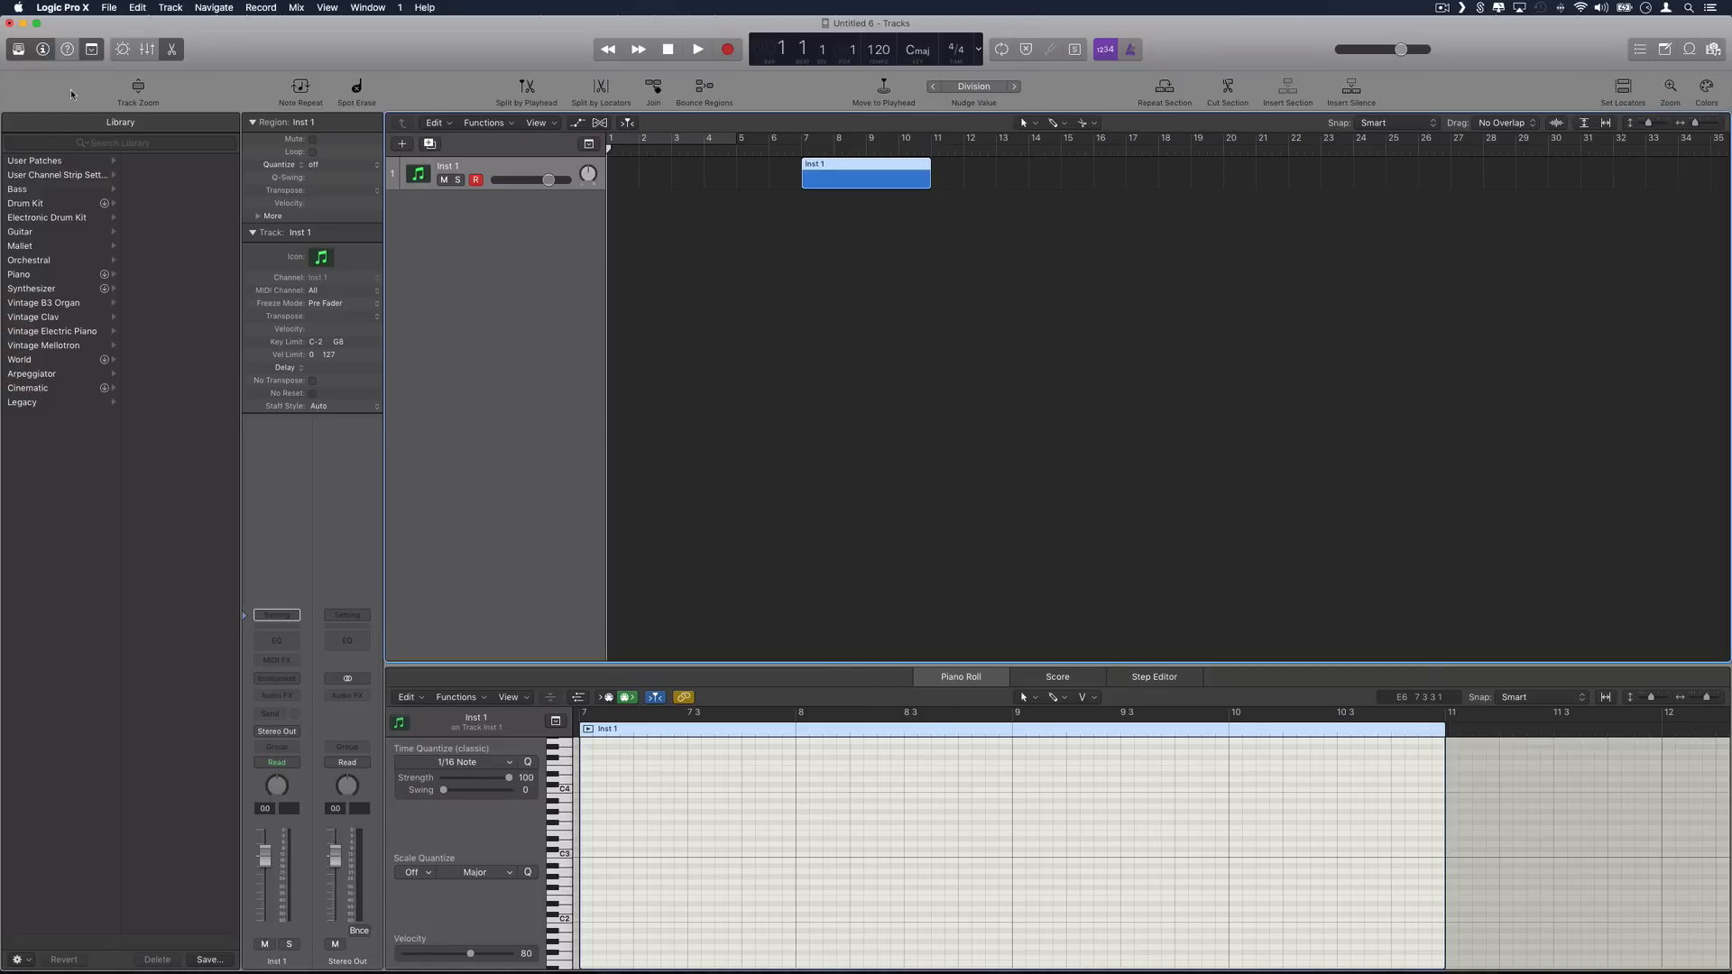
mouse_move(1225, 225)
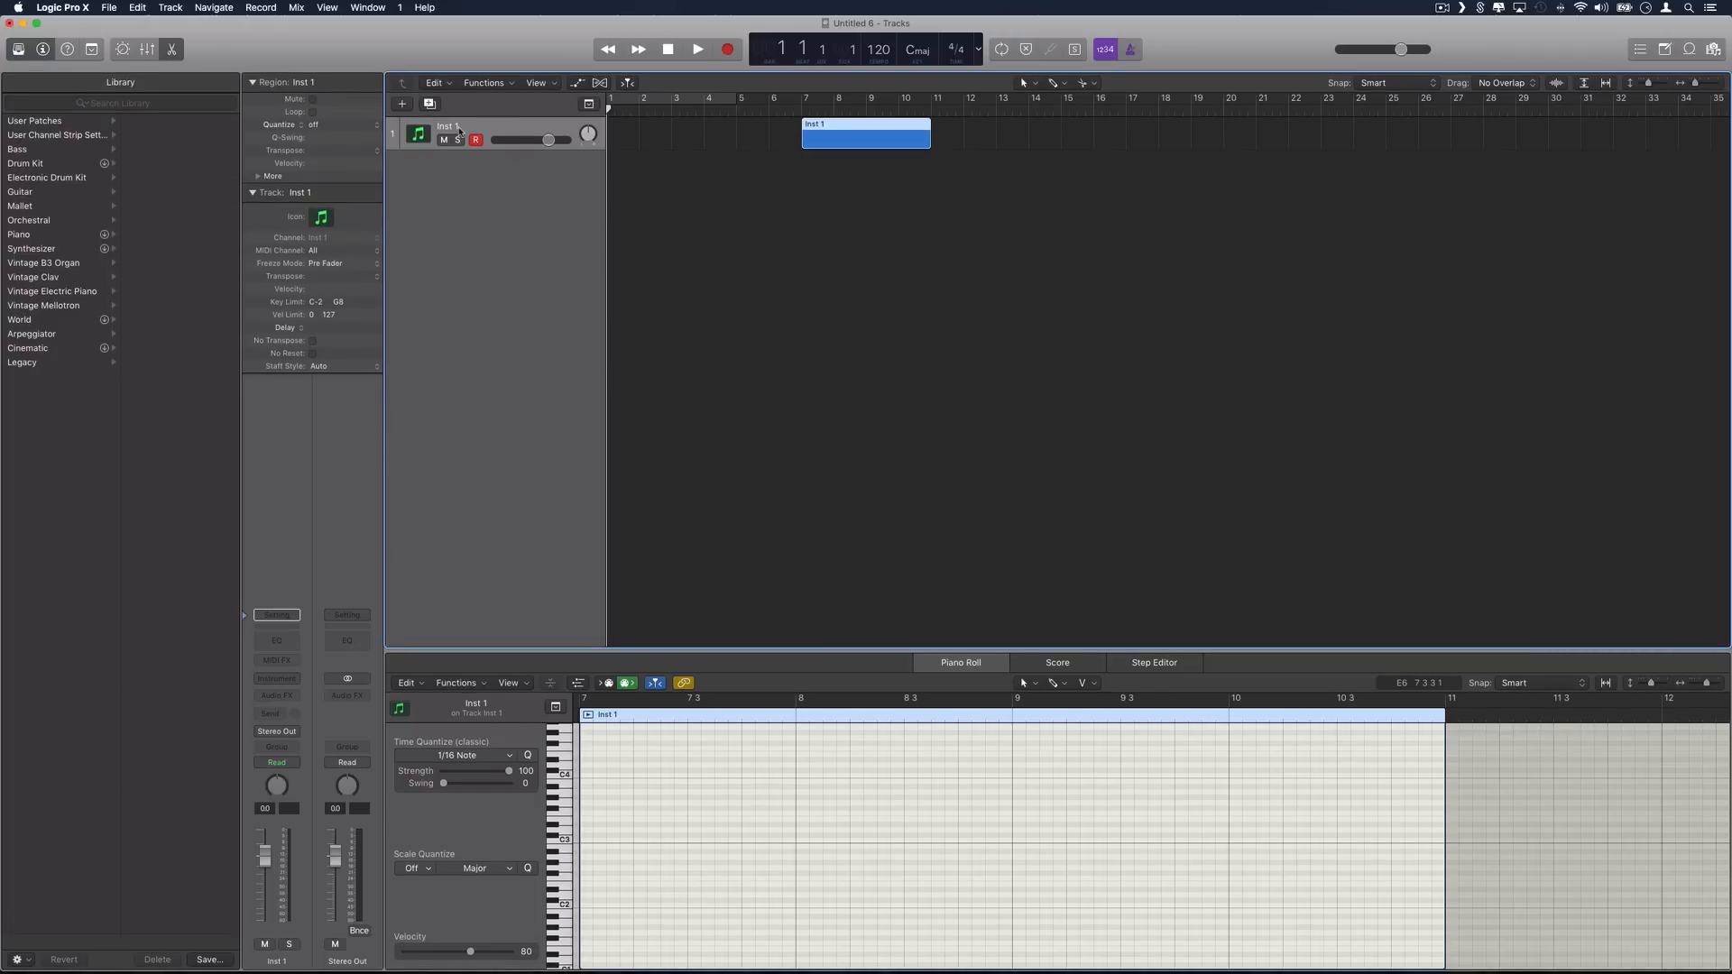
mouse_move(457, 129)
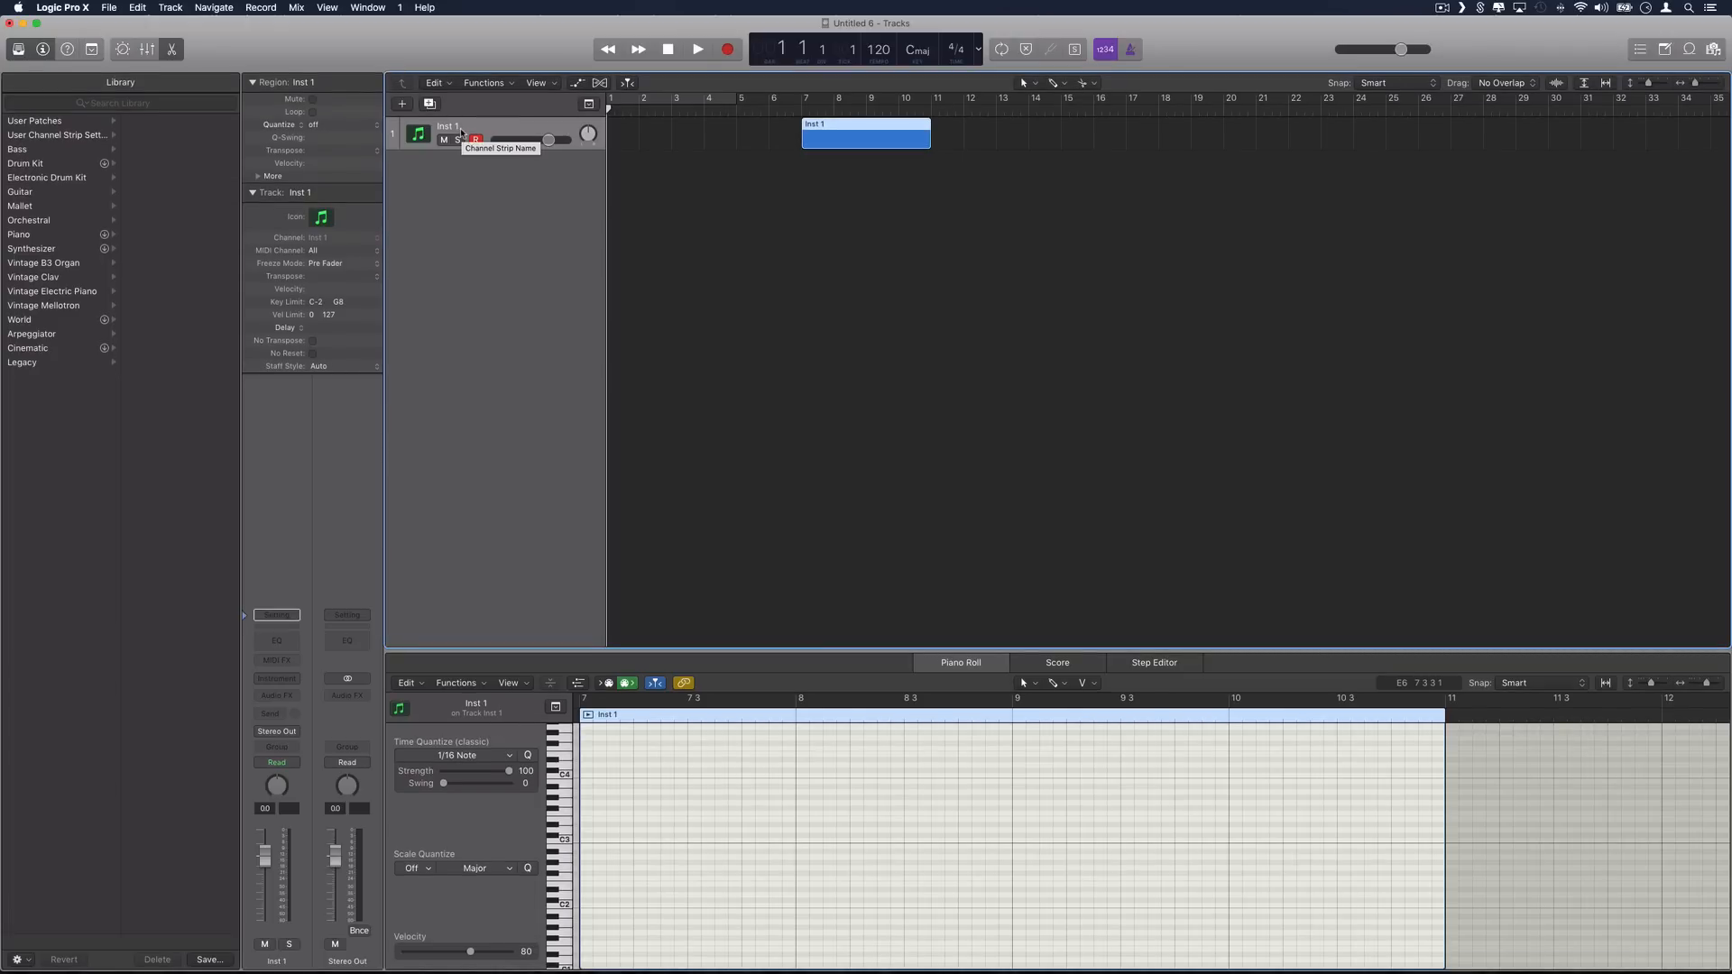